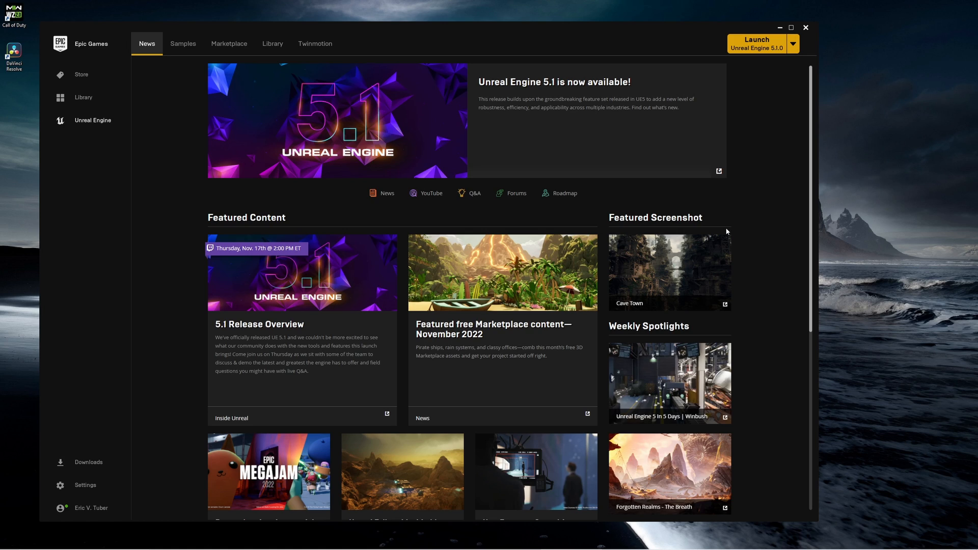
mouse_move(822, 210)
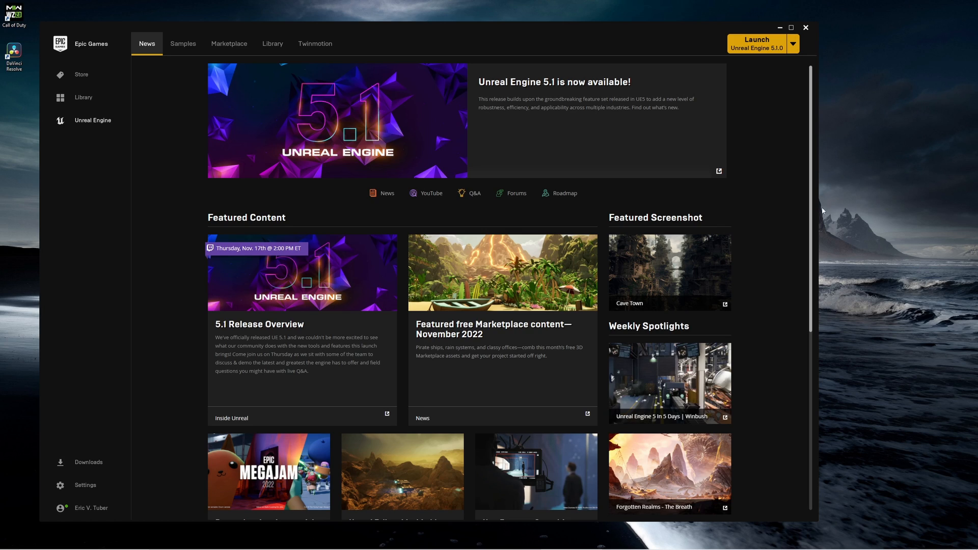
mouse_move(766, 56)
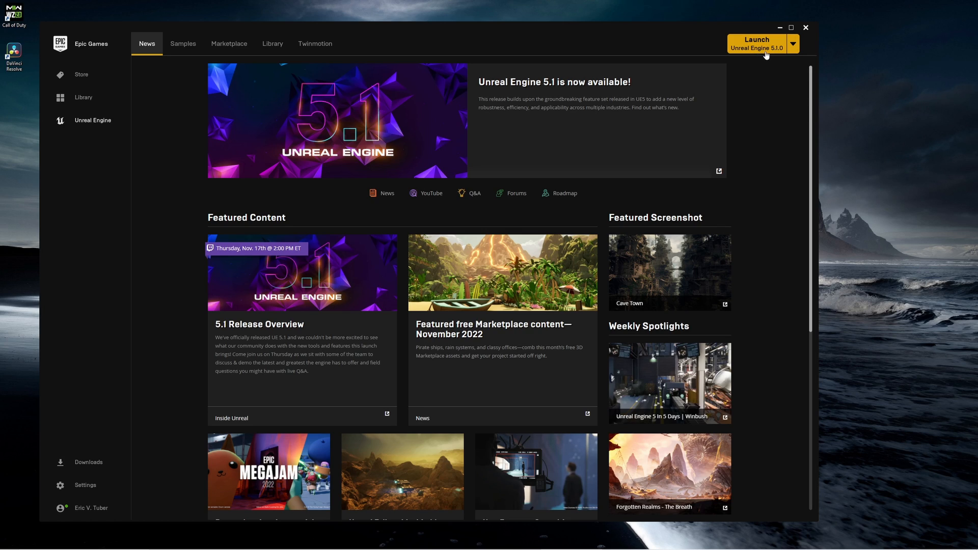
Launch Unreal Engine 5.1 from the list of installed engine versions
left_click(792, 44)
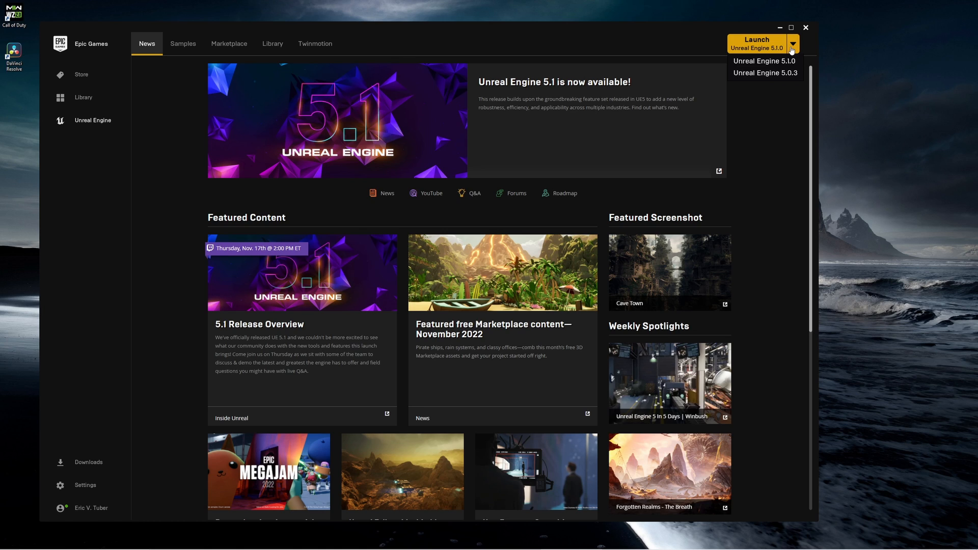
mouse_move(764, 73)
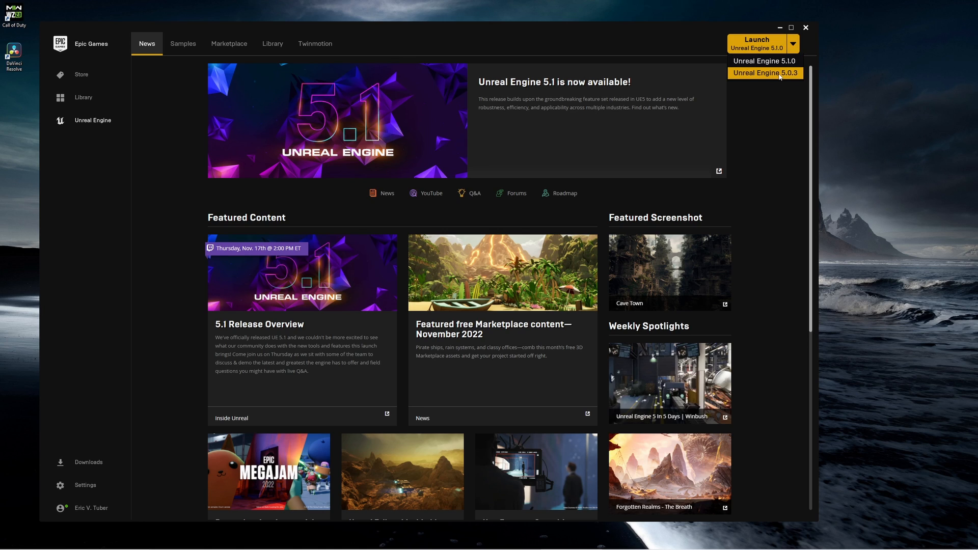
left_click(764, 73)
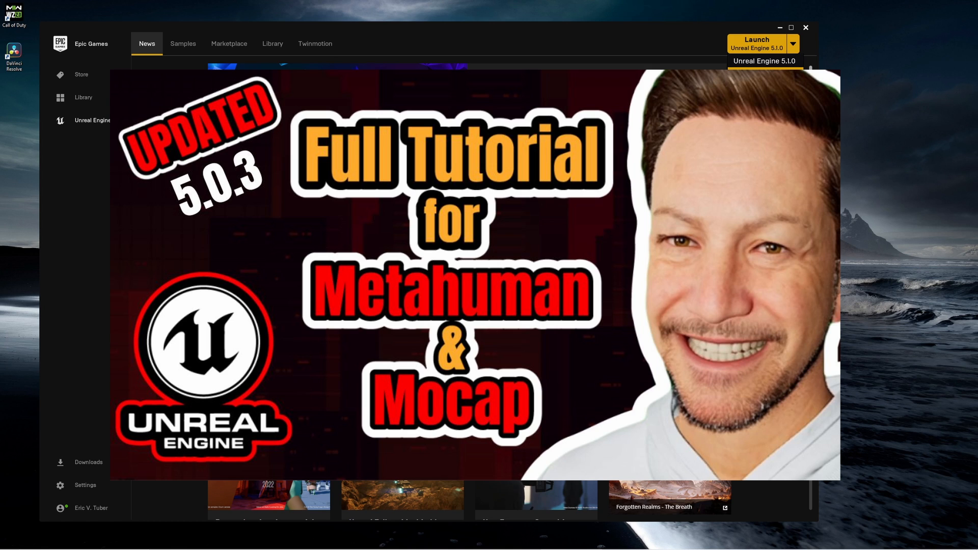
left_click(792, 44)
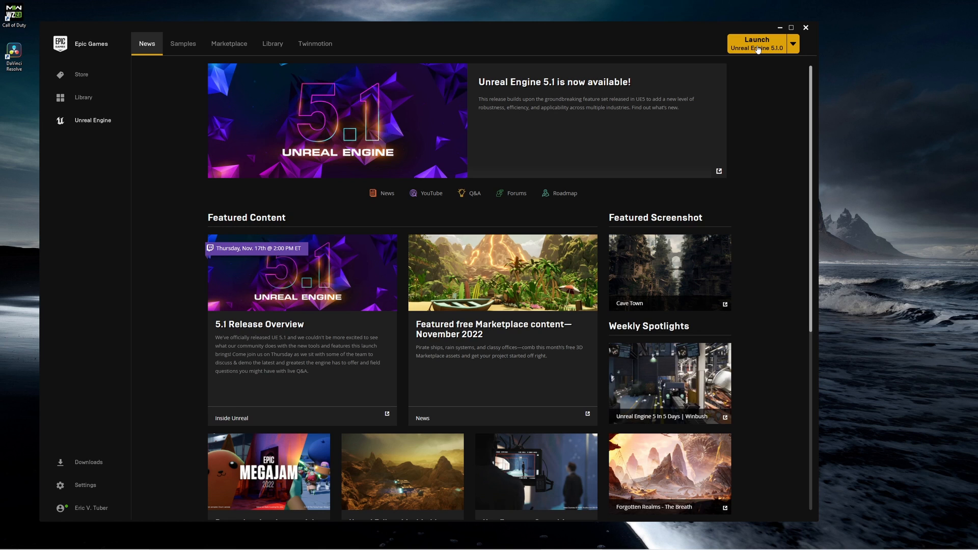
left_click(756, 43)
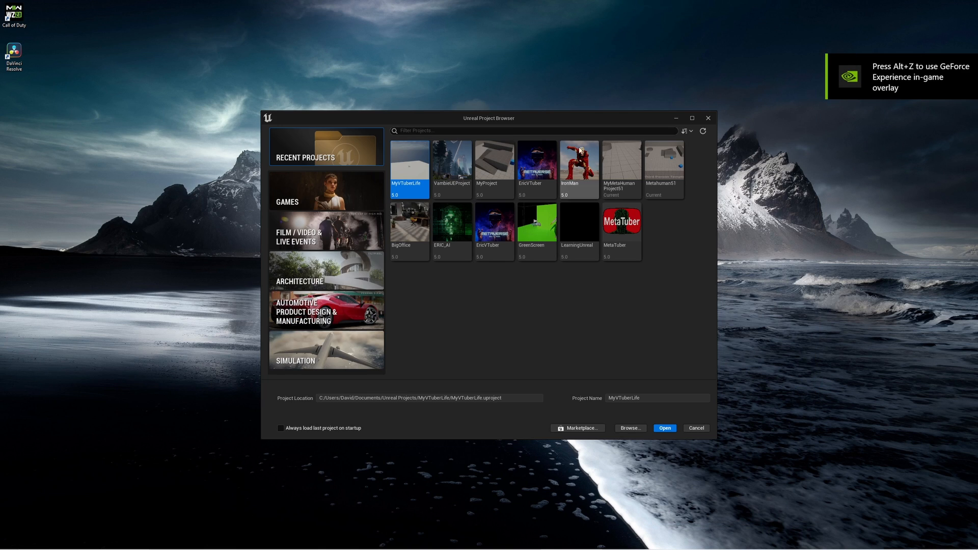
mouse_move(328, 198)
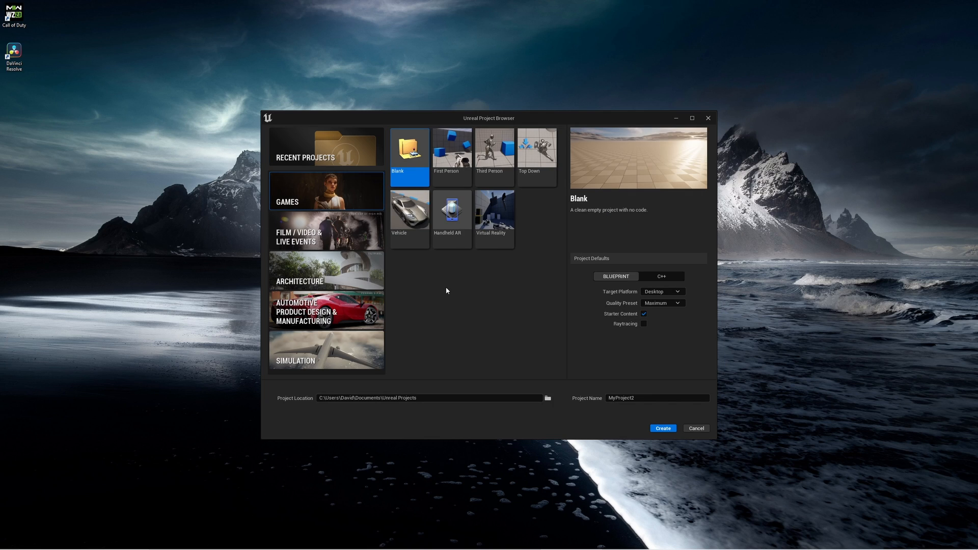
mouse_move(480, 337)
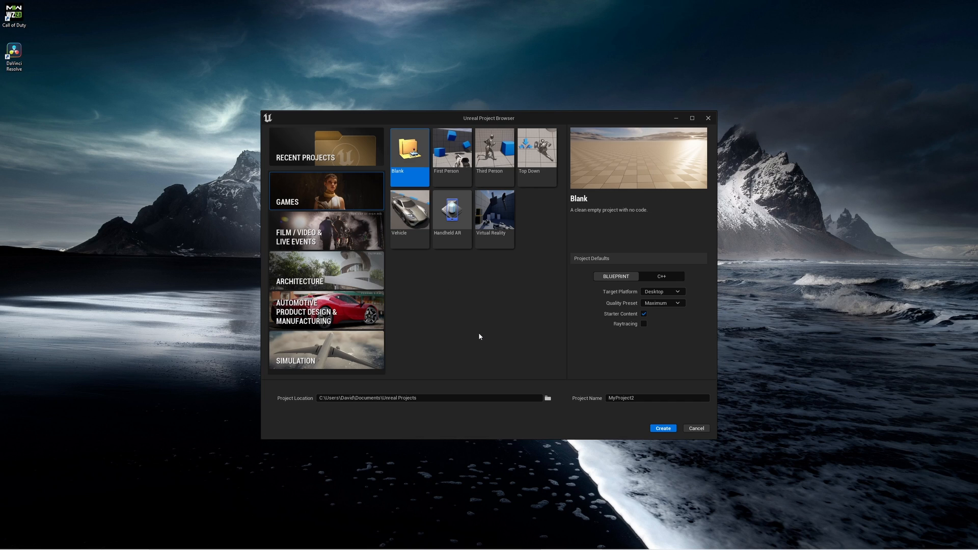
mouse_move(494, 323)
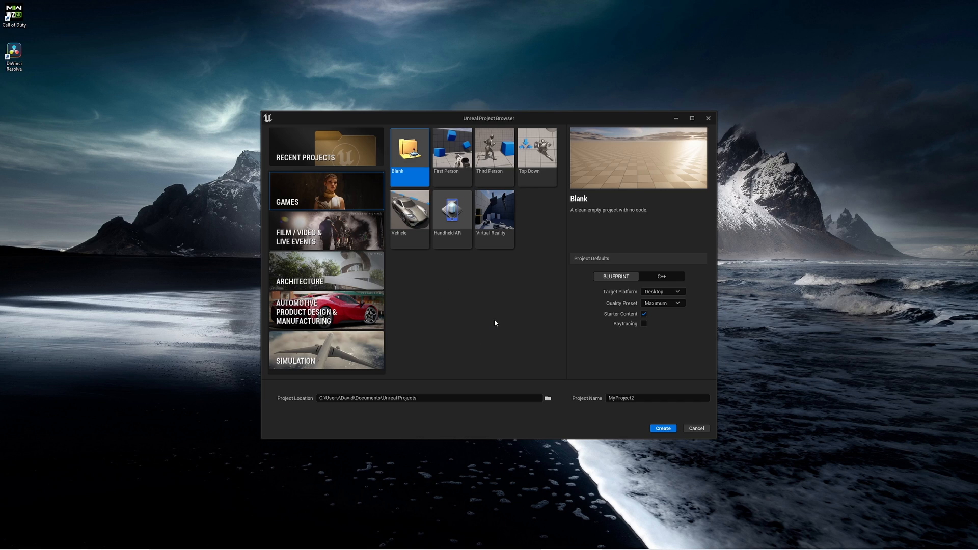
Create a Games > Third Person project named Metahuman51_Tutorial
left_click(494, 150)
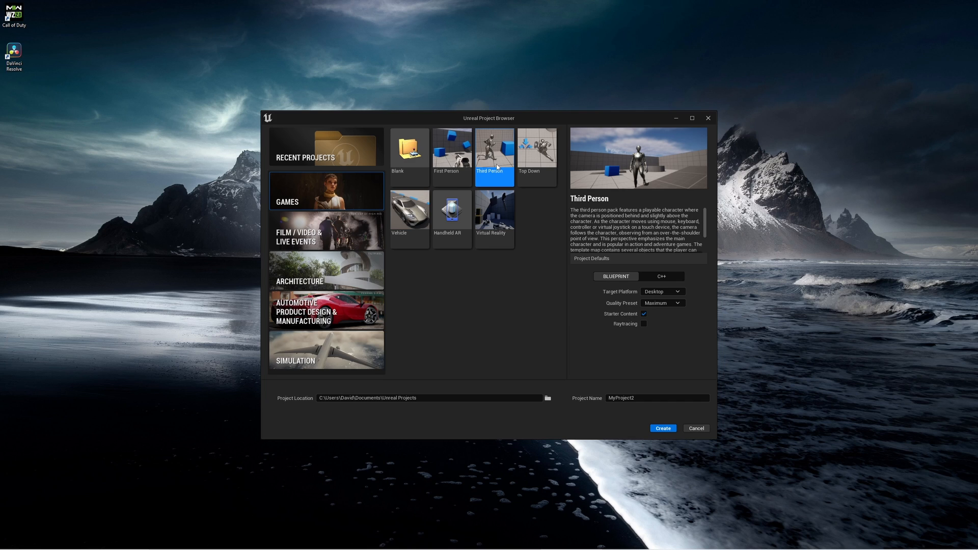
mouse_move(301, 192)
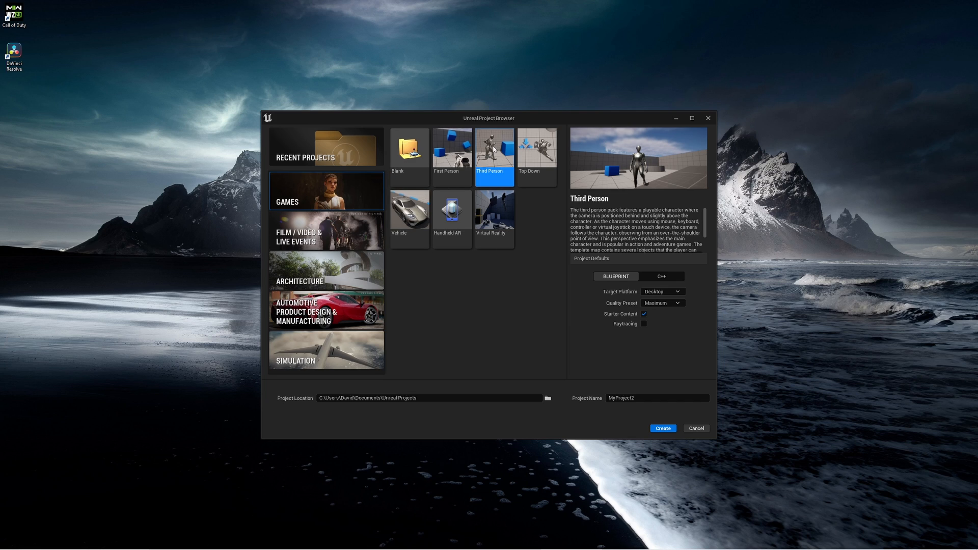
mouse_move(664, 387)
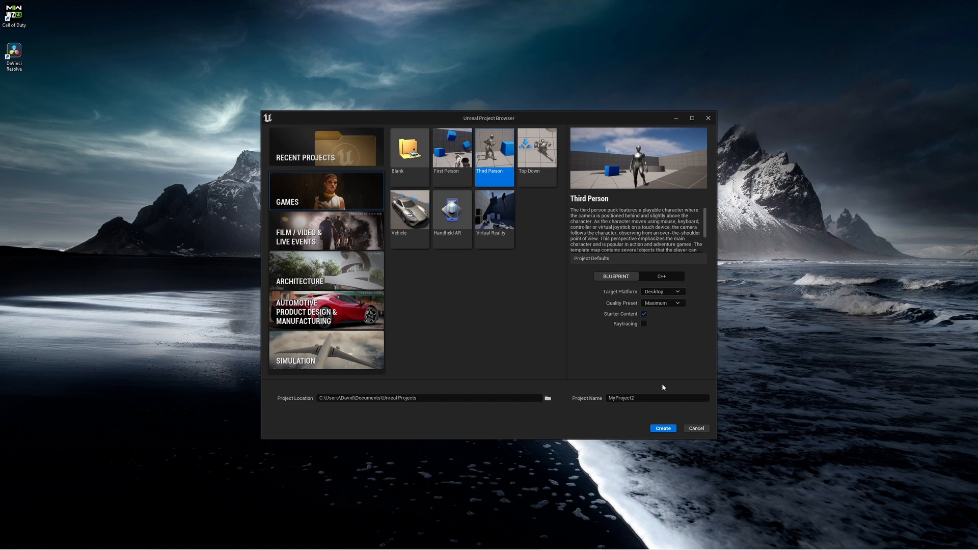
triple_click(656, 398)
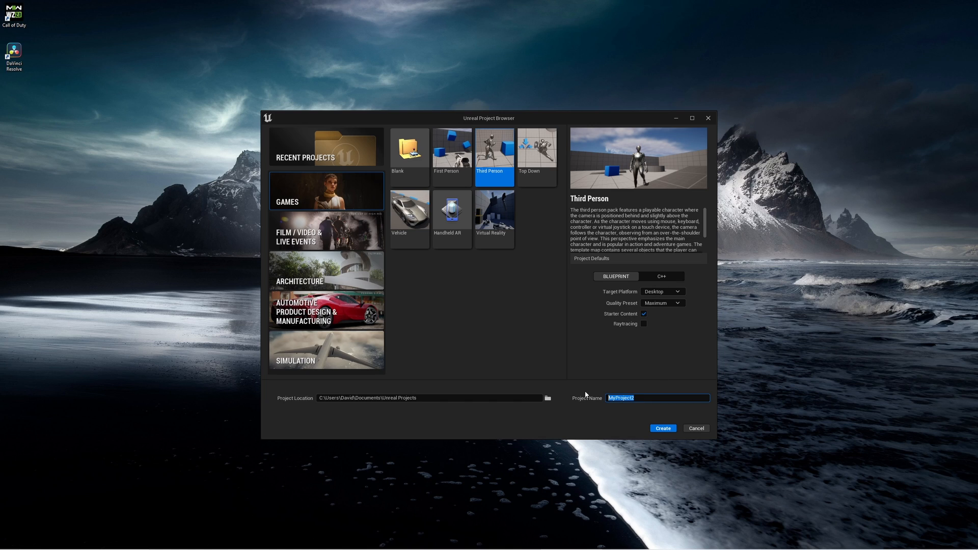
type("Metahuman51_T")
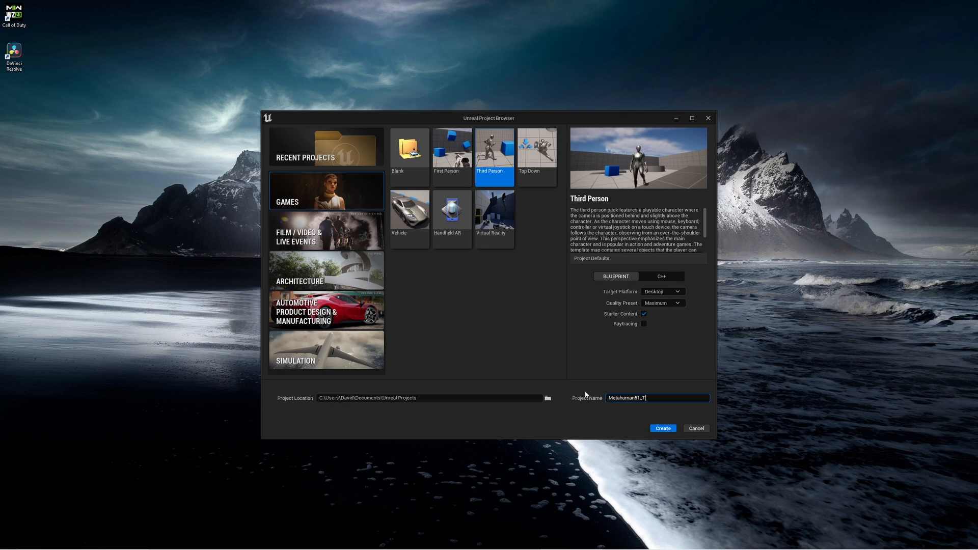
type("utorial")
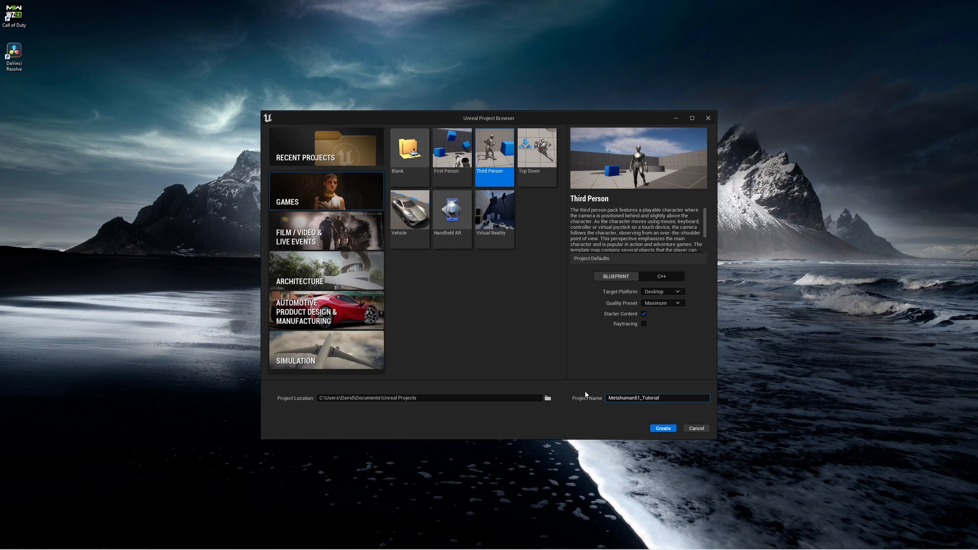
left_click(662, 429)
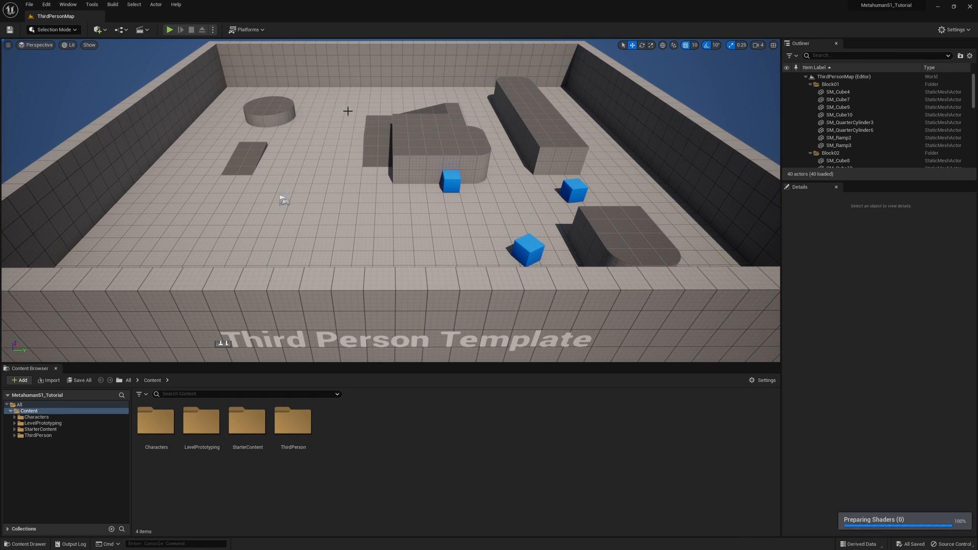
Play-test the default mannequin in ThirdPersonMap, then stop the session
left_click(170, 30)
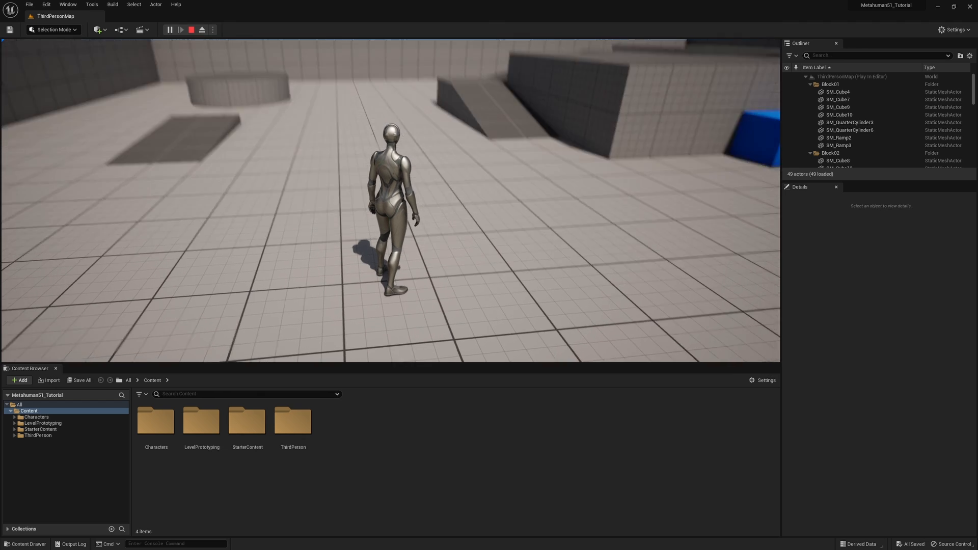
left_click(191, 29)
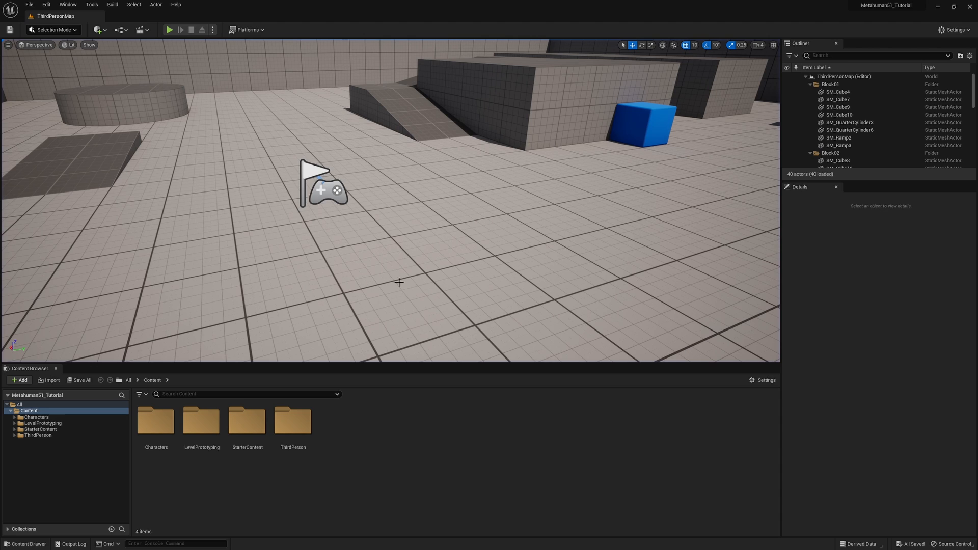
left_click(67, 4)
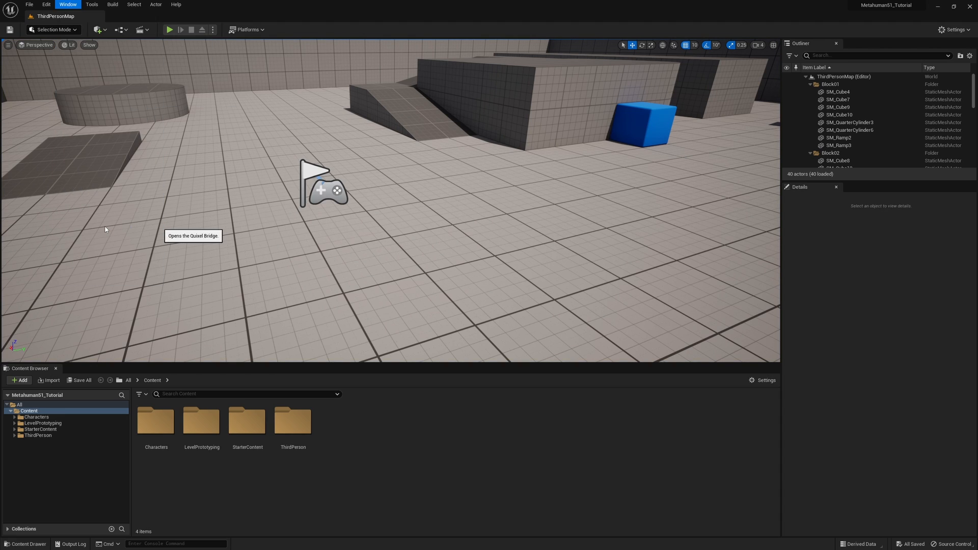
In Quixel Bridge's My MetaHumans, select EricAI3 at Medium Quality
left_click(323, 192)
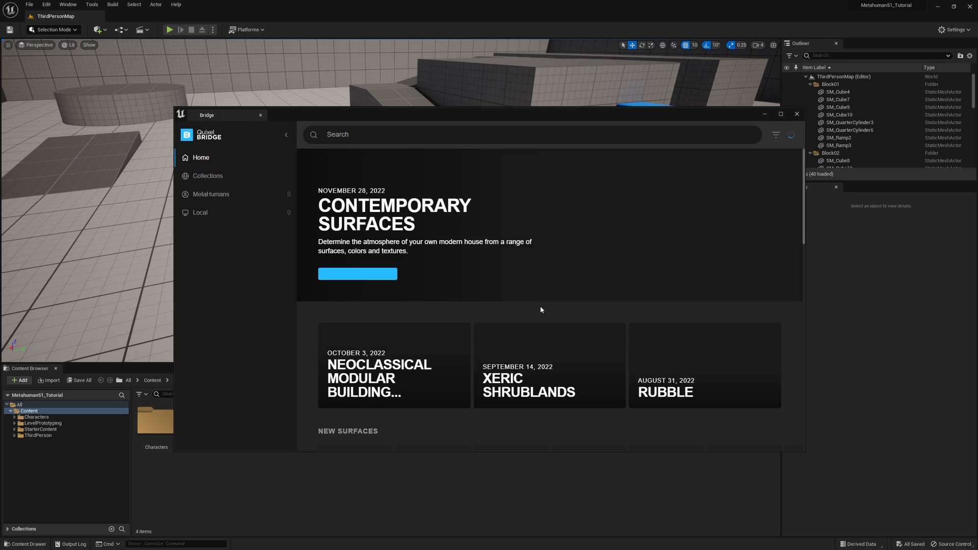
left_click(211, 195)
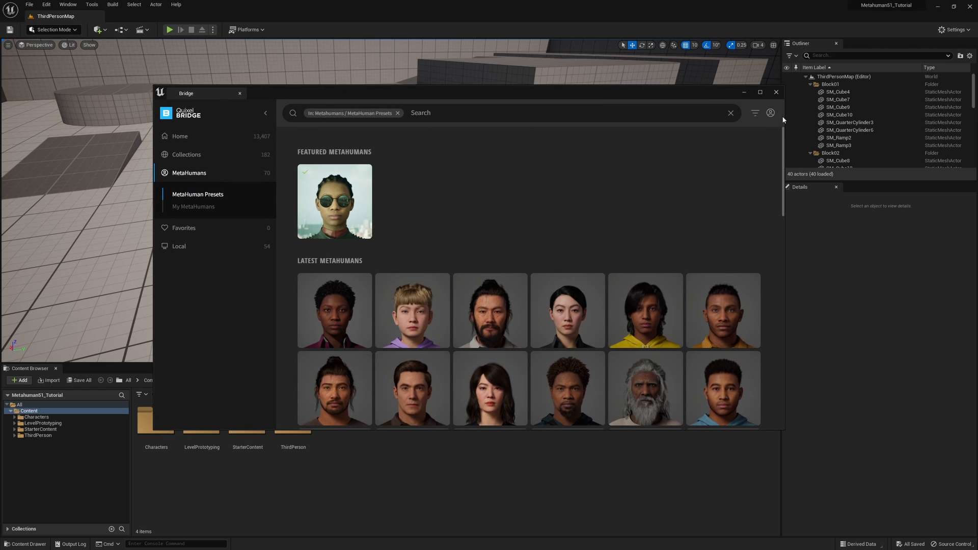
left_click(771, 114)
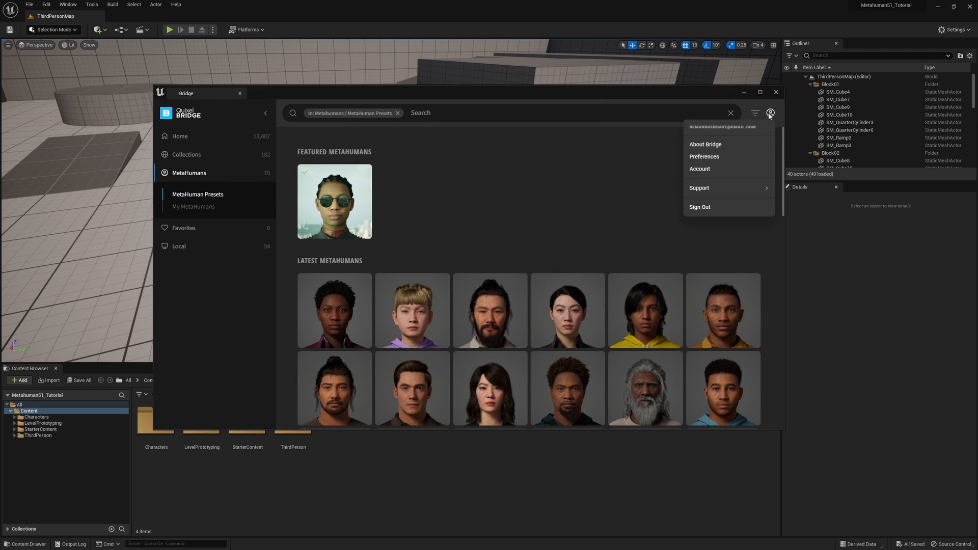
mouse_move(775, 119)
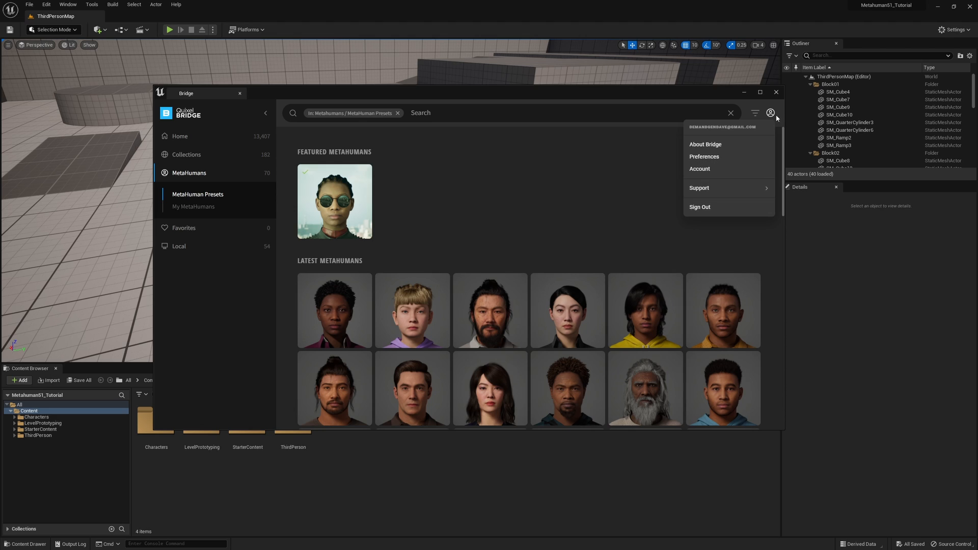
left_click(193, 206)
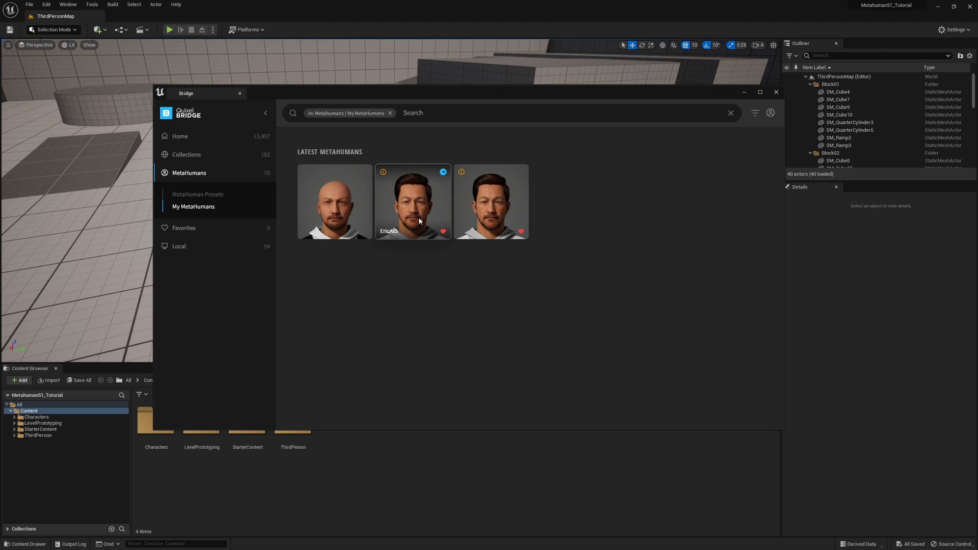
mouse_move(413, 204)
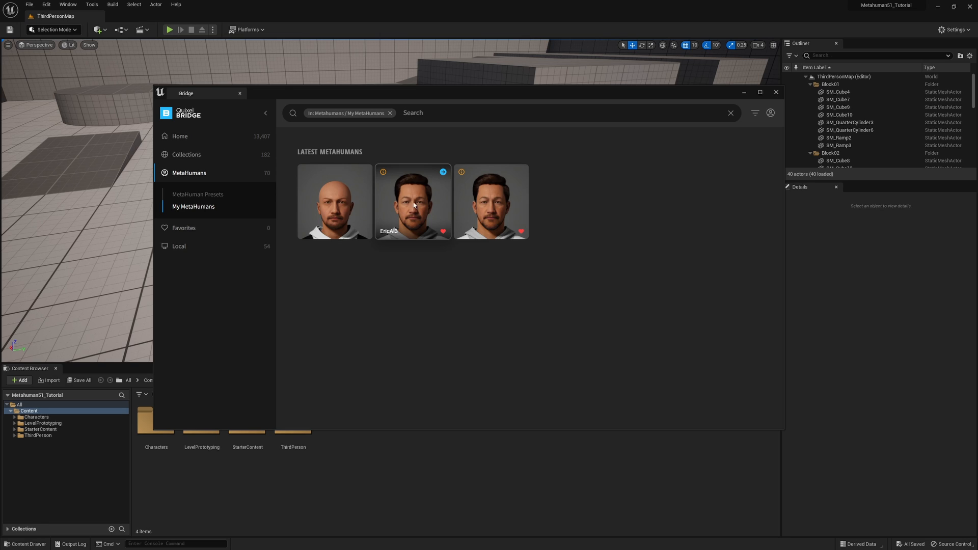
mouse_move(397, 237)
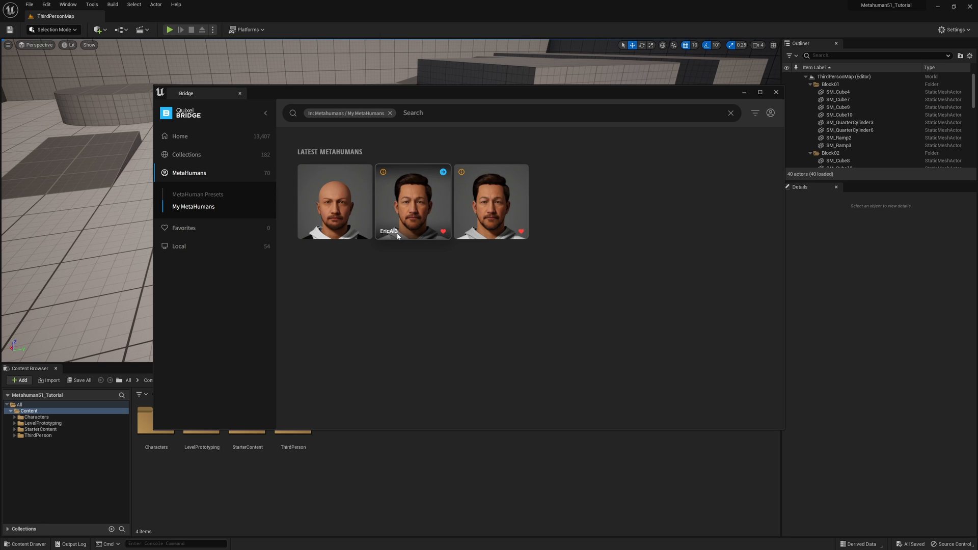
mouse_move(442, 172)
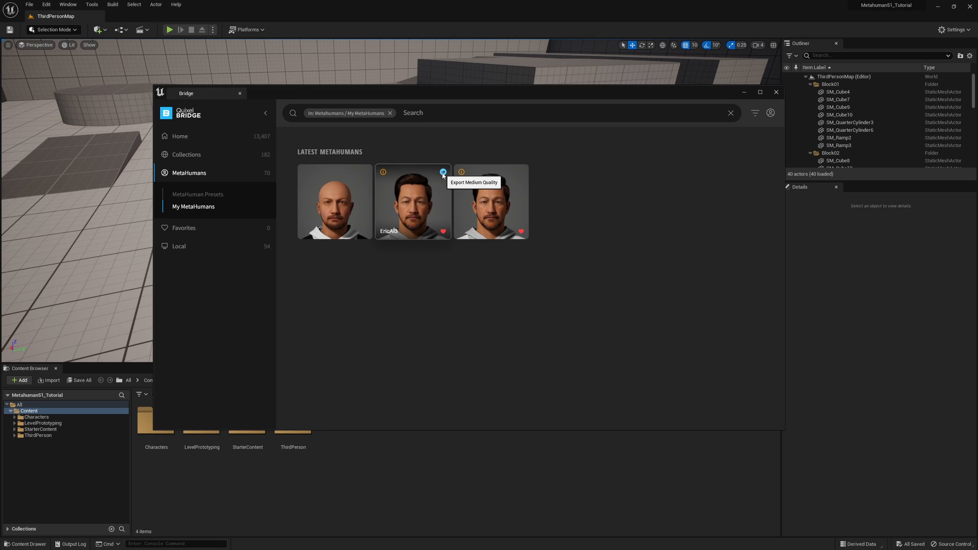
left_click(412, 201)
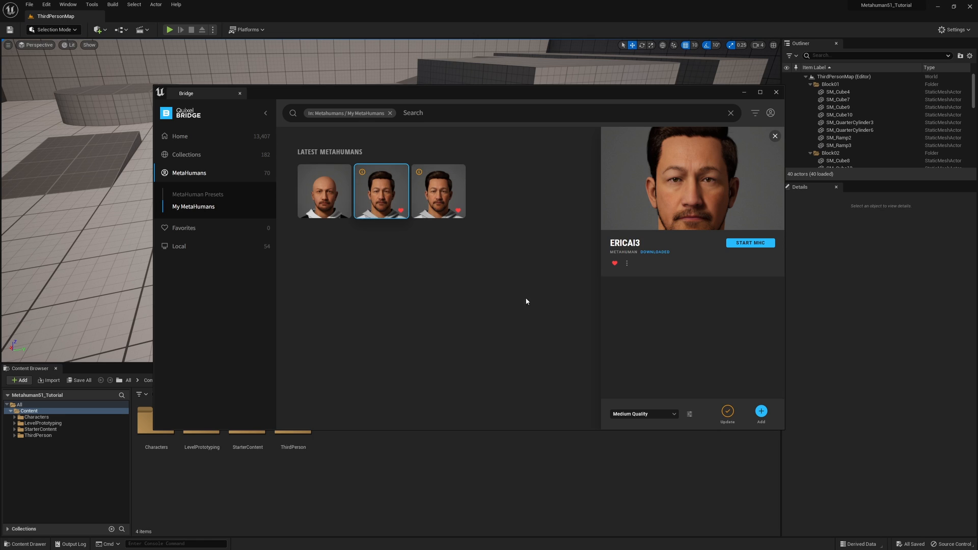
mouse_move(642, 365)
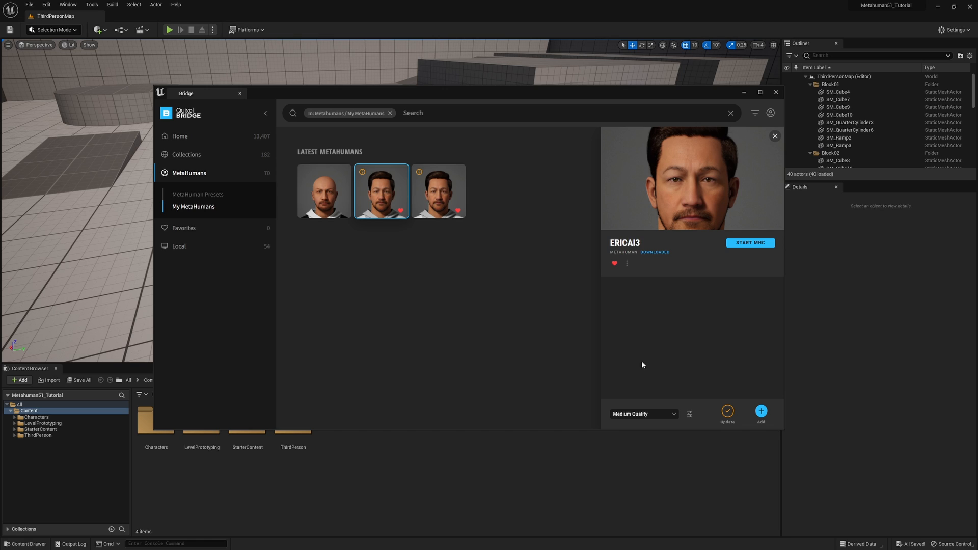
mouse_move(687, 392)
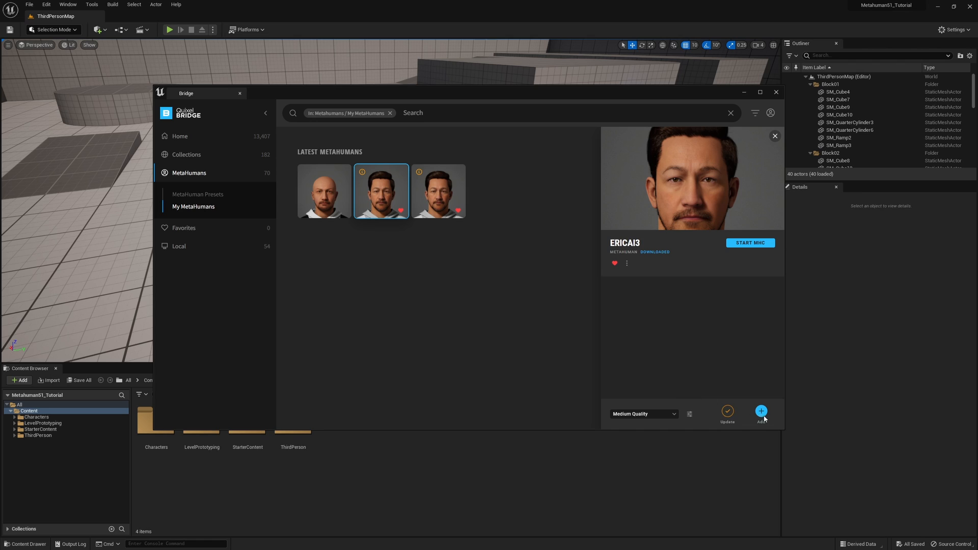
Add EricAI3 to the project and enable the missing plugins and project settings
left_click(761, 411)
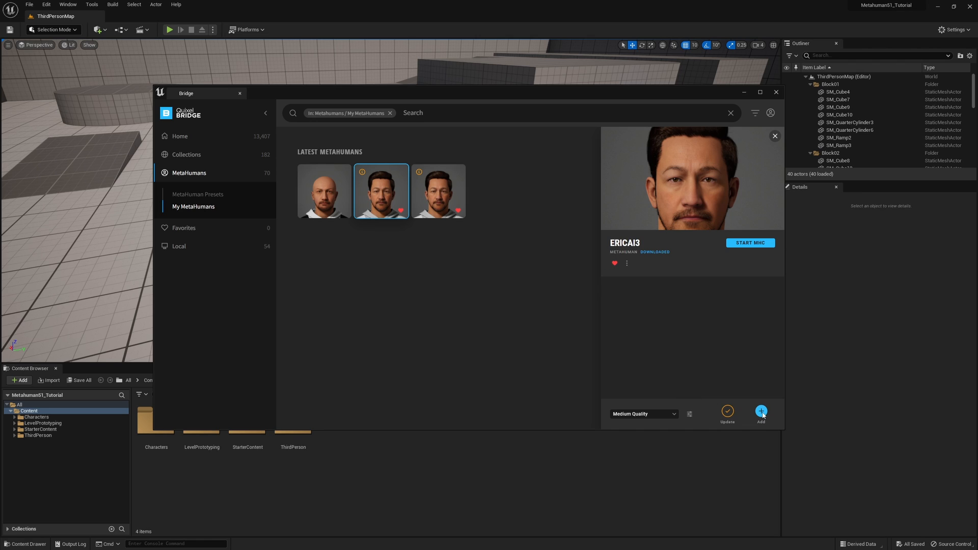
left_click(760, 411)
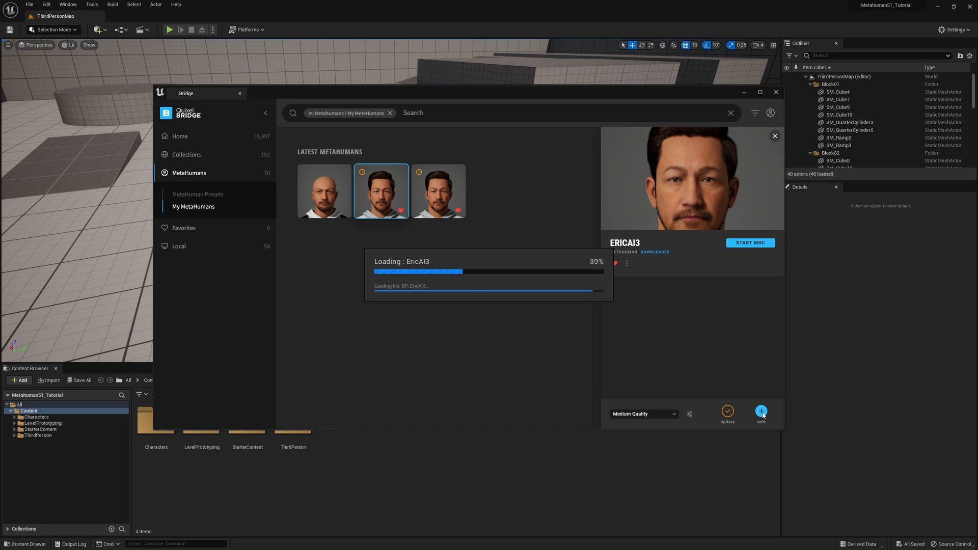
left_click(760, 412)
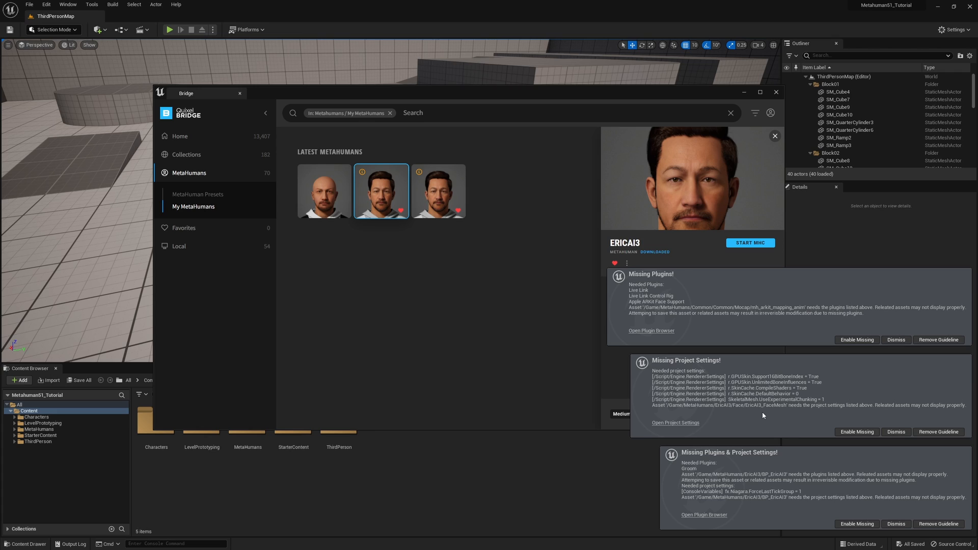
mouse_move(857, 339)
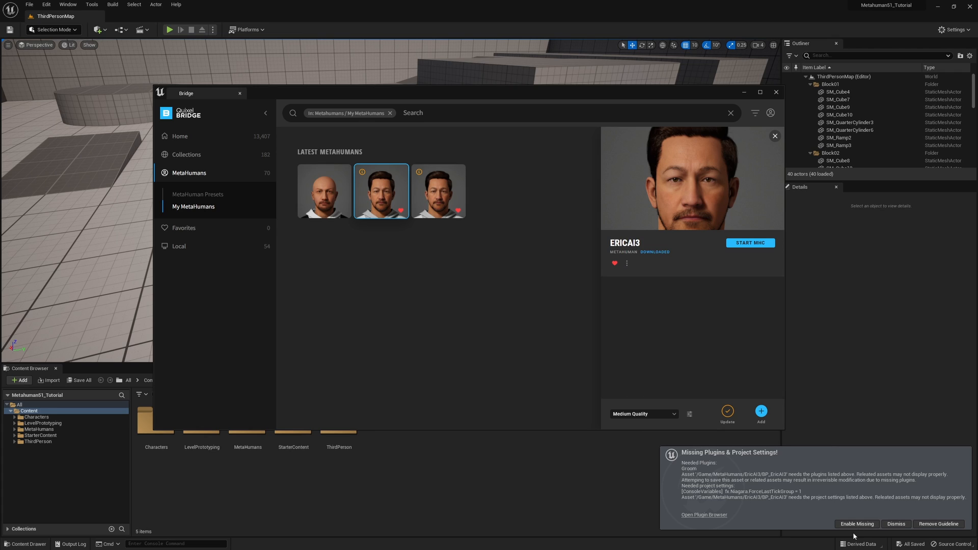
left_click(856, 524)
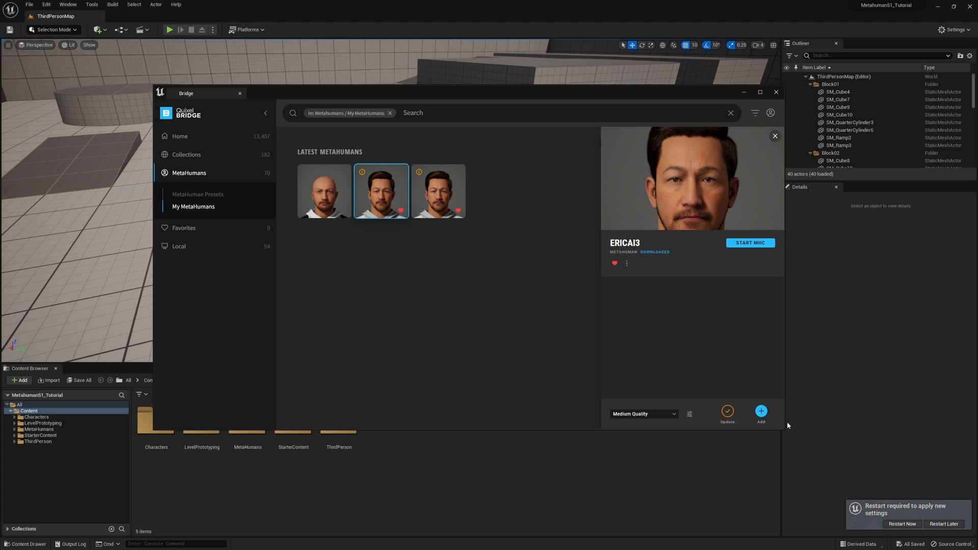
mouse_move(815, 165)
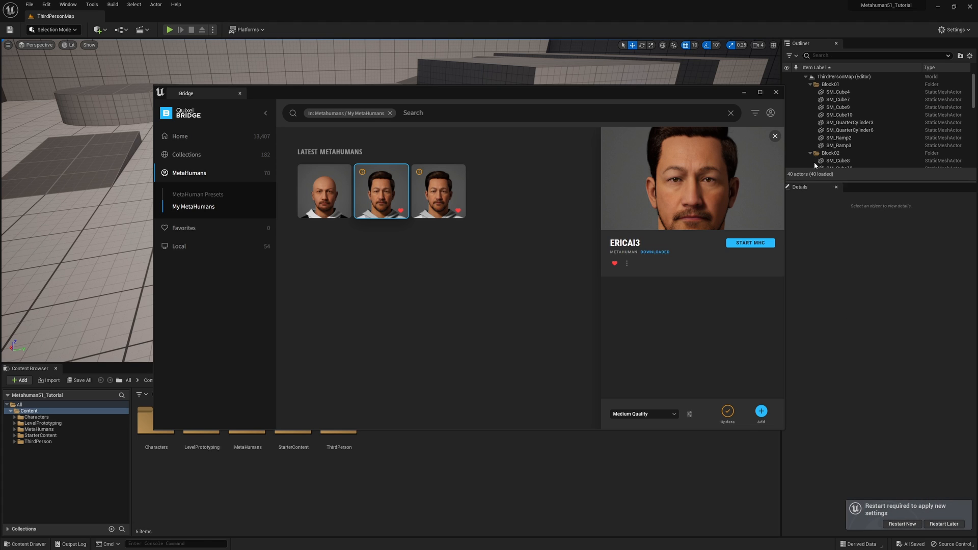
Close the Bridge window to return to the level editor
left_click(775, 92)
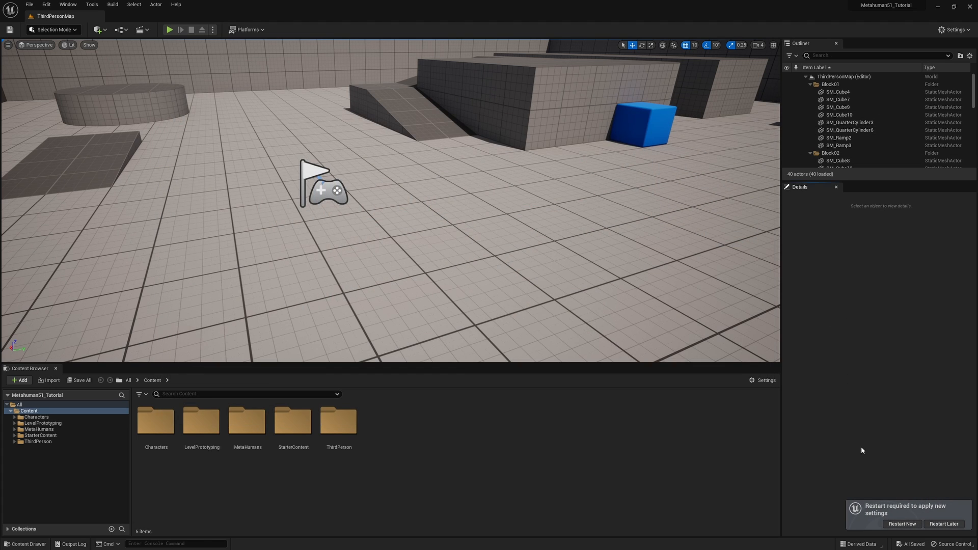
mouse_move(730, 427)
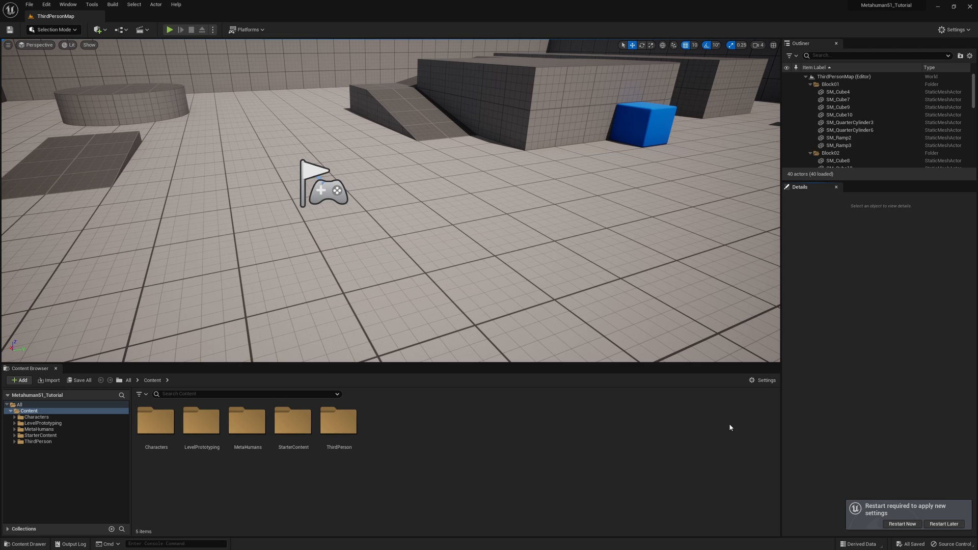
mouse_move(728, 424)
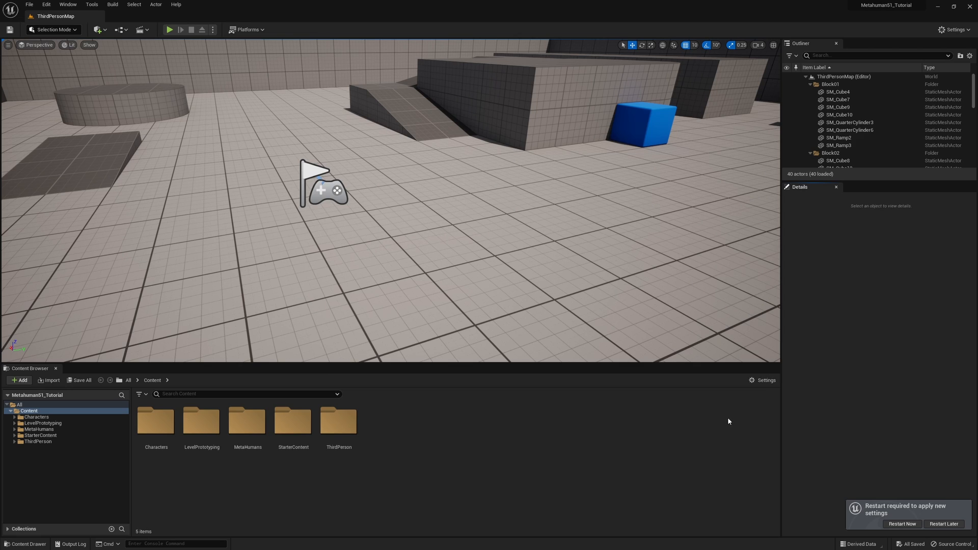
mouse_move(943, 524)
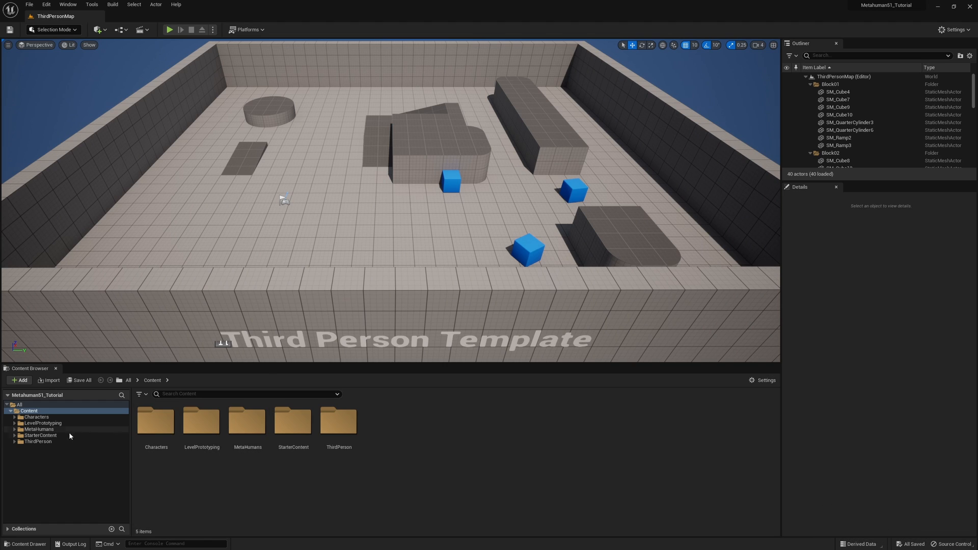
Drag BP_EricAI3 from MetaHumans > EricAI3 into the Third Person level
left_click(21, 429)
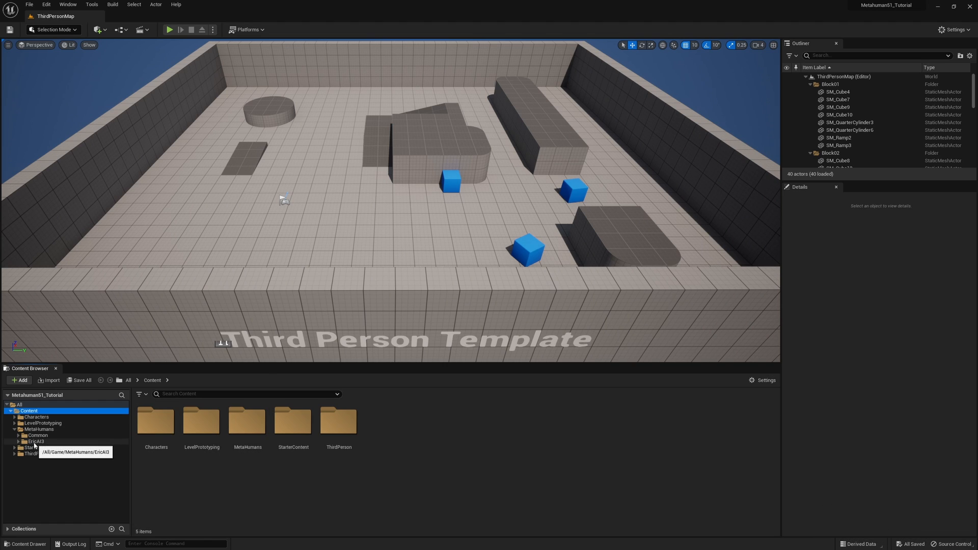
left_click(36, 441)
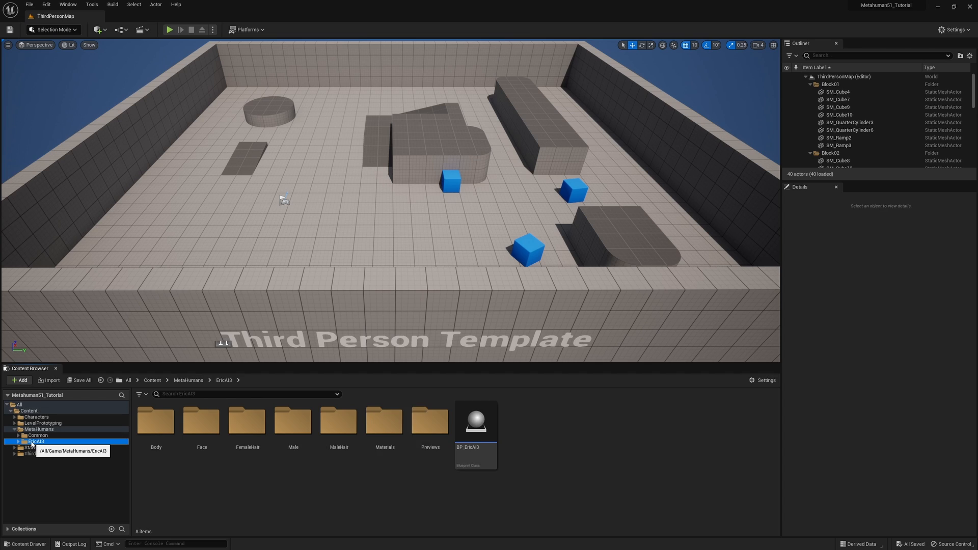
mouse_move(525, 482)
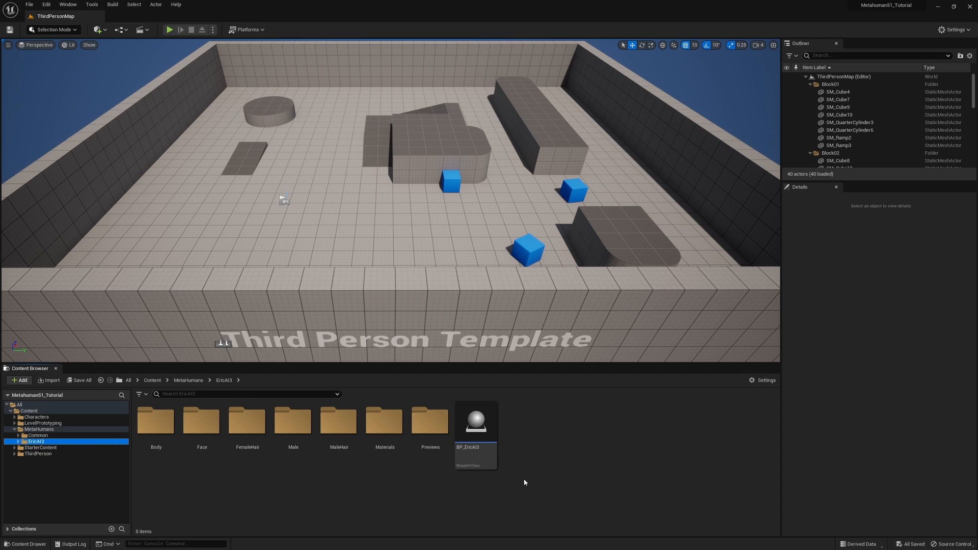
left_click(476, 419)
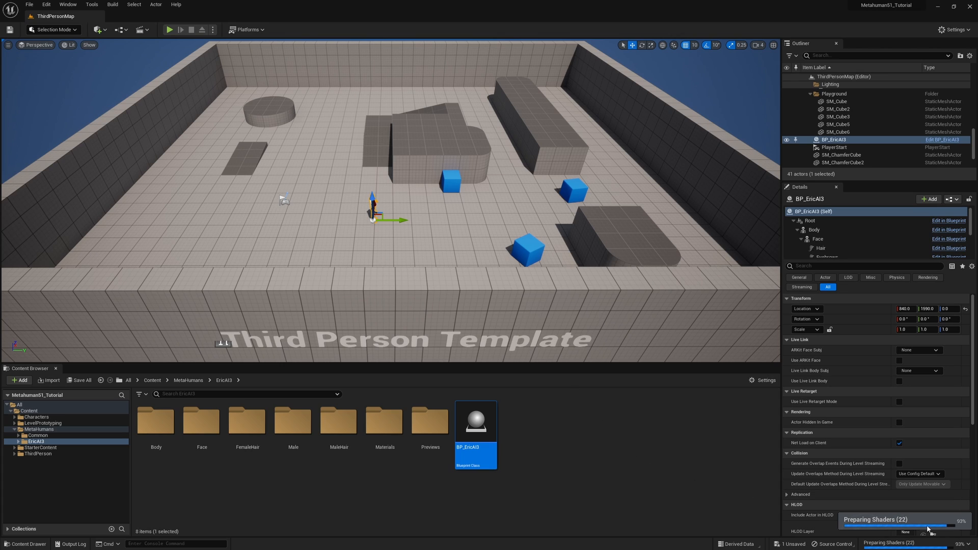
mouse_move(638, 436)
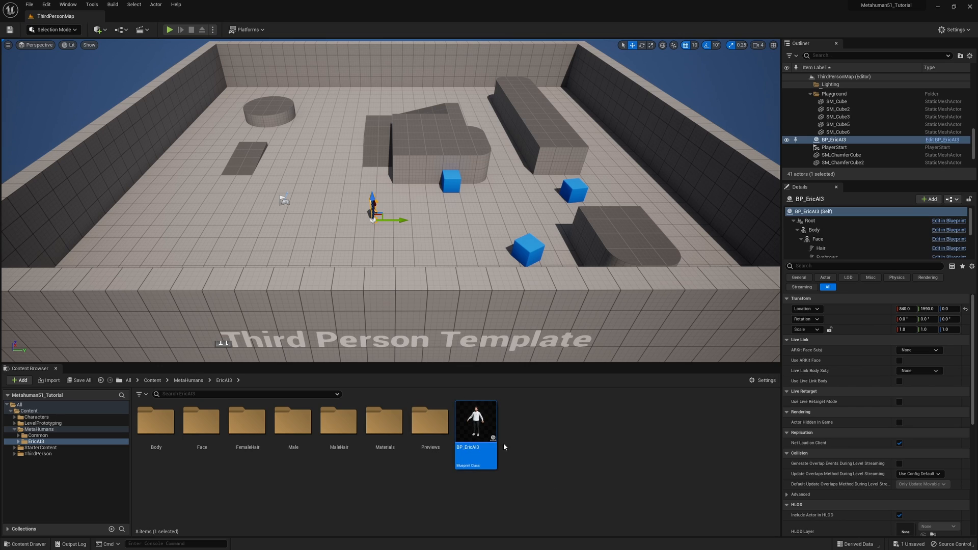
left_click(527, 450)
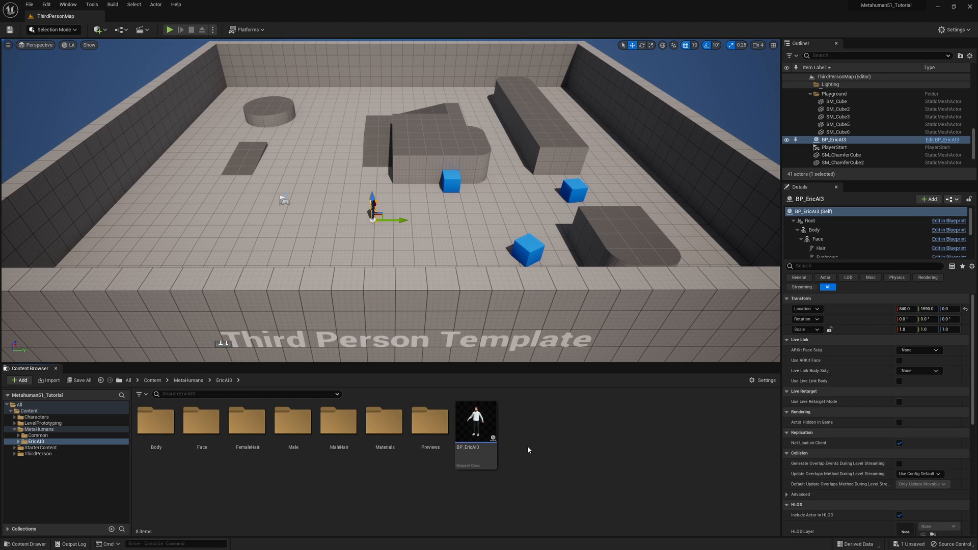
mouse_move(475, 421)
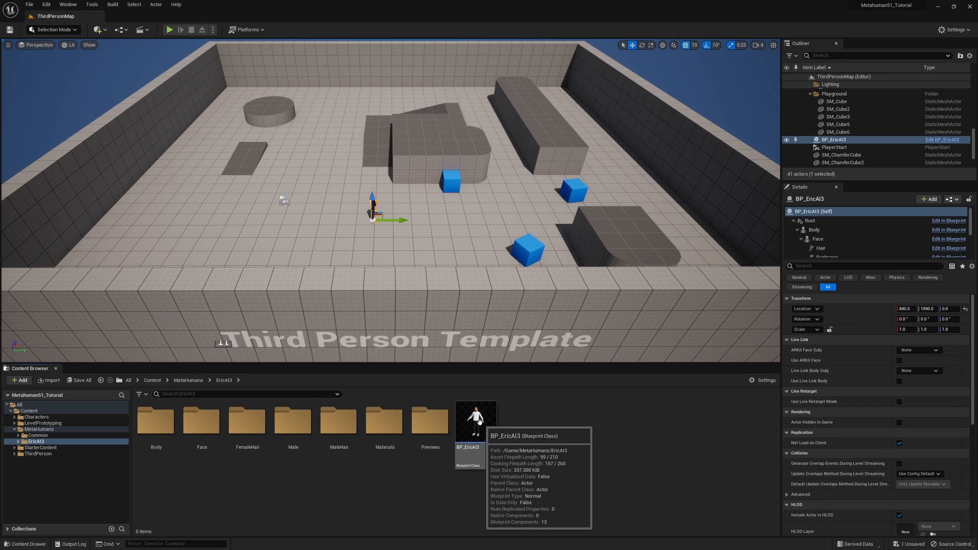
Duplicate BP_EricAI3 as a backup named BP_EricAI4_BU
right_click(475, 421)
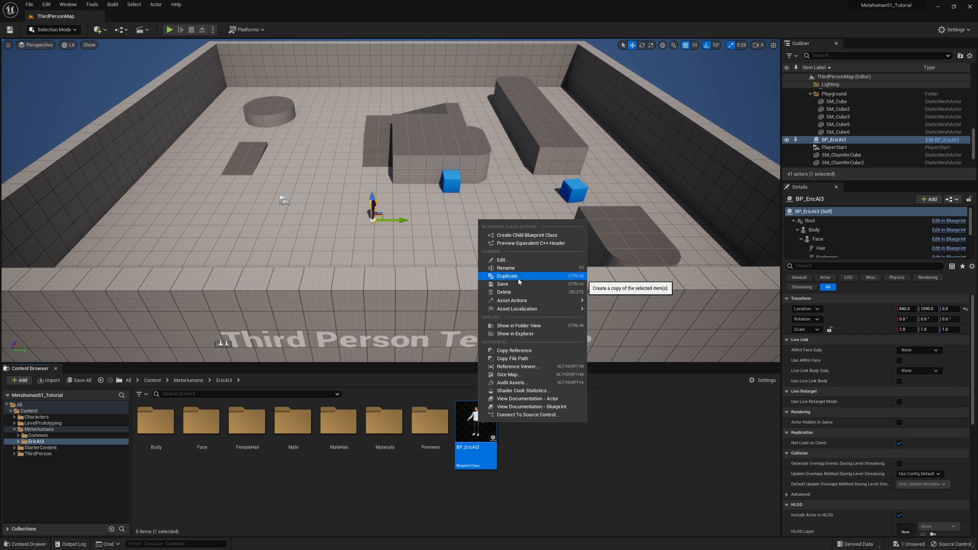
left_click(507, 275)
type("BP_EricAI4_BU")
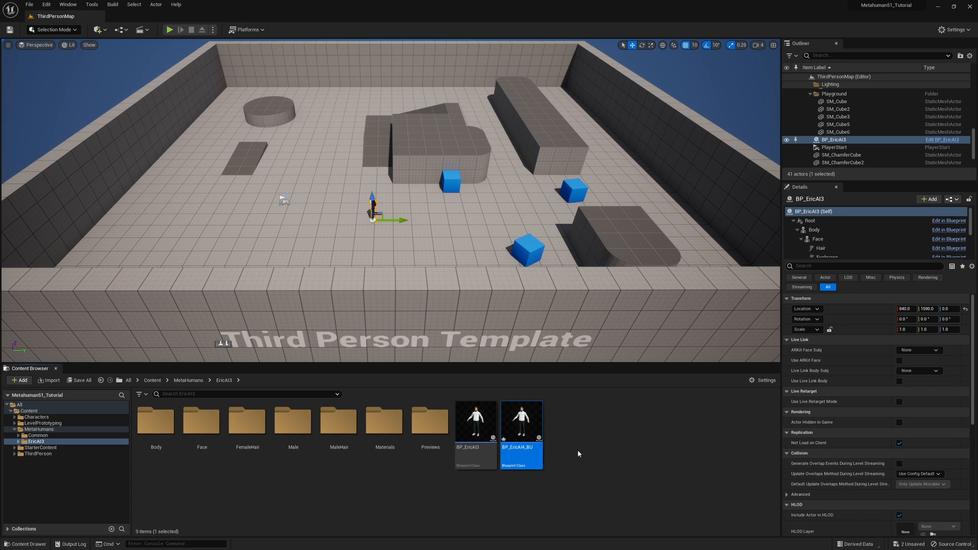
mouse_move(475, 424)
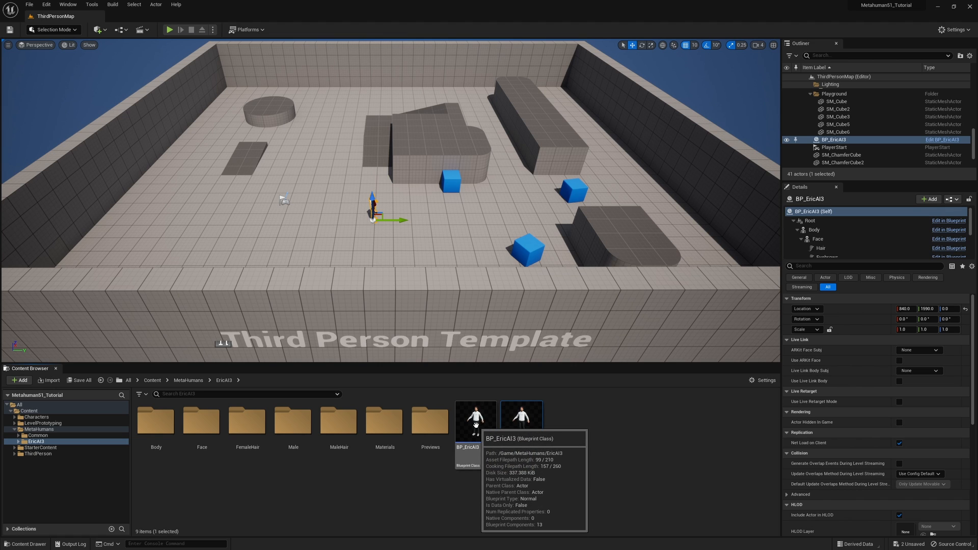
Set BP_EricAI3's parent class to BP Third Person Character and compile
double_click(475, 418)
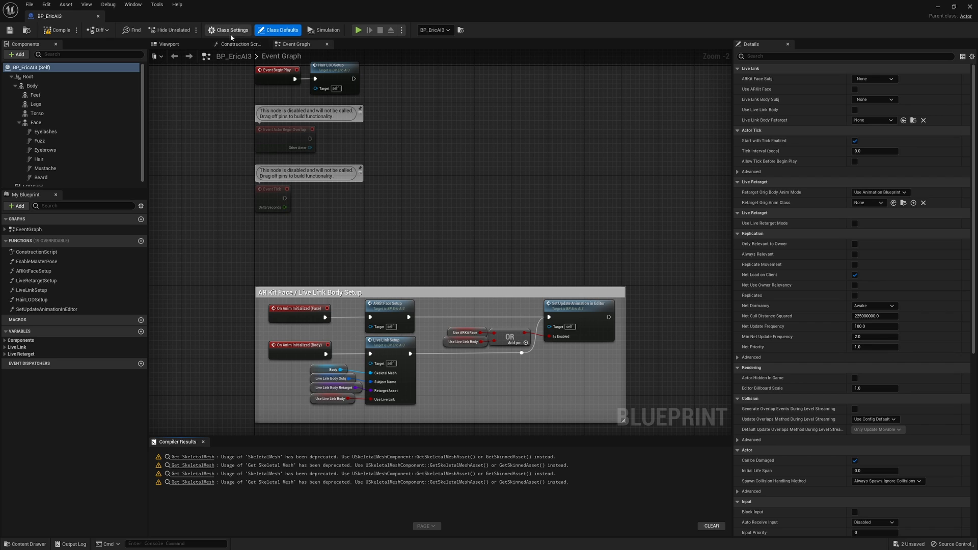
mouse_move(229, 30)
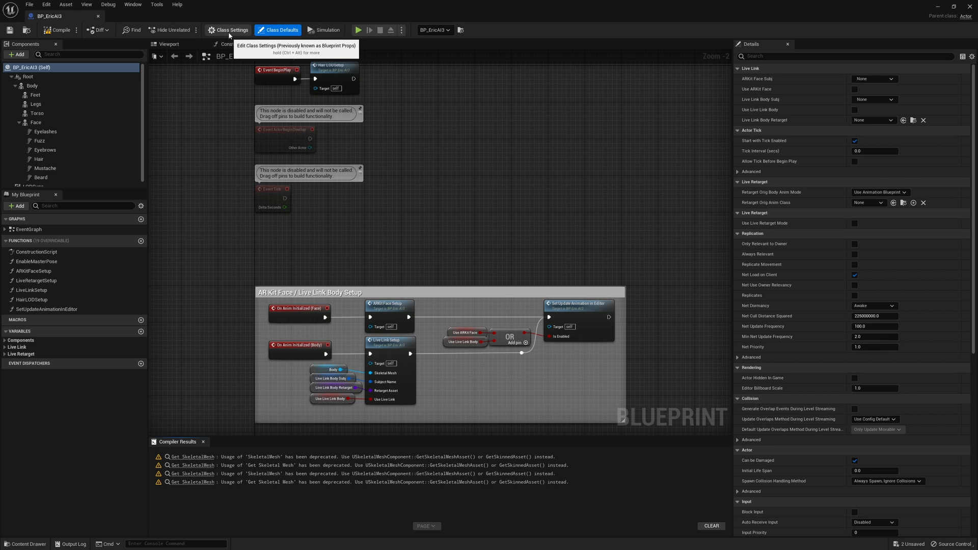
left_click(230, 29)
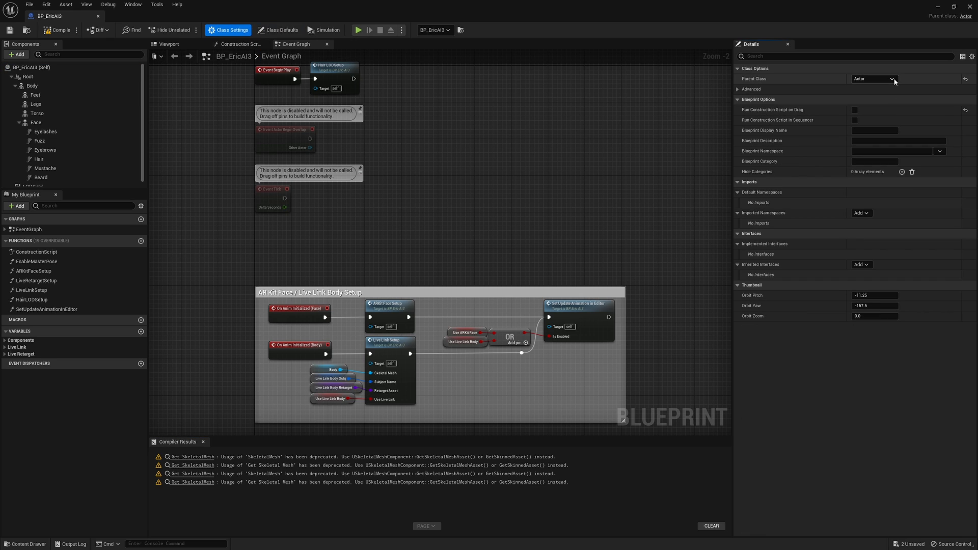
left_click(873, 78)
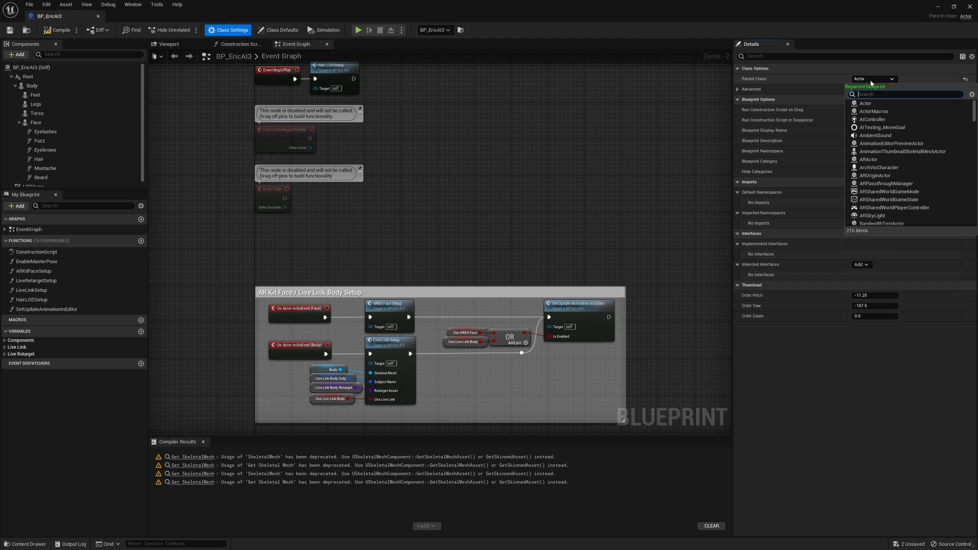
mouse_move(888, 164)
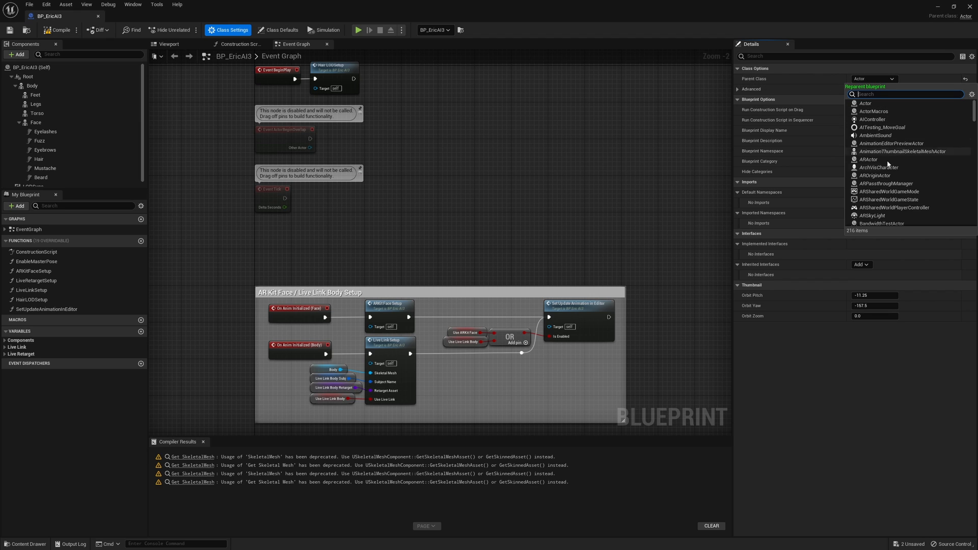
scroll("down", 3)
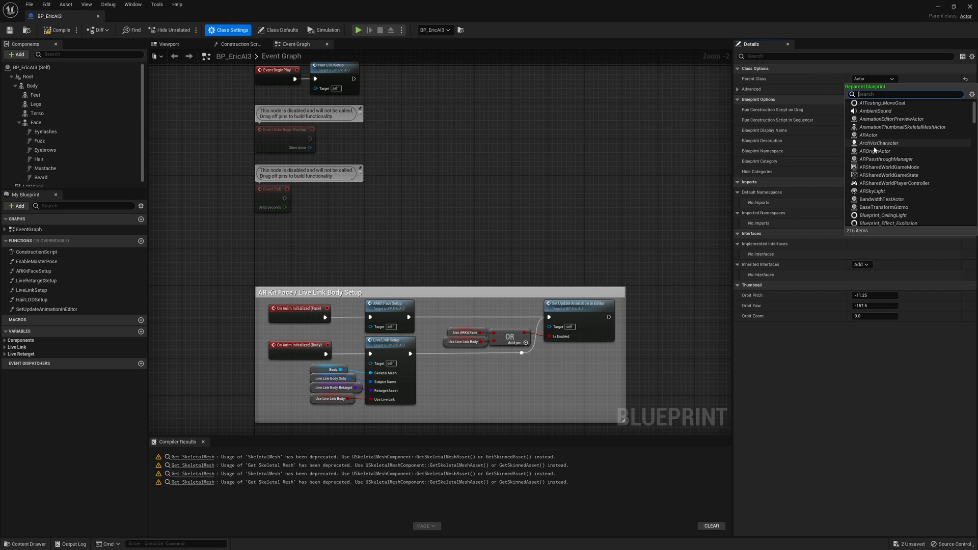
type("bp")
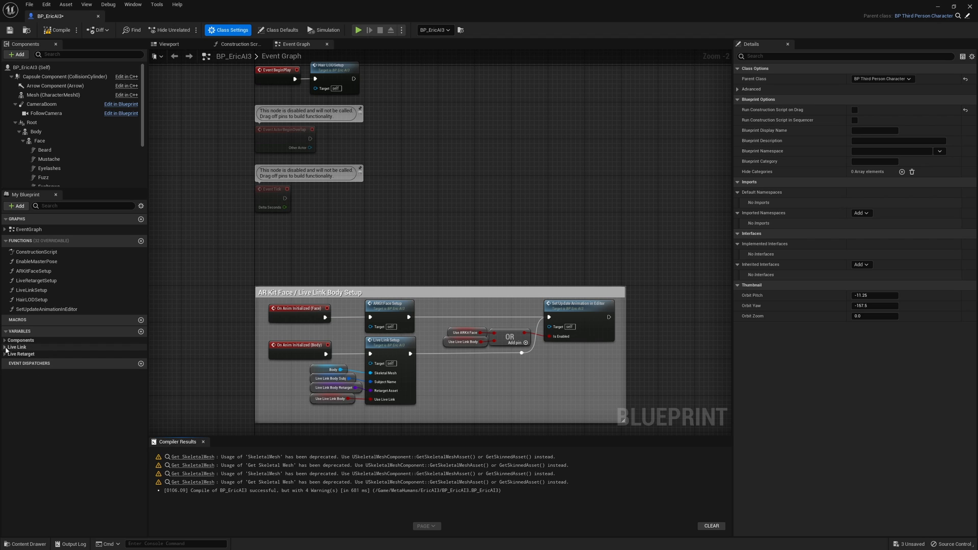
Set the ARKitFaceSubj variable's default value to iPhone
left_click(17, 347)
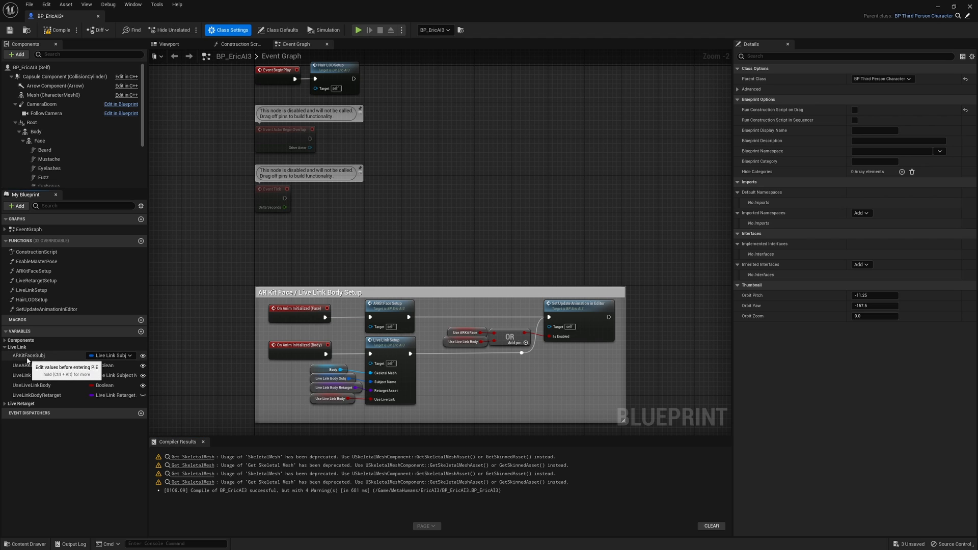
left_click(28, 356)
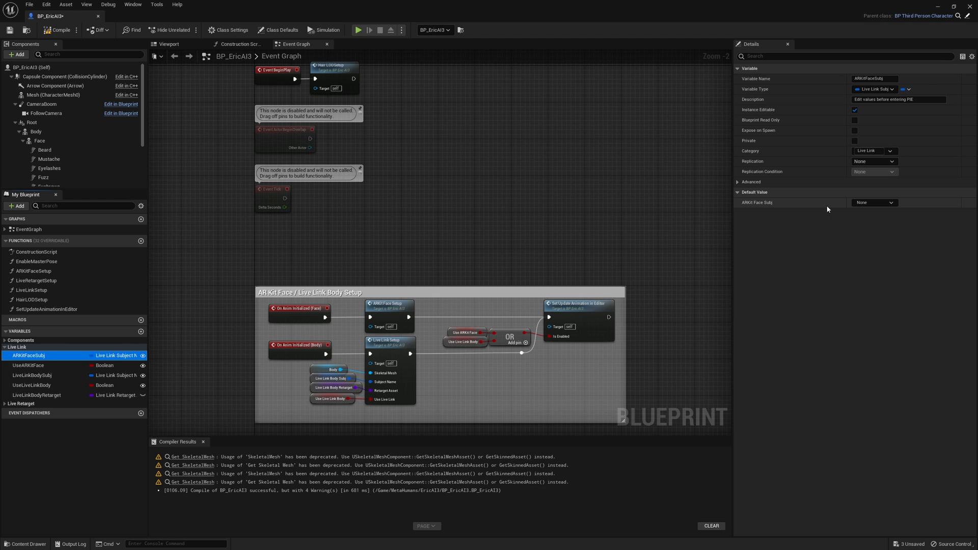
left_click(872, 202)
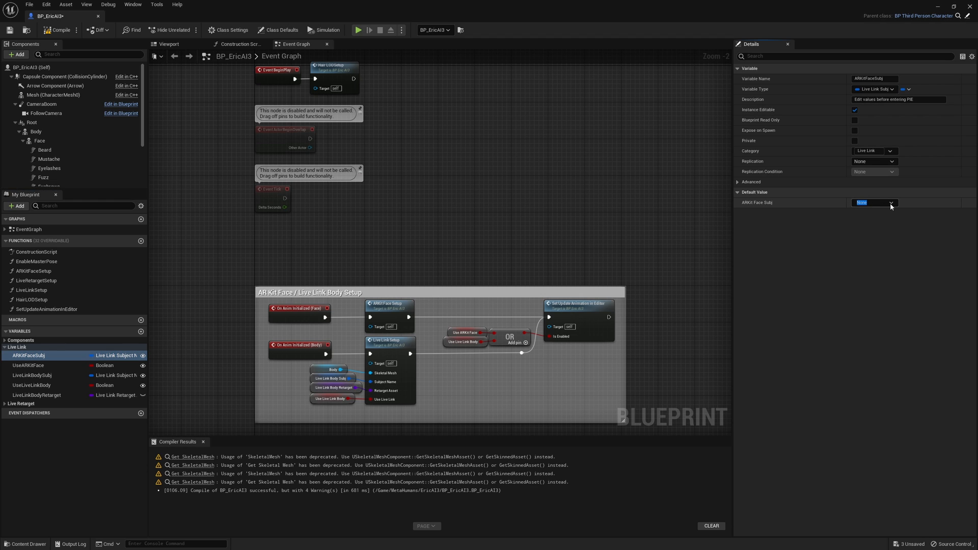
left_click(873, 202)
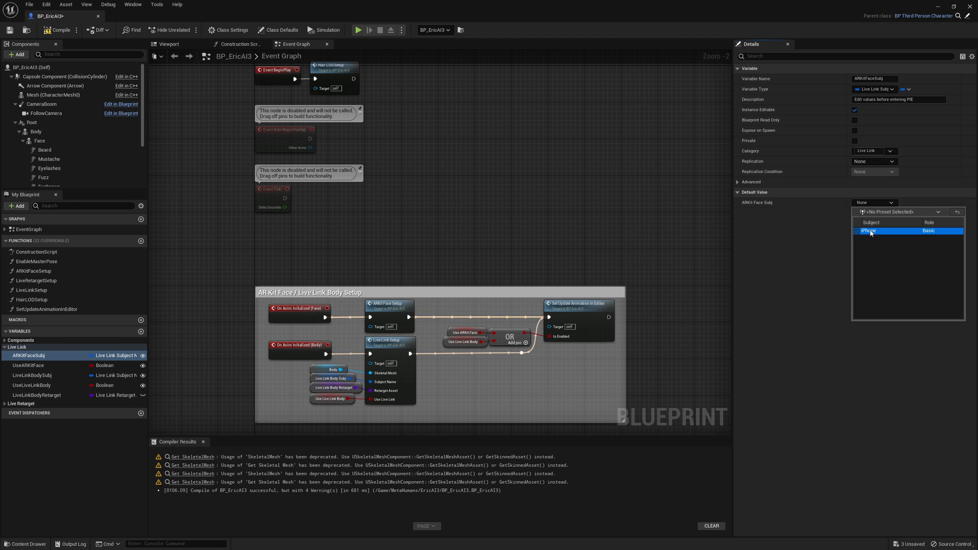
left_click(869, 231)
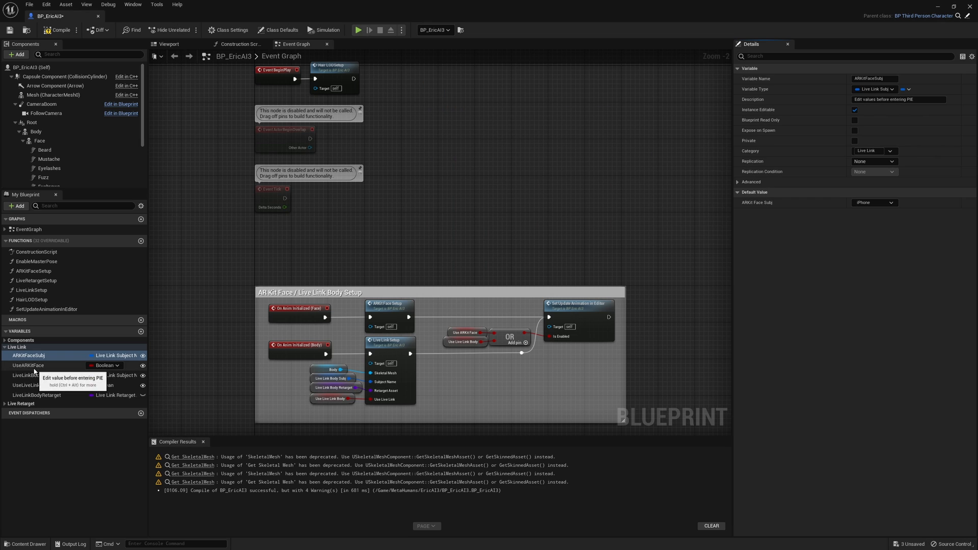
Make the UseARKitFace variable default to true
left_click(28, 365)
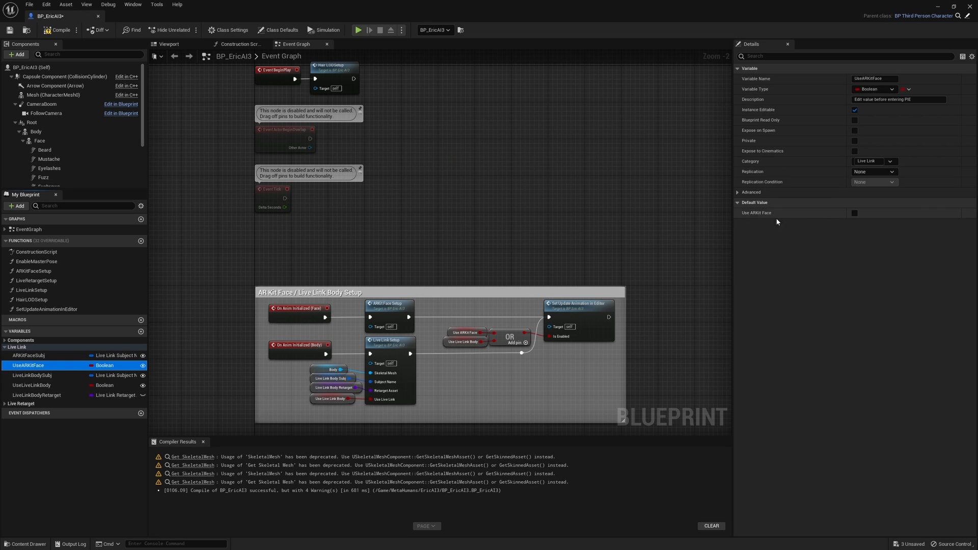
left_click(855, 212)
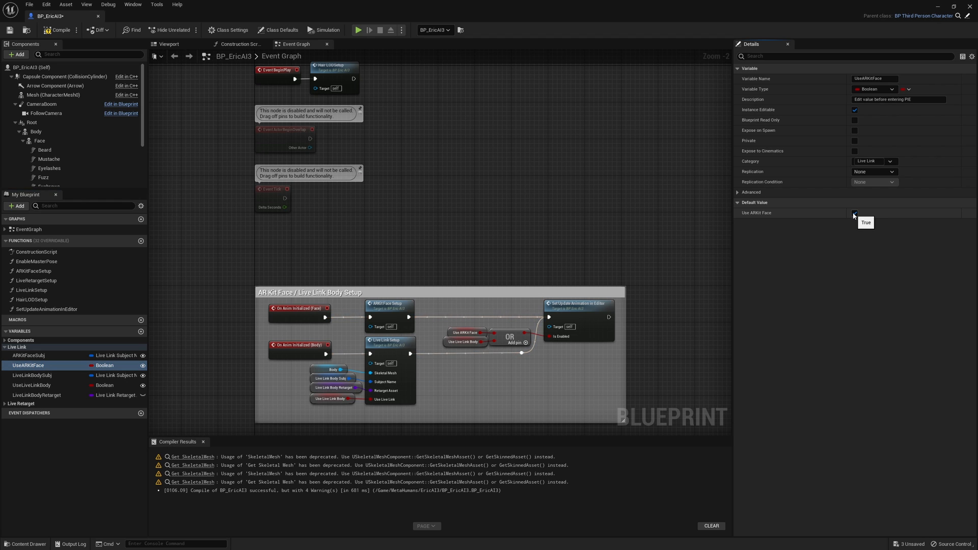
left_click(855, 213)
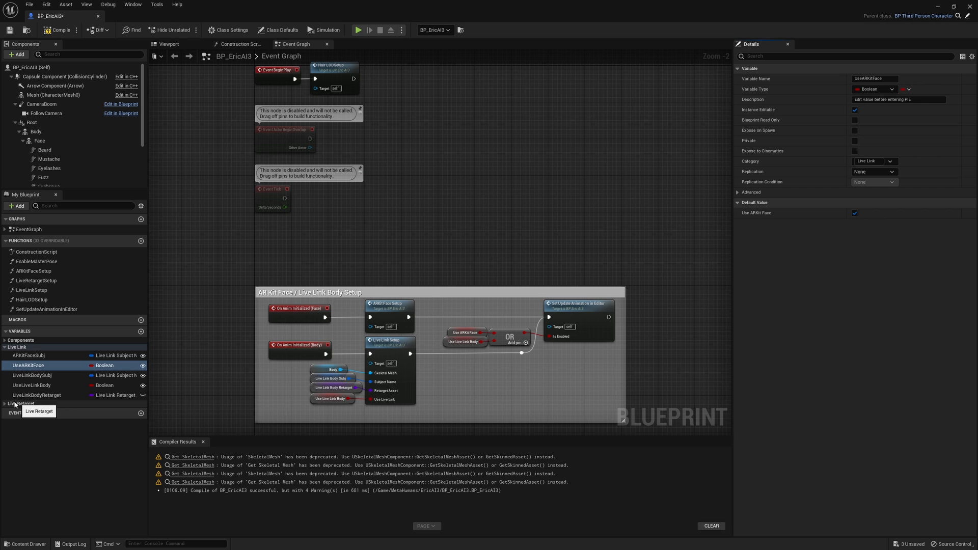
Tick the UseLiveRetargetMode default value in the Live Retarget variables
left_click(20, 402)
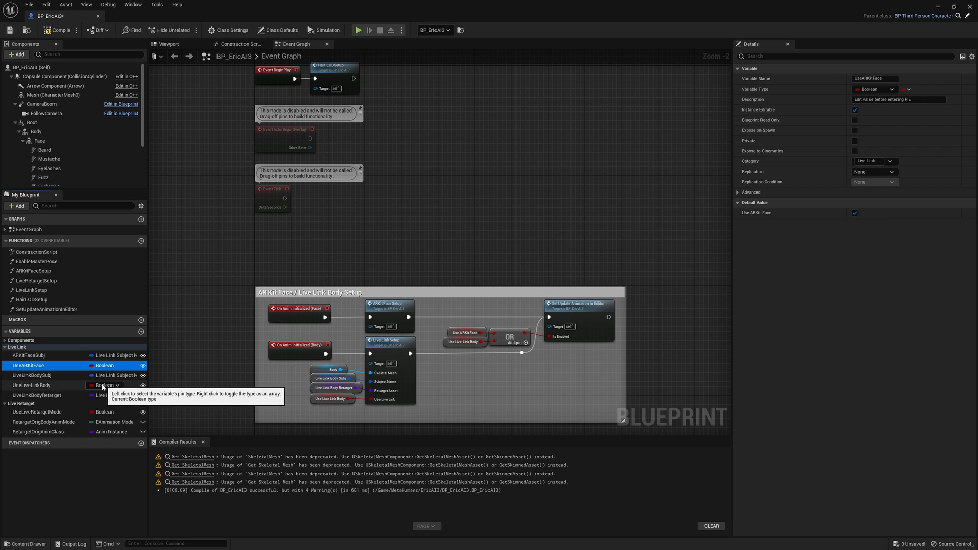
mouse_move(21, 403)
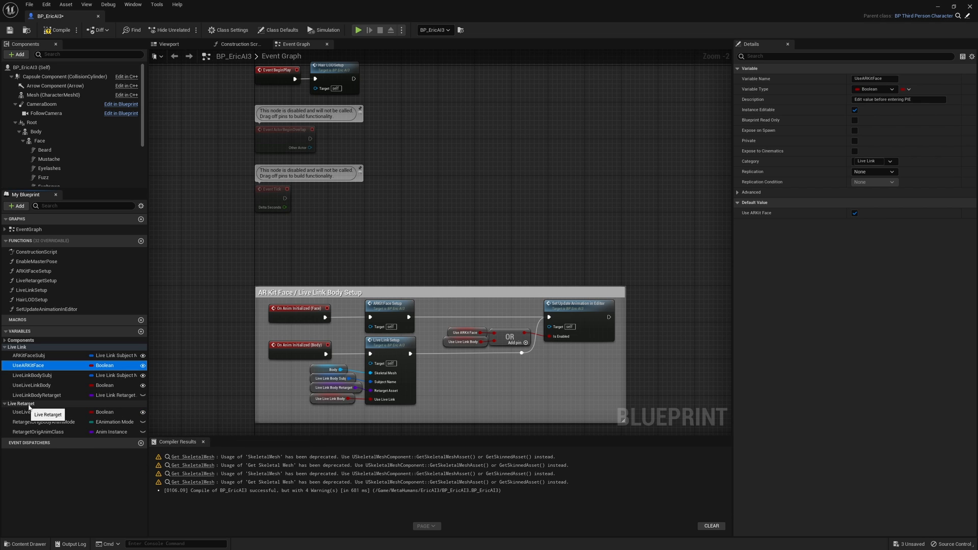
mouse_move(35, 412)
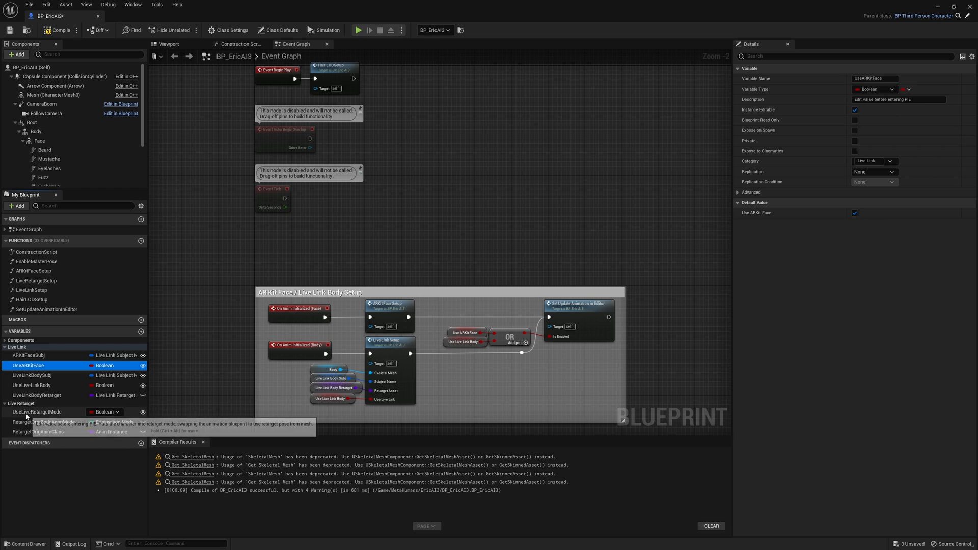
left_click(37, 412)
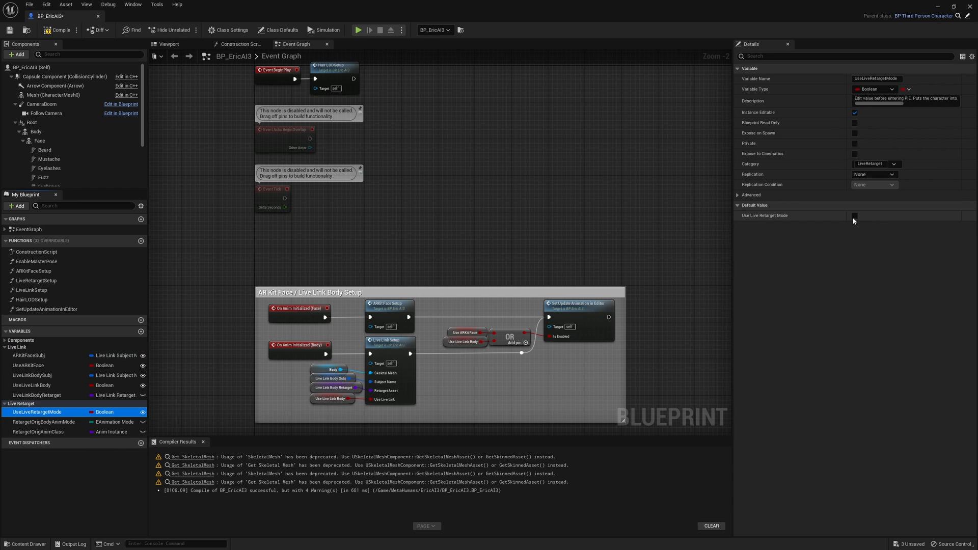
left_click(855, 215)
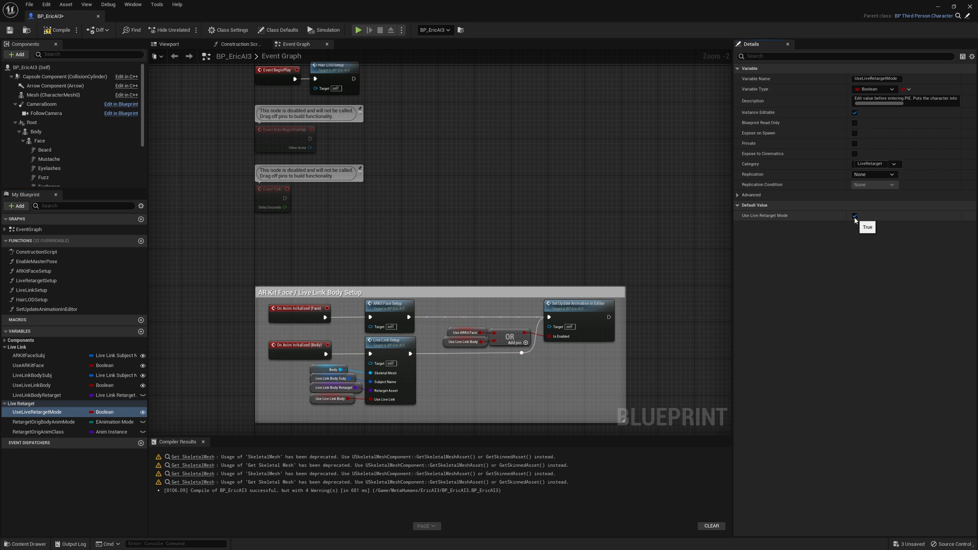
mouse_move(222, 131)
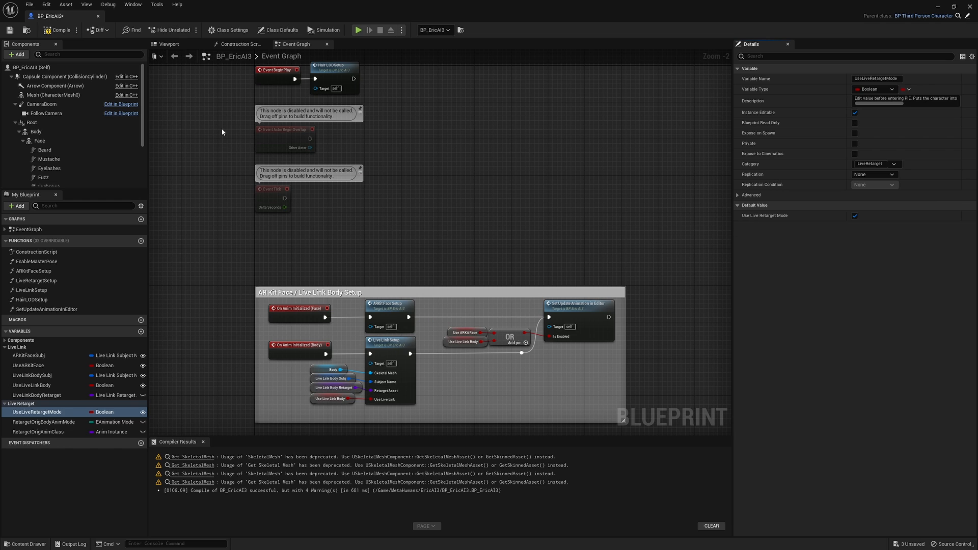
mouse_move(168, 44)
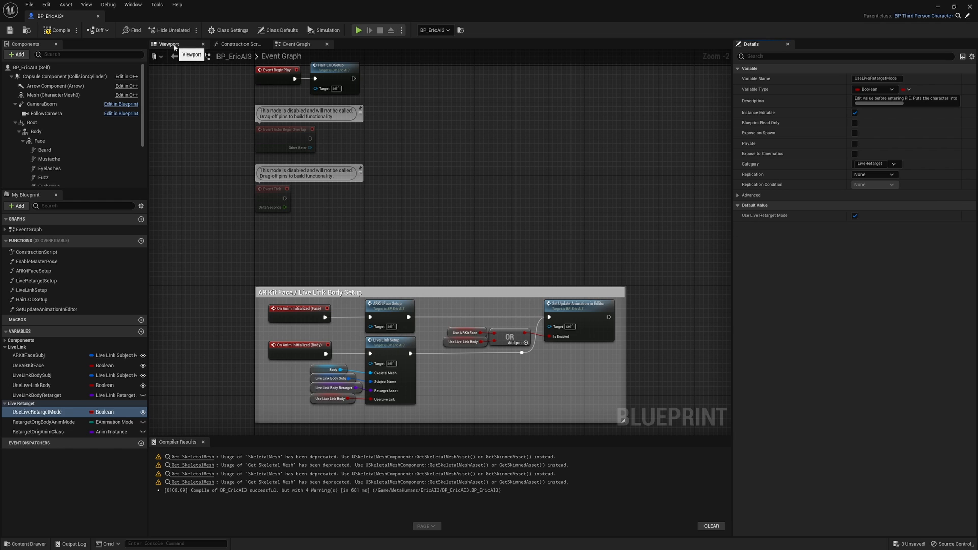
Zero the Root component's location and rotation in the Viewport, then save BP_EricAI3
left_click(169, 44)
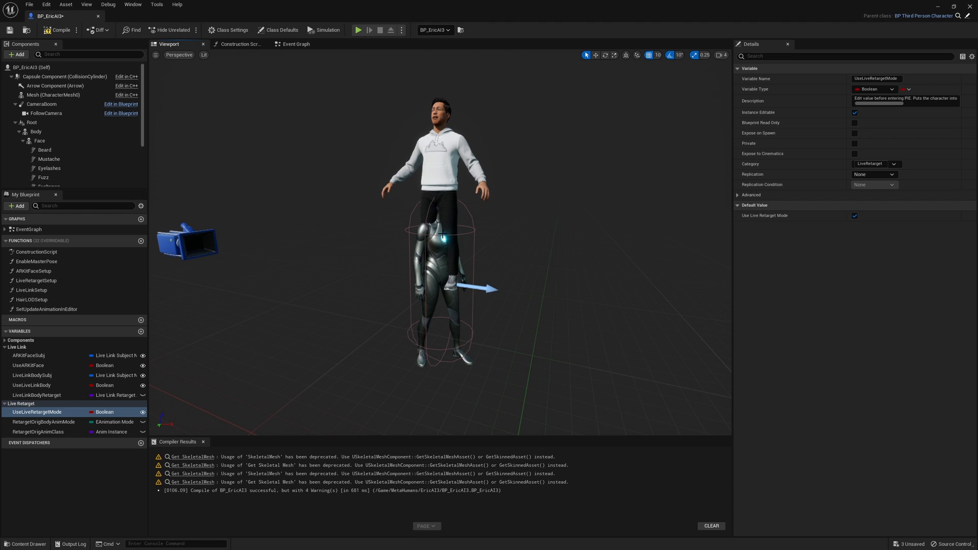
mouse_move(441, 305)
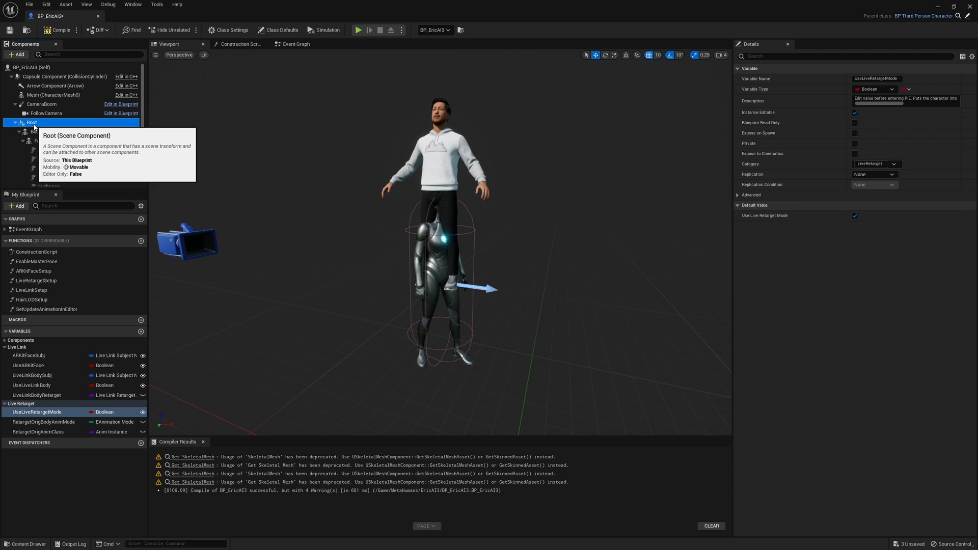
left_click(31, 122)
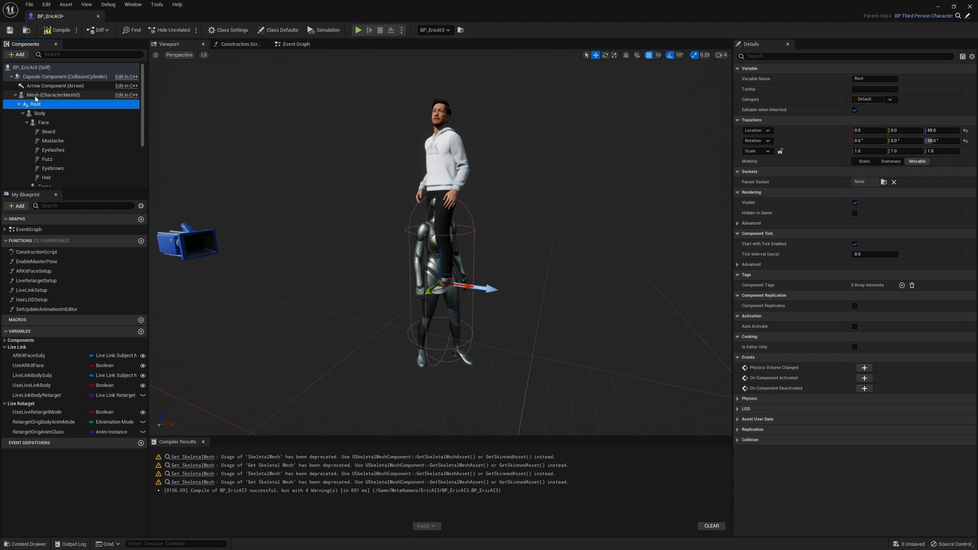
left_click(36, 103)
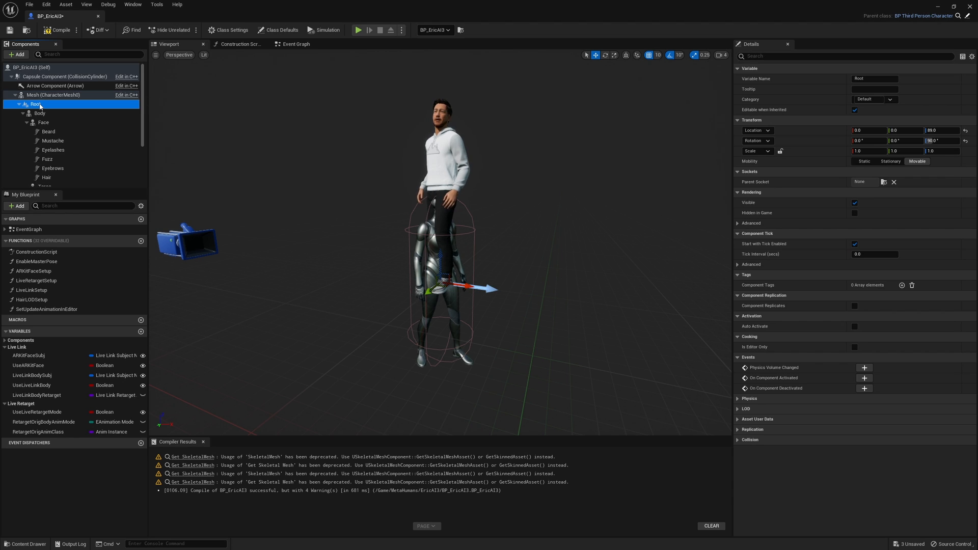
mouse_move(140, 107)
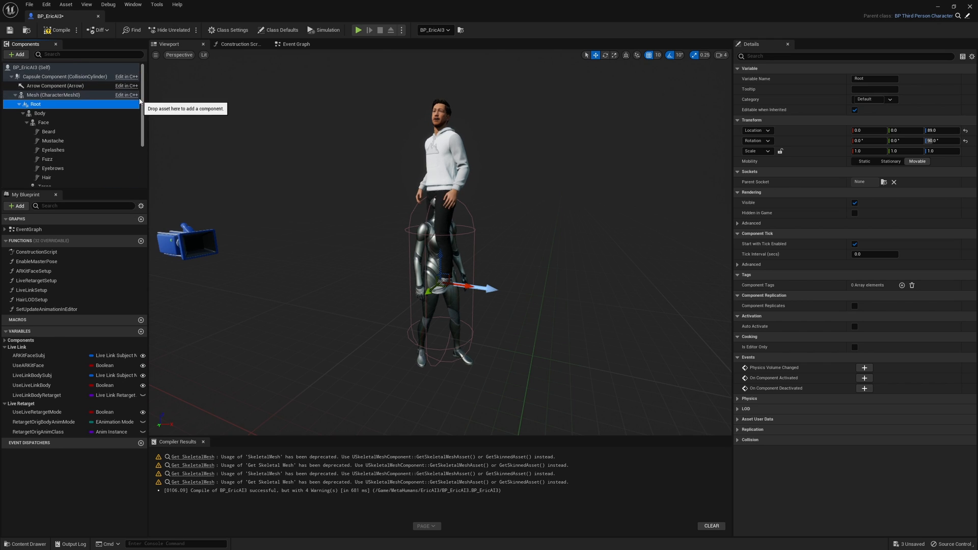
mouse_move(35, 103)
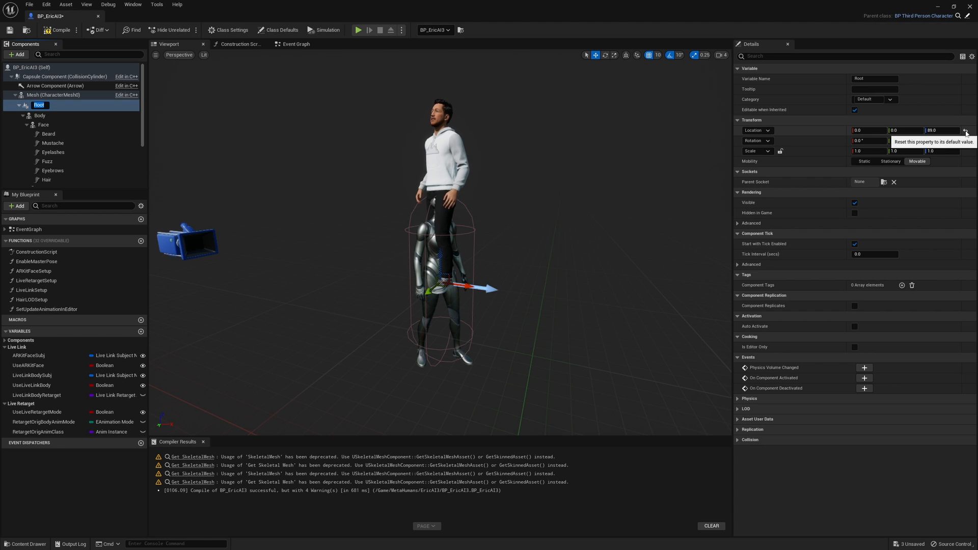
left_click(967, 130)
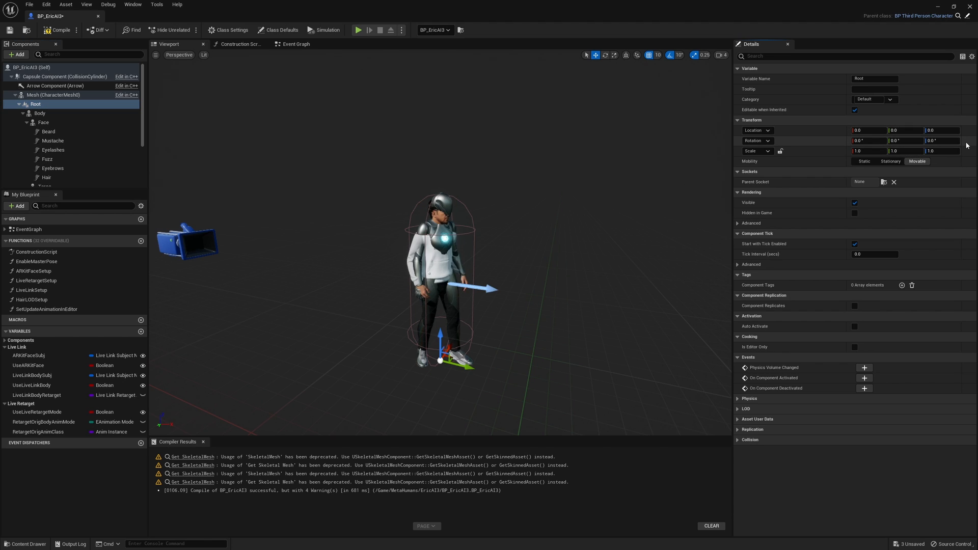
mouse_move(450, 284)
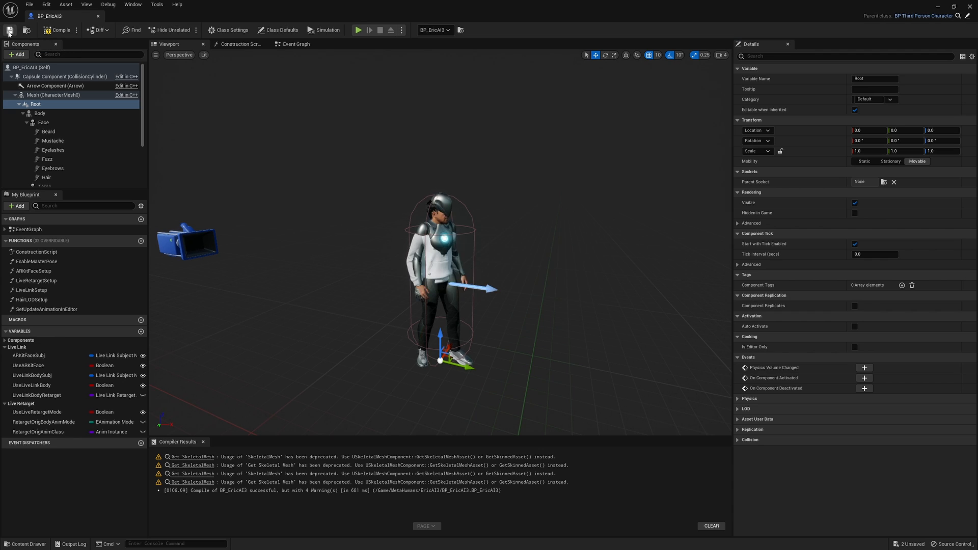
Untick Visible on CharacterMesh0 and set its anim tick option to Always Tick Pose and Refresh Bones
left_click(53, 95)
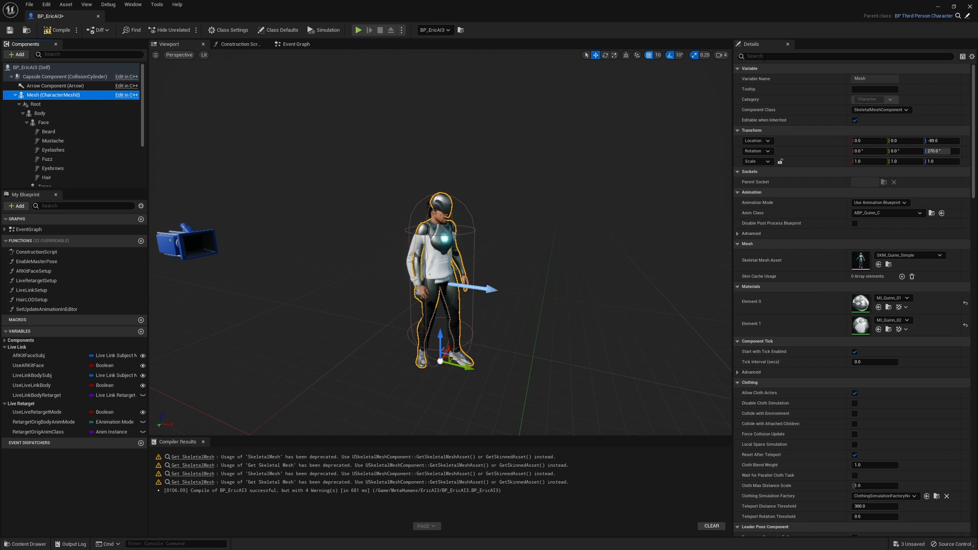
type("vis")
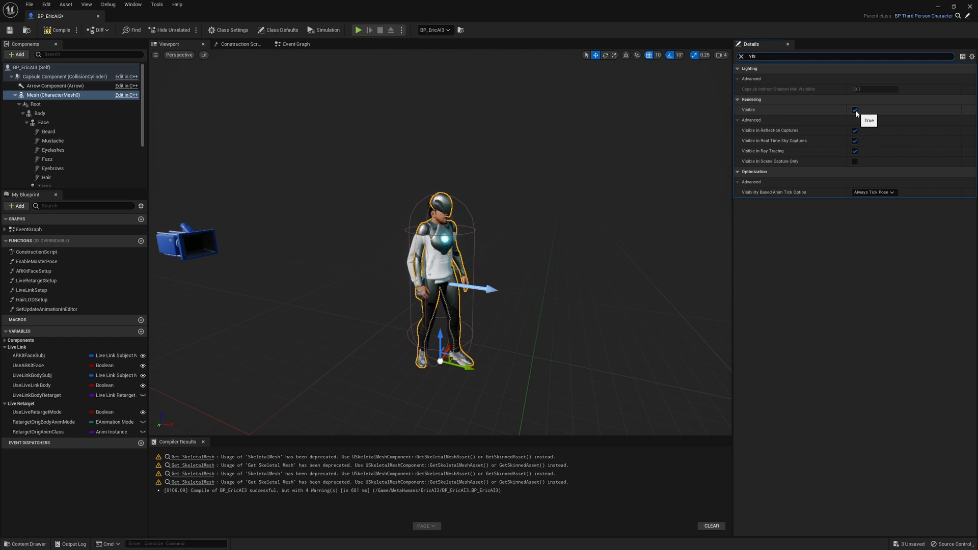
left_click(854, 110)
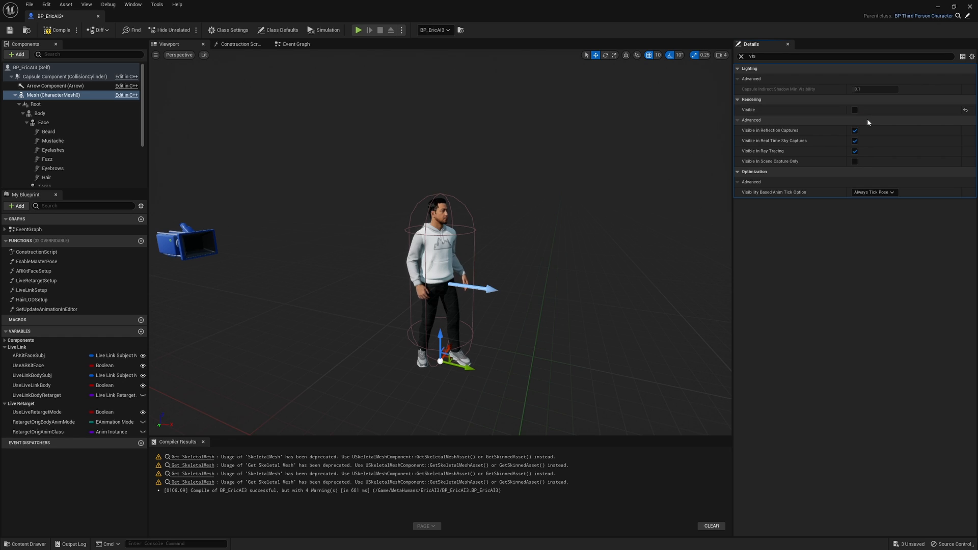
mouse_move(773, 192)
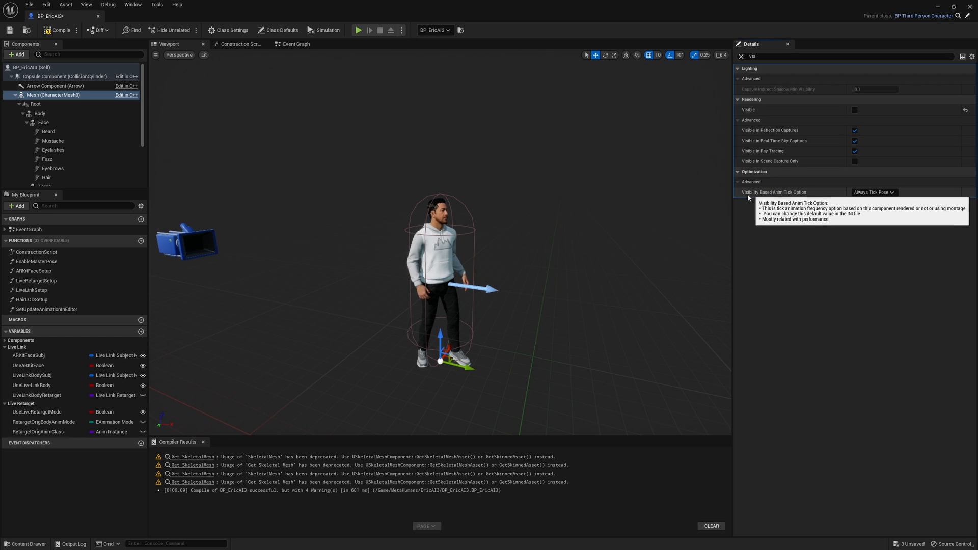
mouse_move(874, 200)
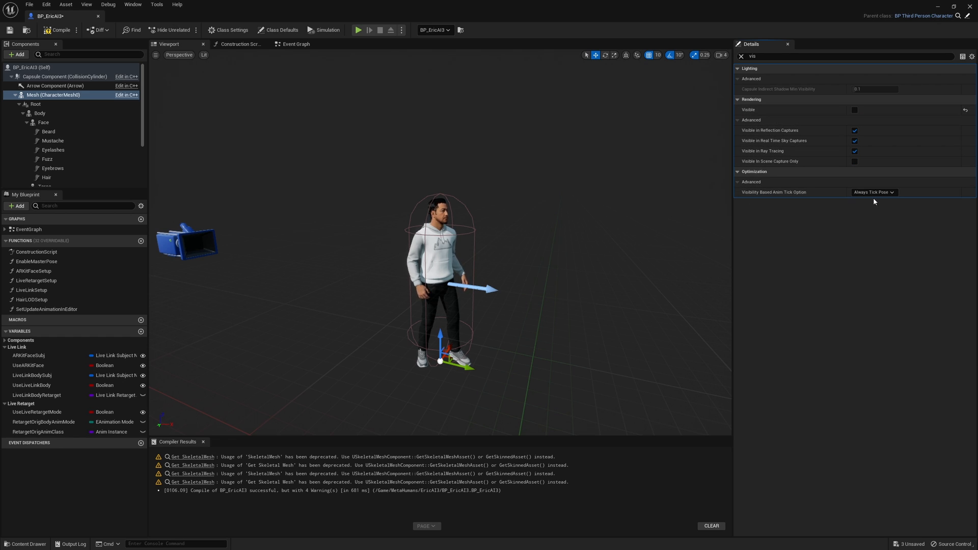
left_click(873, 192)
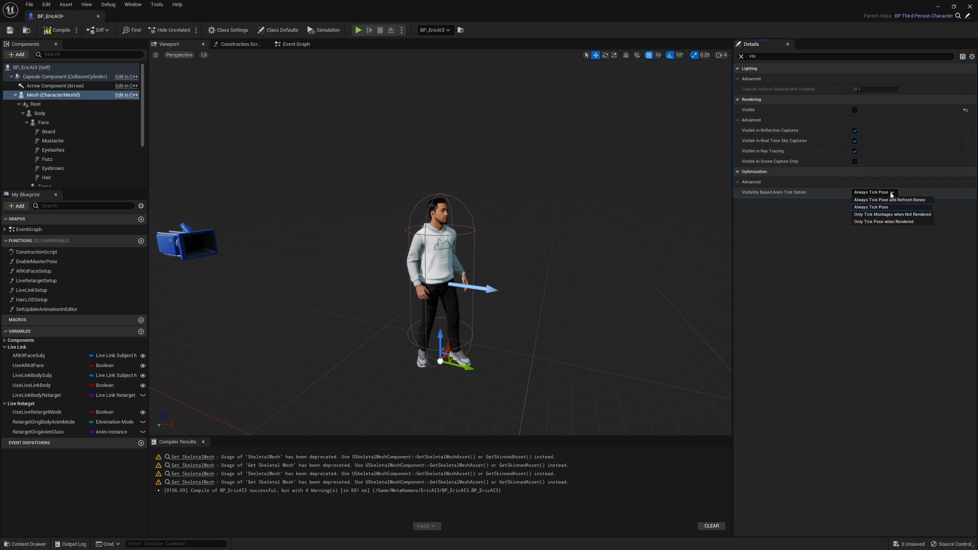
mouse_move(890, 200)
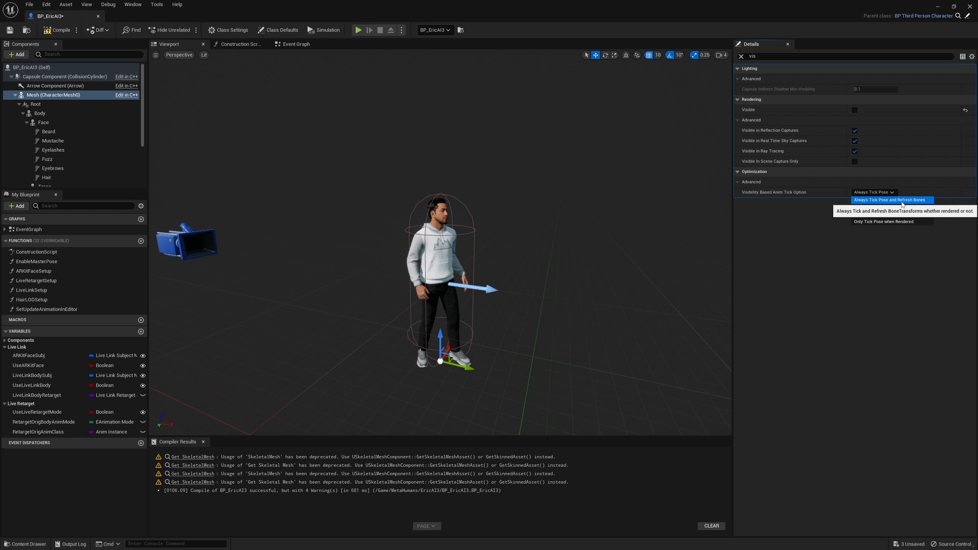
left_click(889, 199)
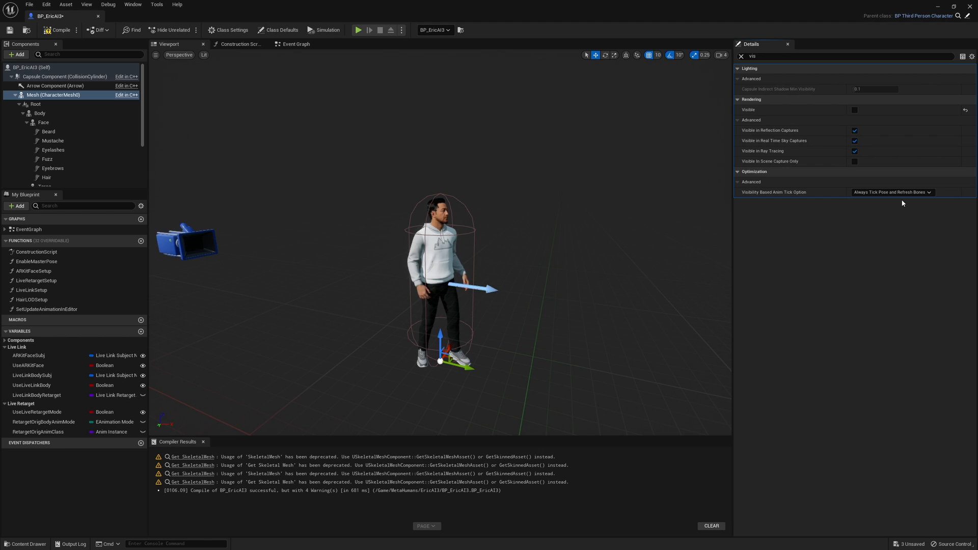
mouse_move(60, 29)
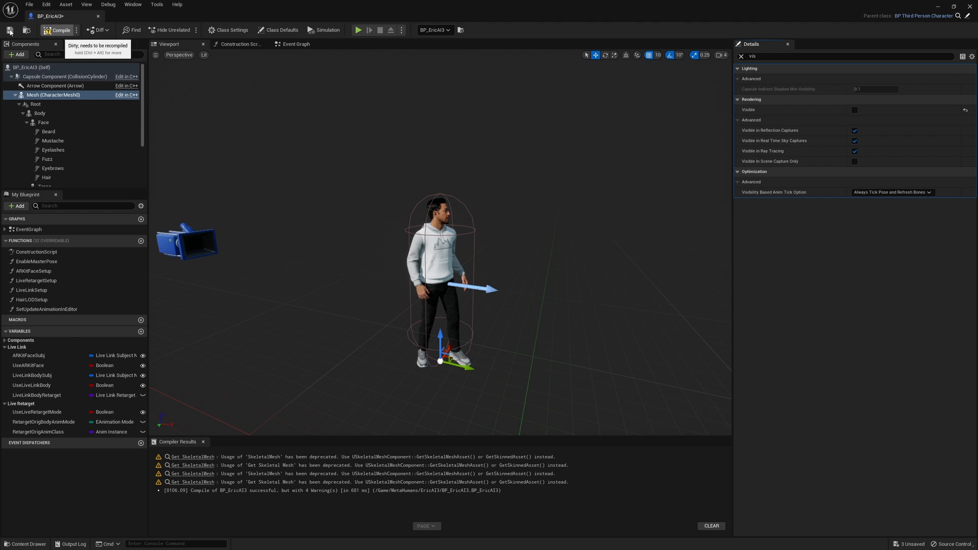
Compile BP_EricAI3 and start a Play session of ThirdPersonMap
left_click(59, 30)
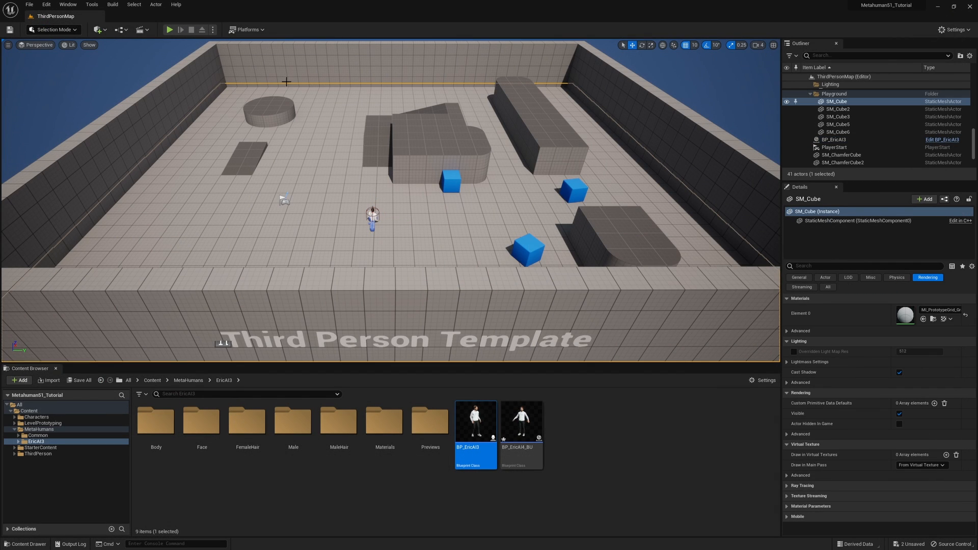
left_click(169, 29)
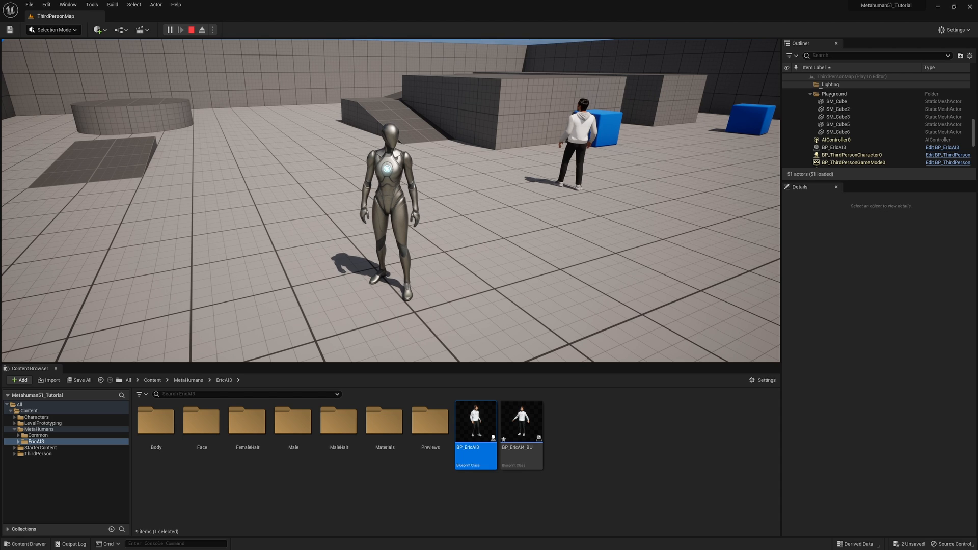
Set BP_ThirdPersonGameMode's Default Pawn Class to BP_EricAI3
left_click(202, 30)
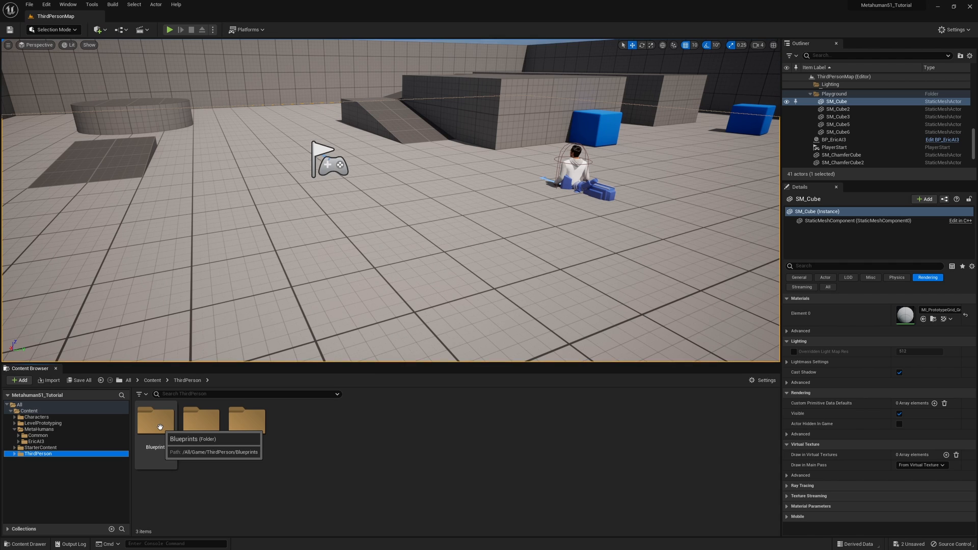
double_click(155, 419)
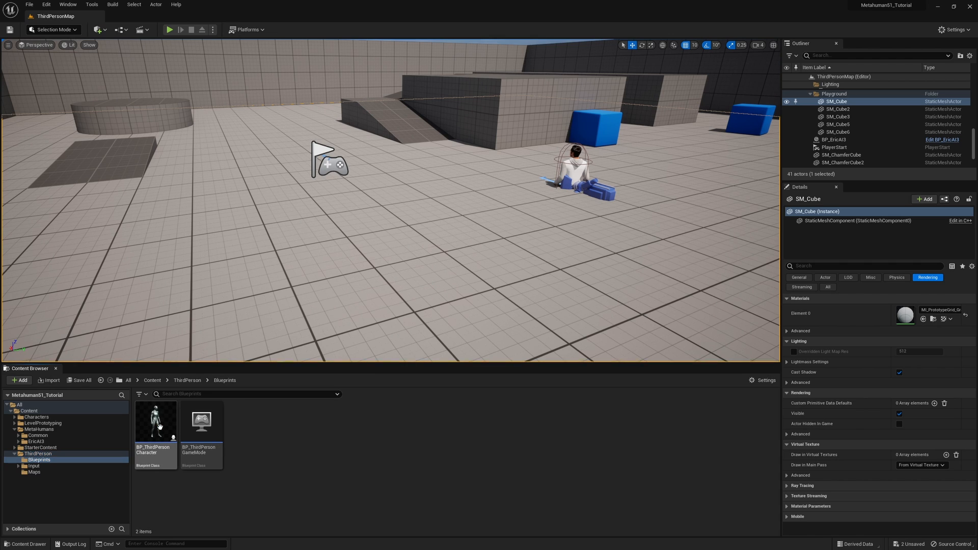
mouse_move(200, 421)
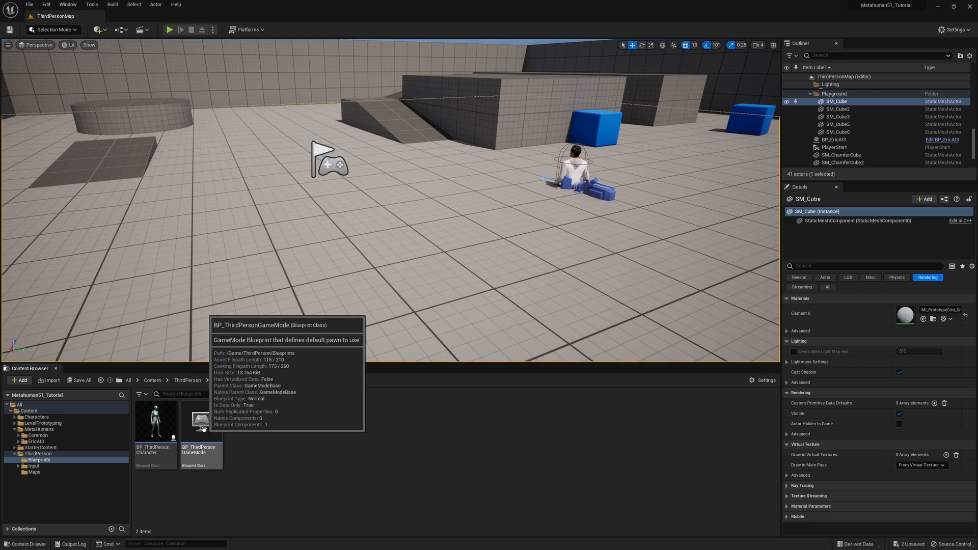
double_click(200, 419)
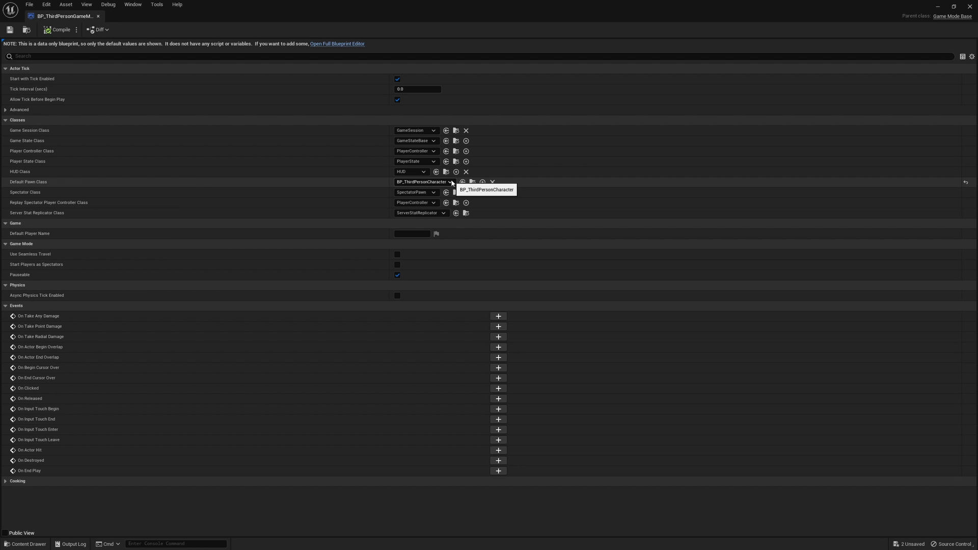
left_click(423, 181)
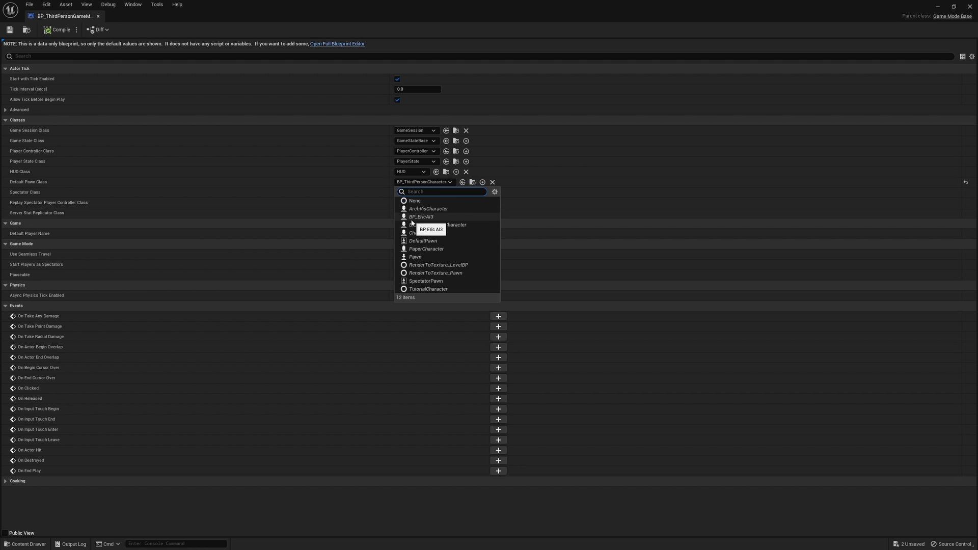
left_click(421, 217)
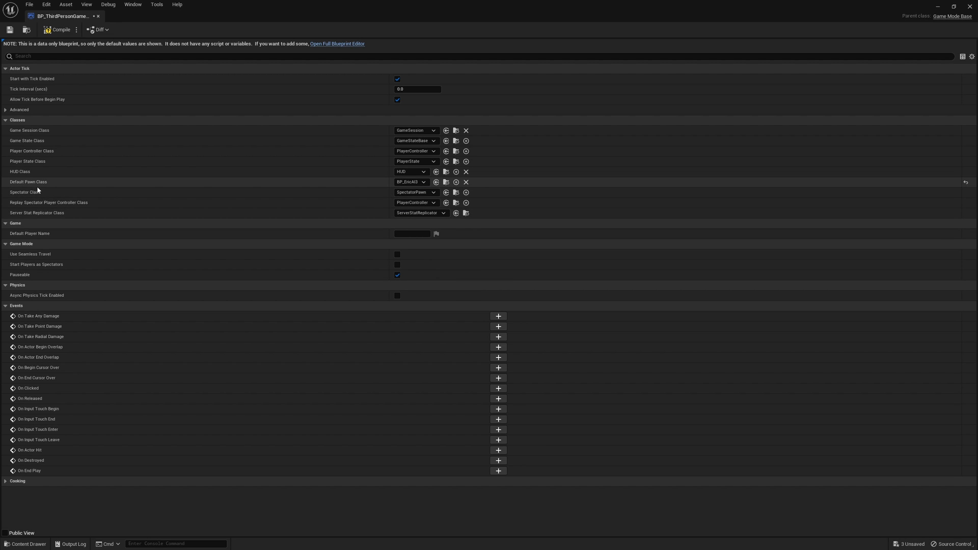
mouse_move(380, 185)
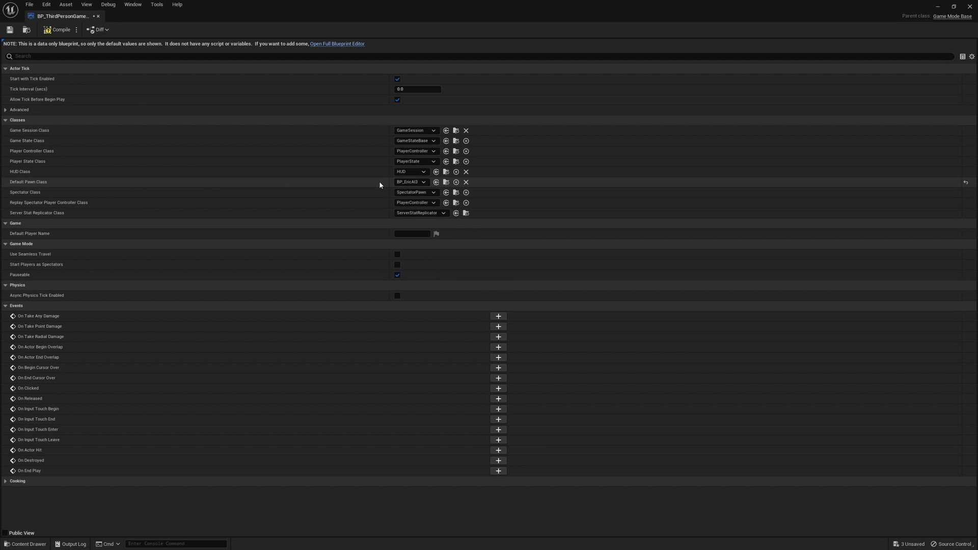
mouse_move(409, 182)
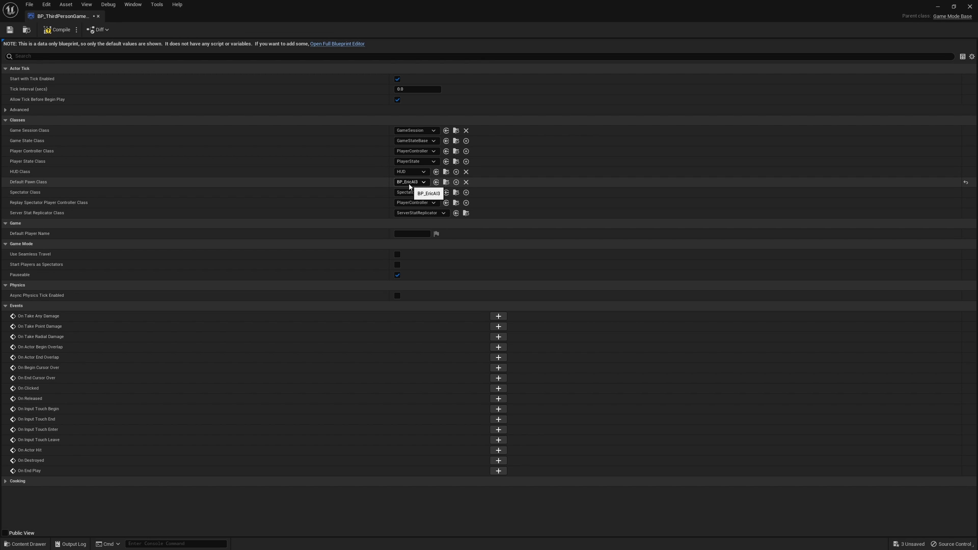
left_click(428, 193)
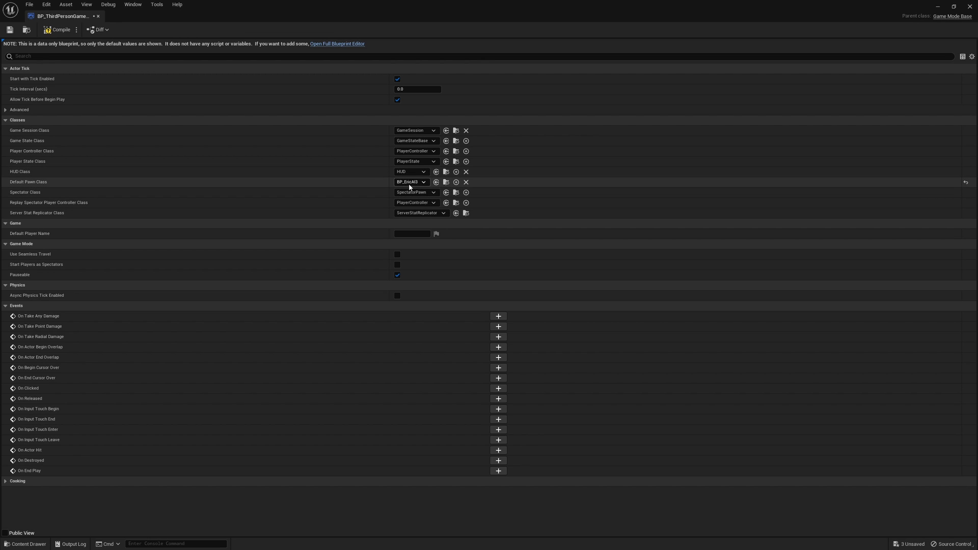
mouse_move(409, 182)
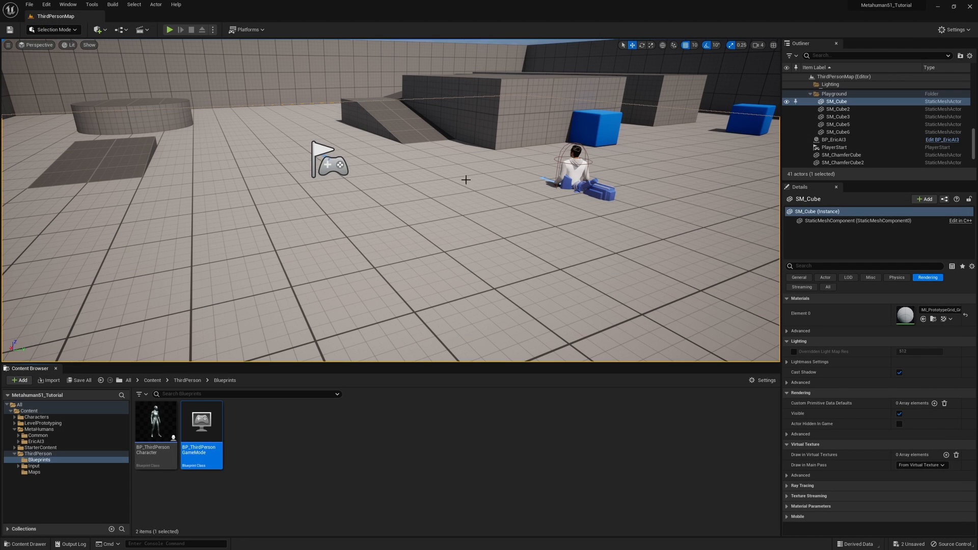
left_click(170, 29)
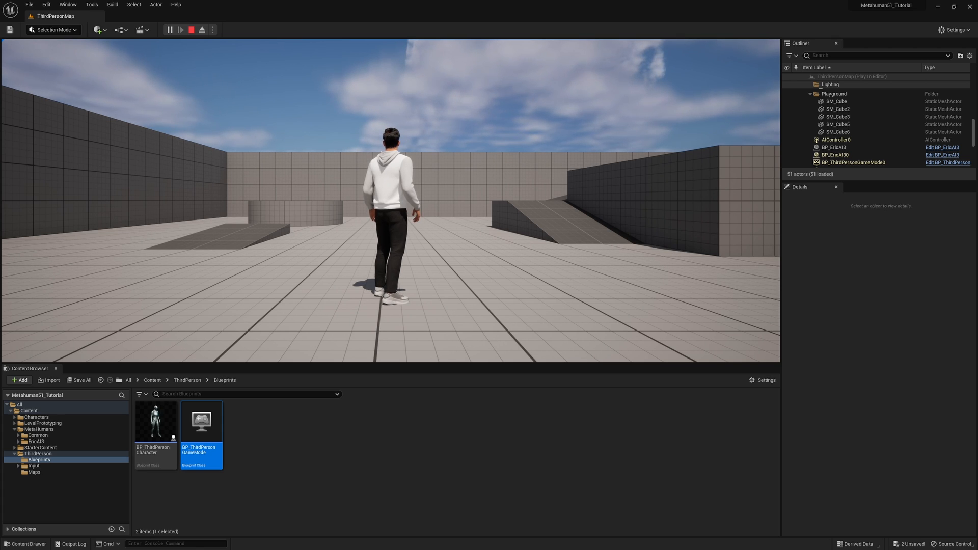
left_click(190, 29)
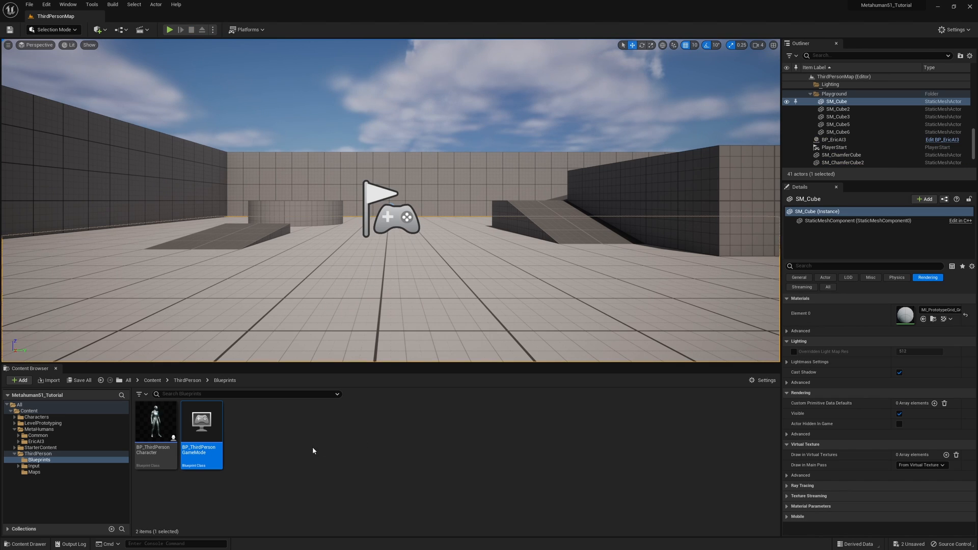
mouse_move(155, 421)
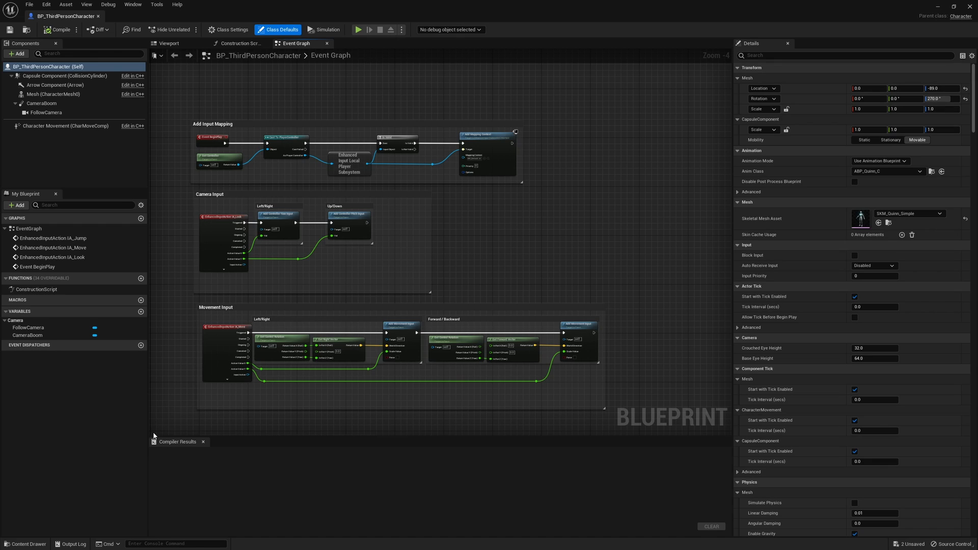
mouse_move(209, 125)
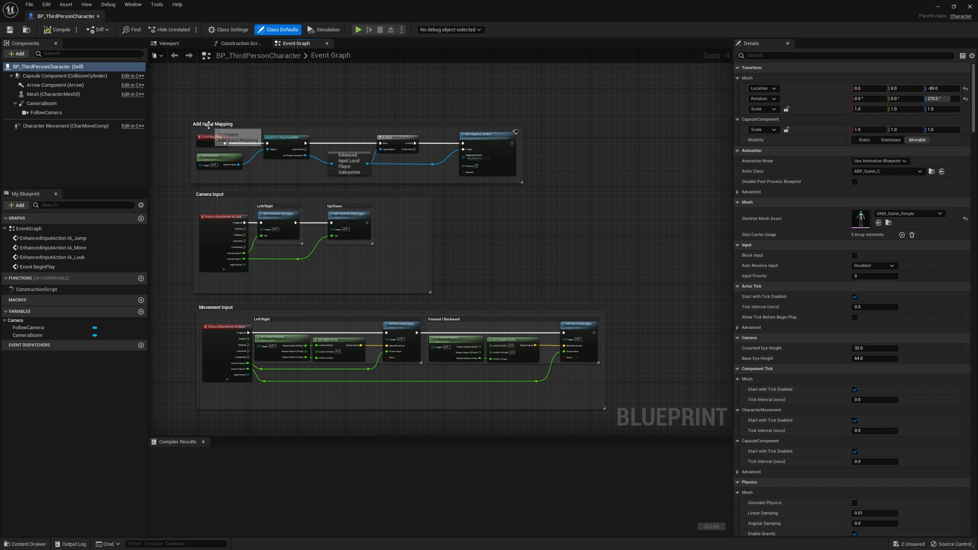
left_click(237, 124)
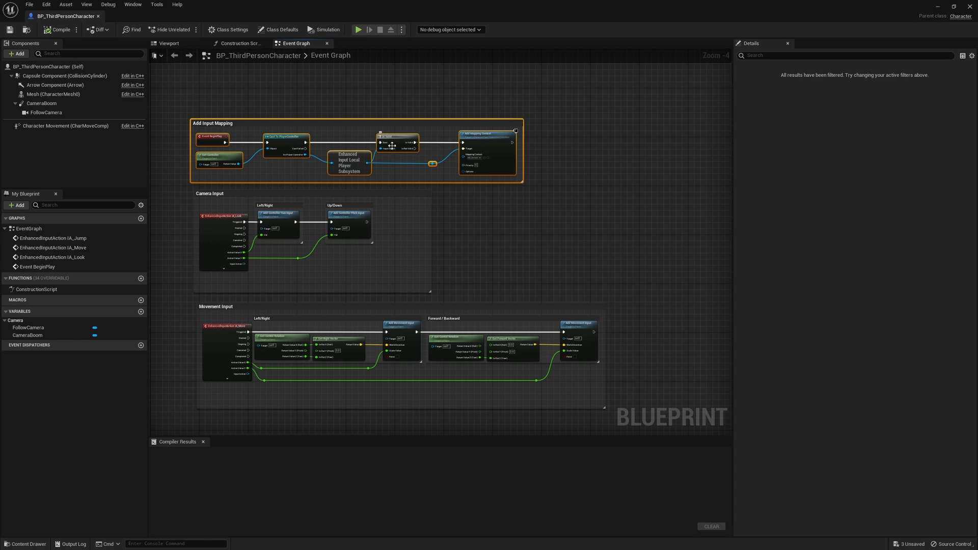
right_click(389, 142)
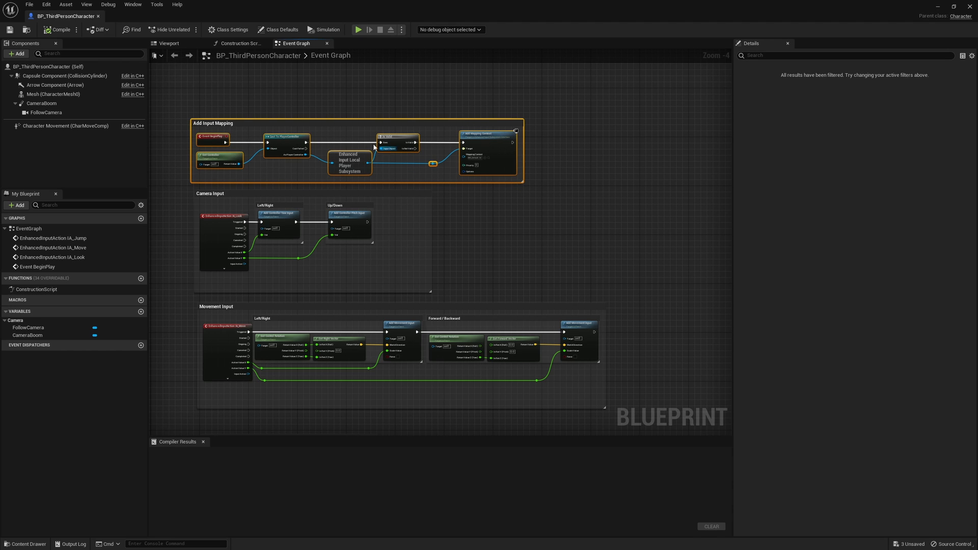
right_click(375, 146)
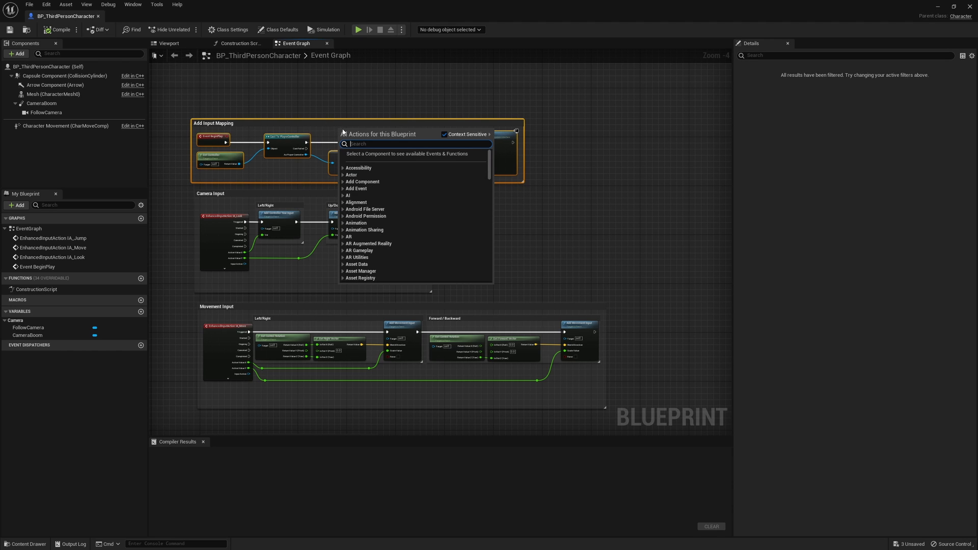
mouse_move(565, 211)
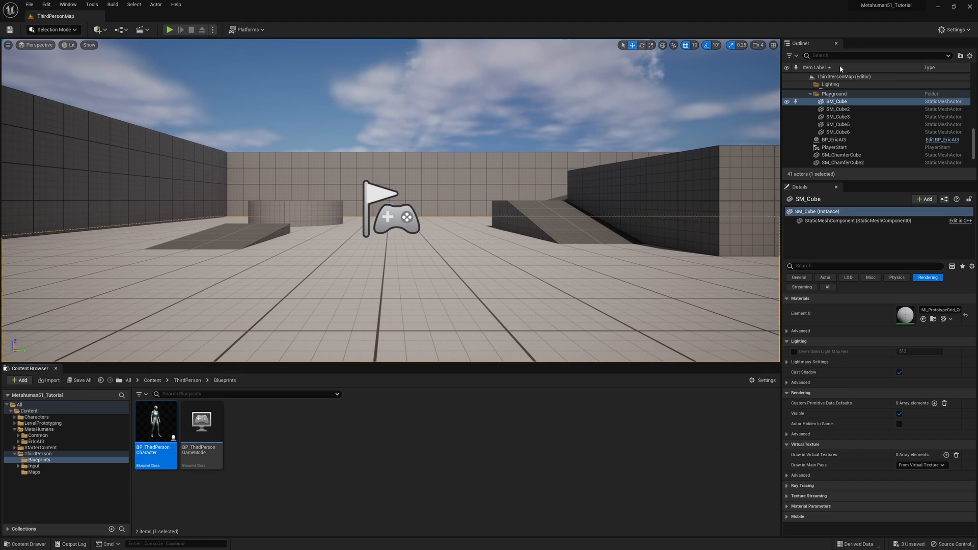
Open BP_EricAI3 from the EricAI3 content folder
left_click(36, 442)
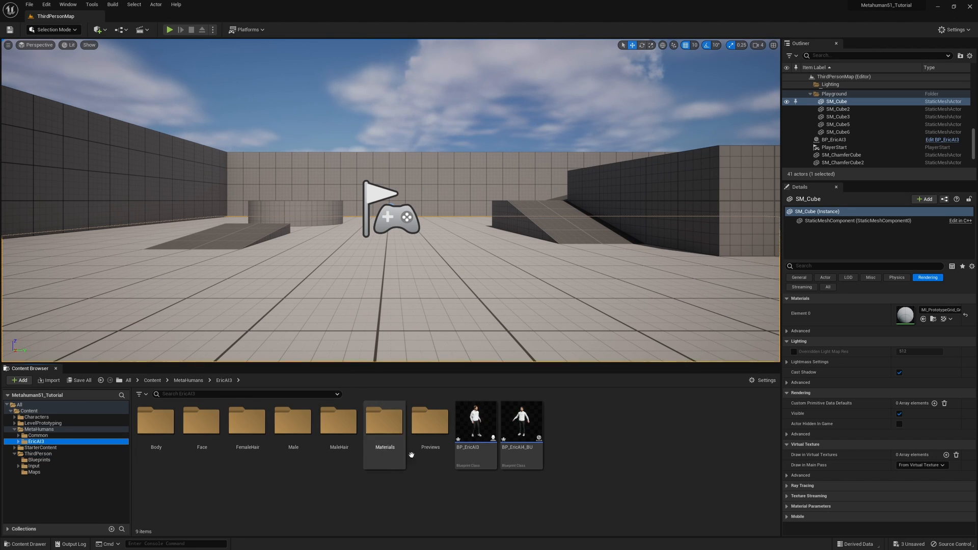
left_click(476, 422)
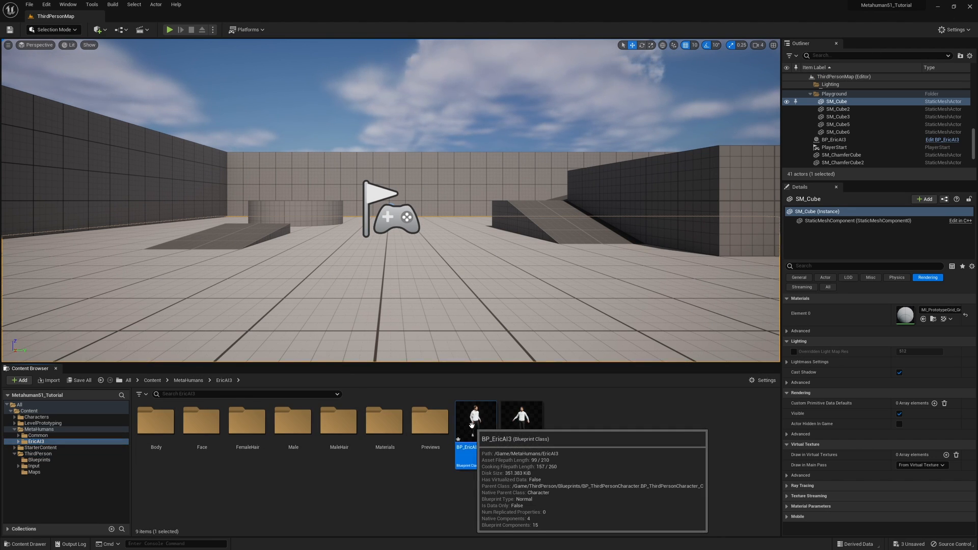
double_click(475, 417)
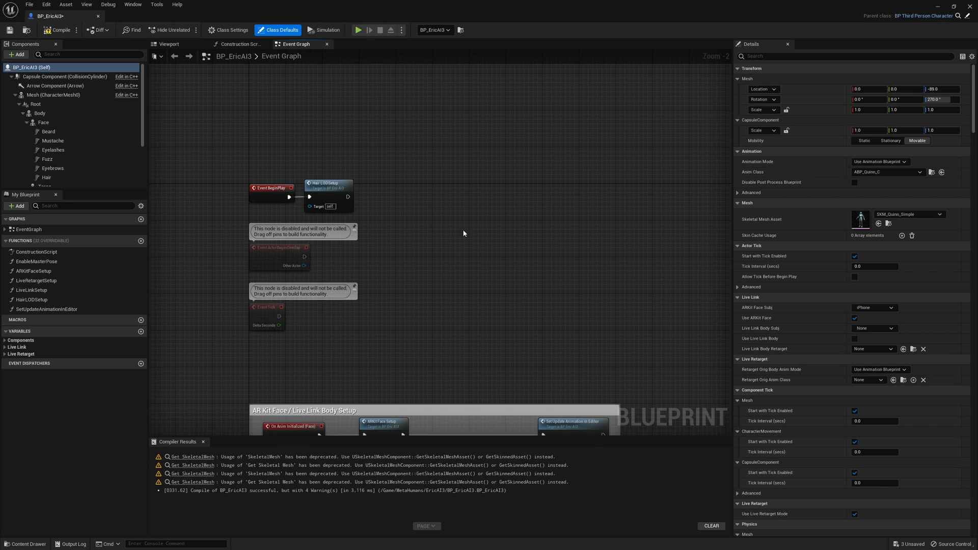
mouse_move(474, 192)
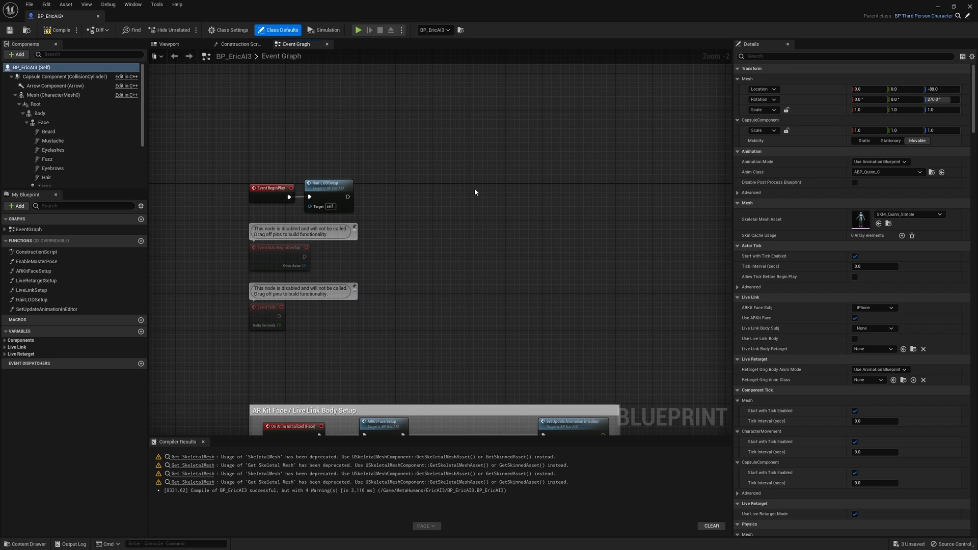
Paste the Add Input Mapping nodes and wire Hair LOD Setup into that chain
key("ctrl+v")
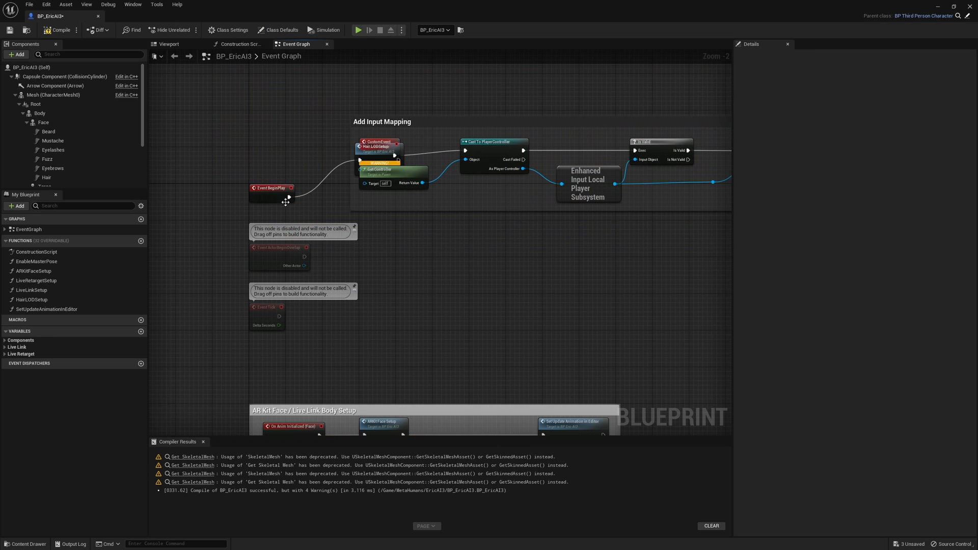
left_click_drag(272, 188, 226, 147)
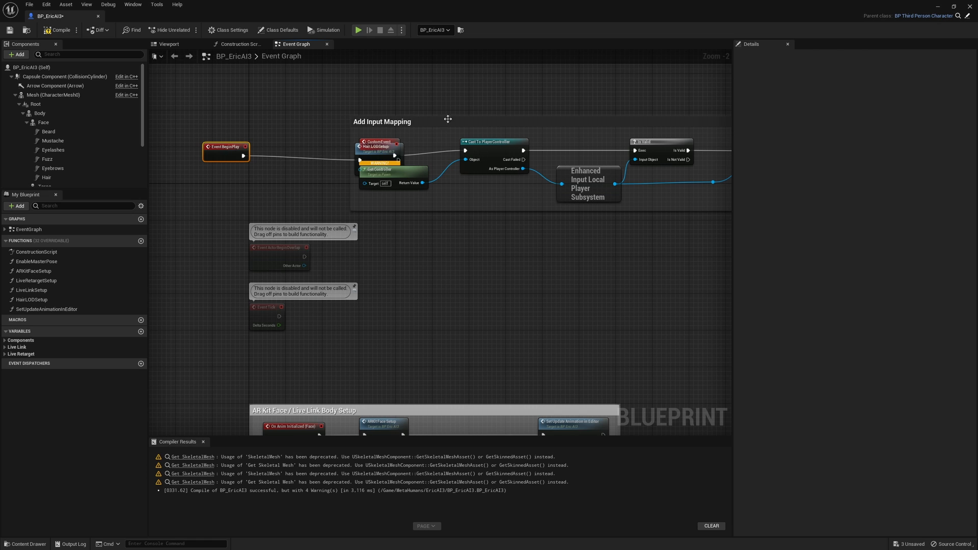
left_click(292, 140)
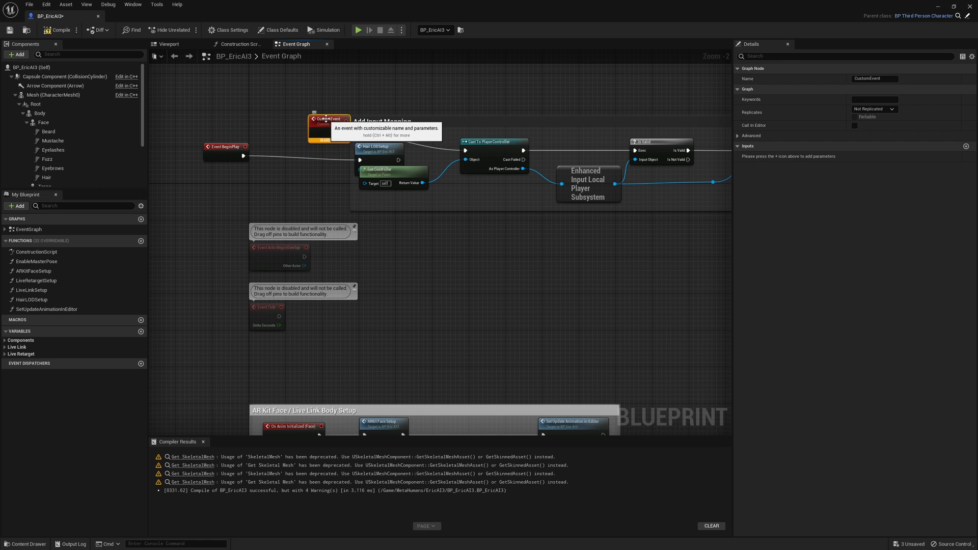
left_click_drag(328, 119, 343, 99)
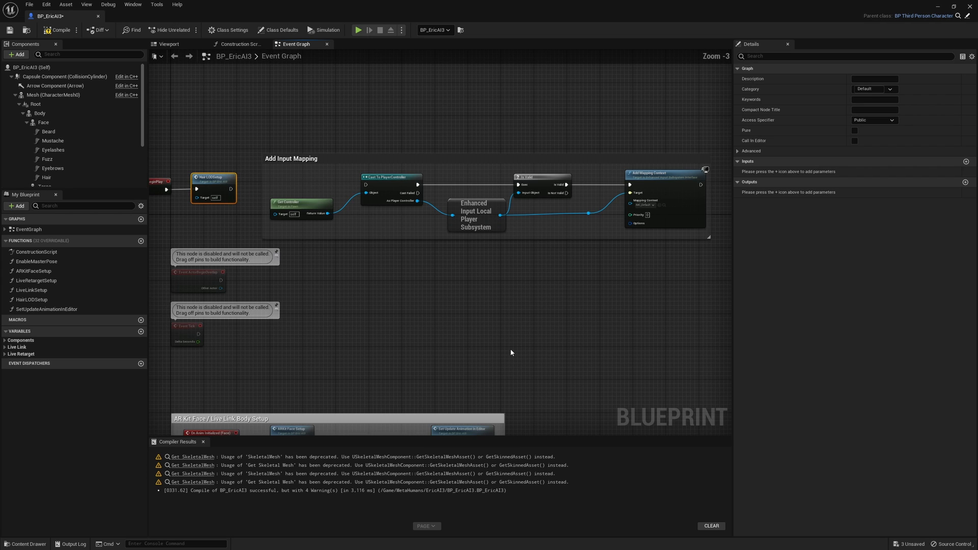
mouse_move(270, 201)
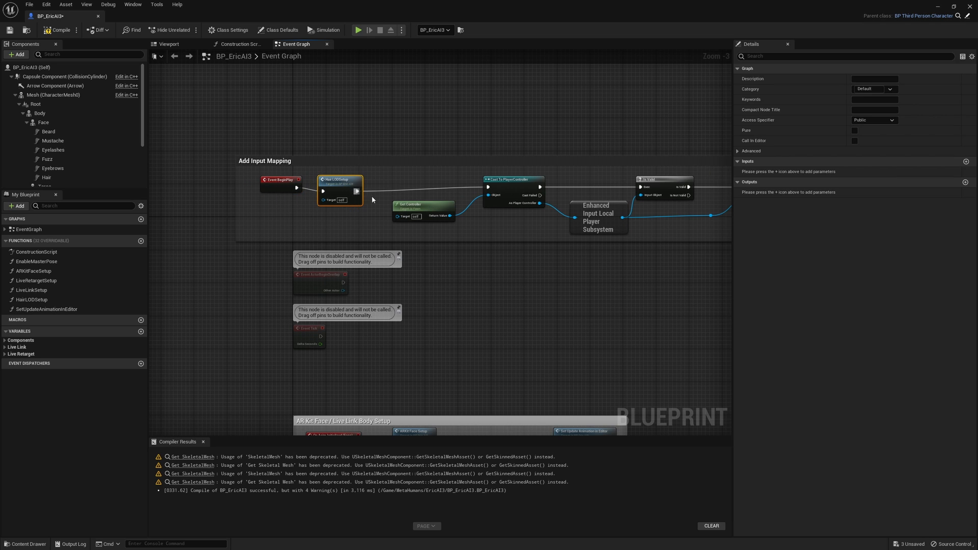
scroll("down", 3)
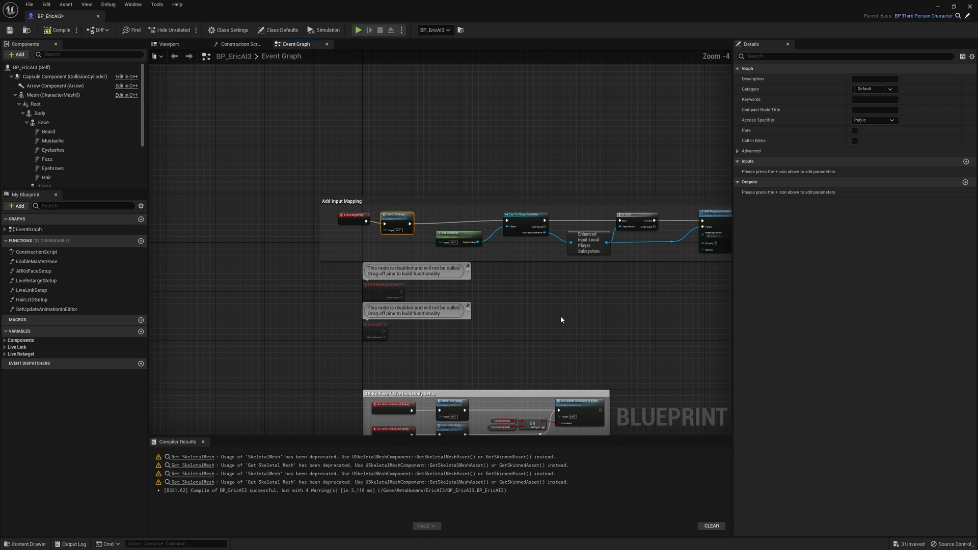
mouse_move(383, 291)
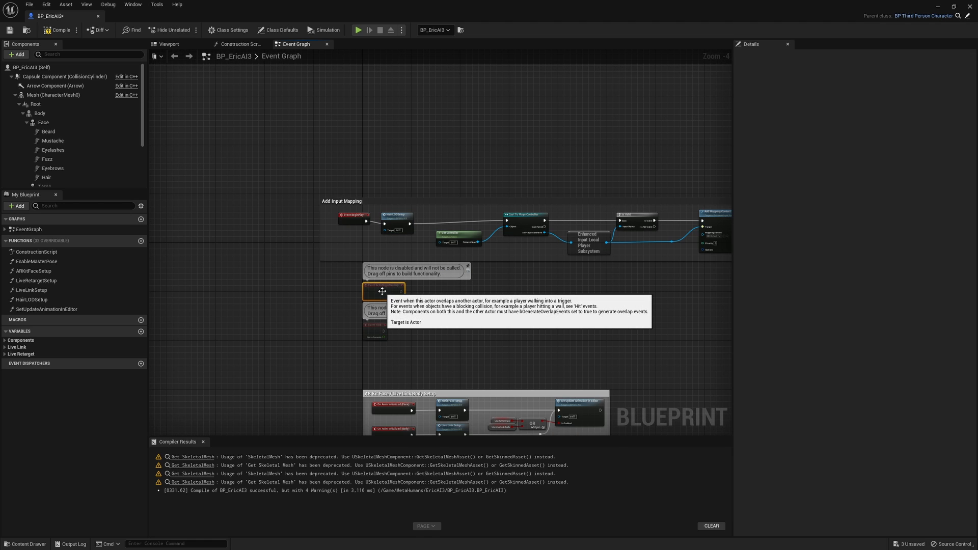
mouse_move(389, 322)
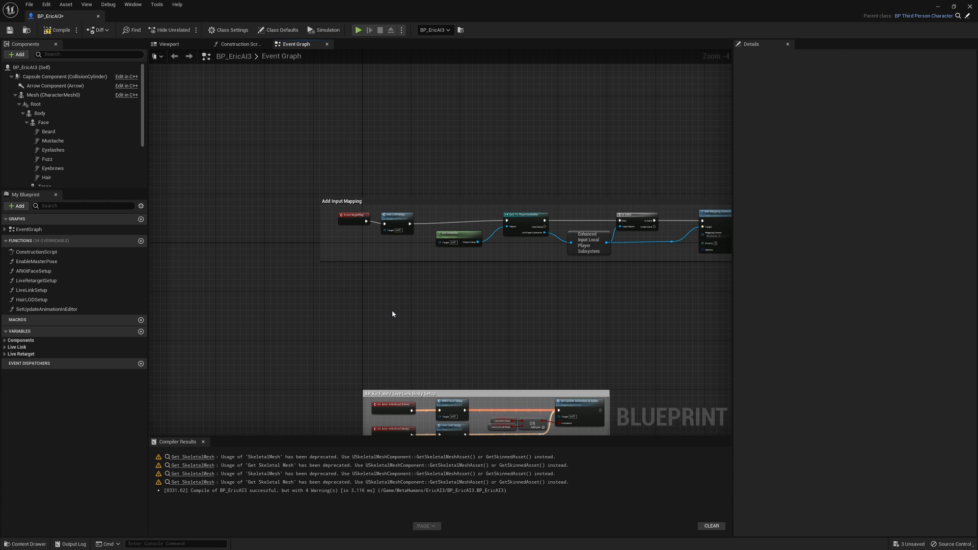
scroll("down", 3)
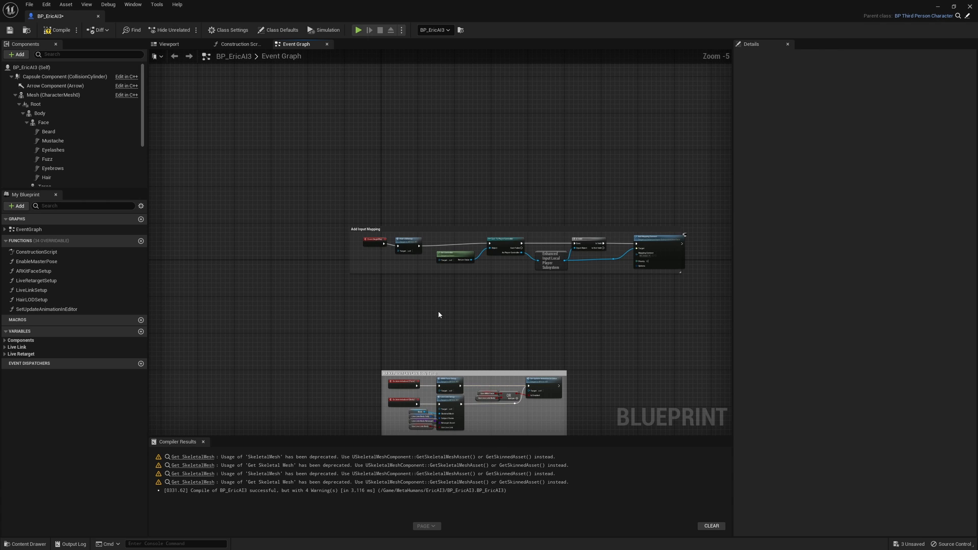
mouse_move(61, 30)
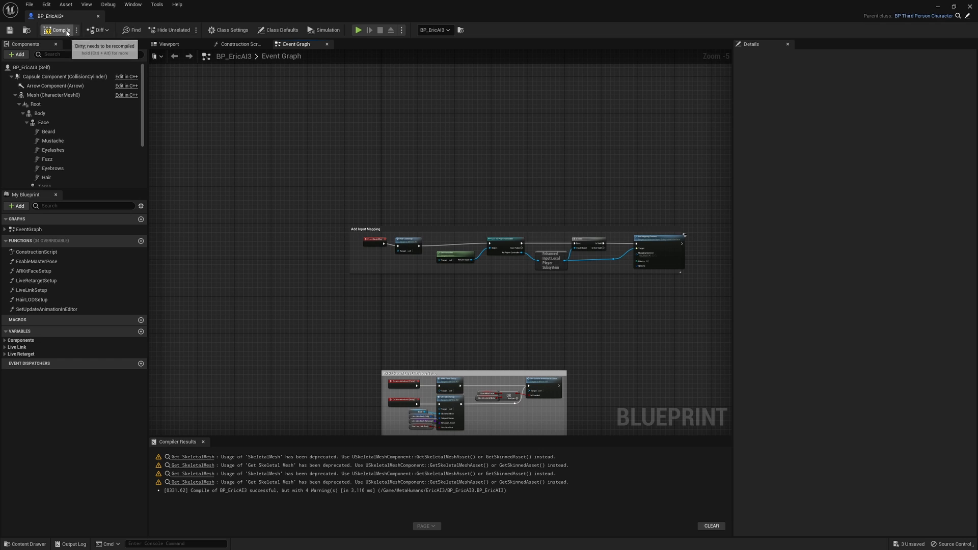
Recompile BP_EricAI3 and show its Class Defaults in Details
left_click(59, 30)
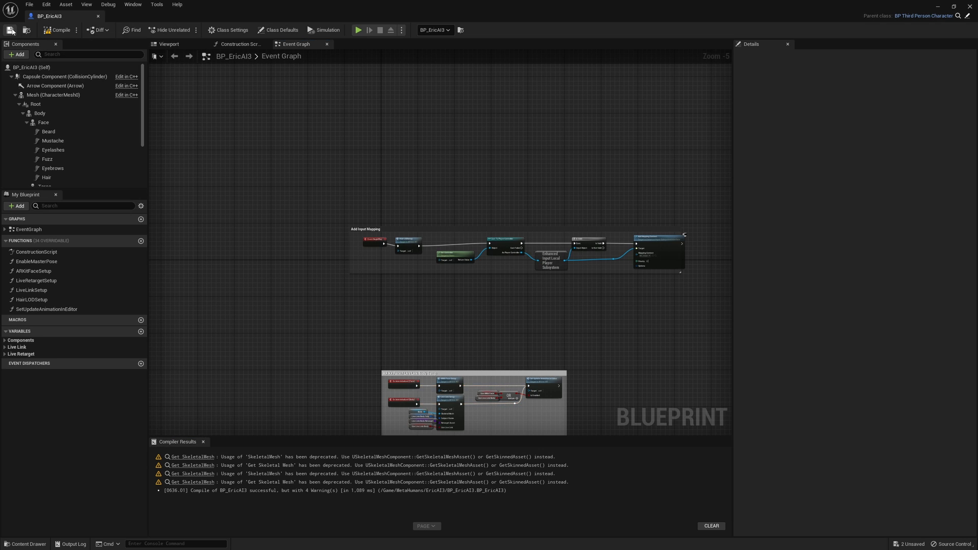
left_click(281, 30)
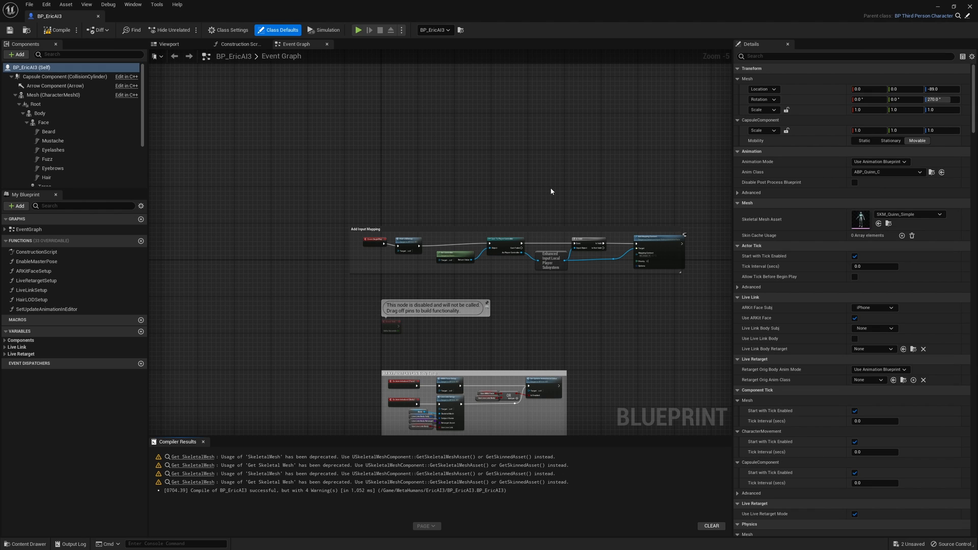
mouse_move(966, 6)
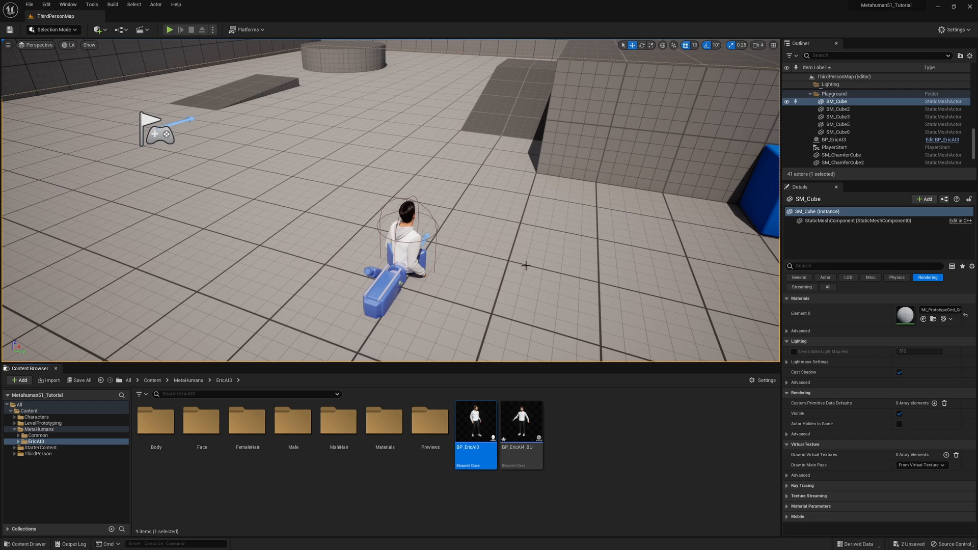
mouse_move(176, 30)
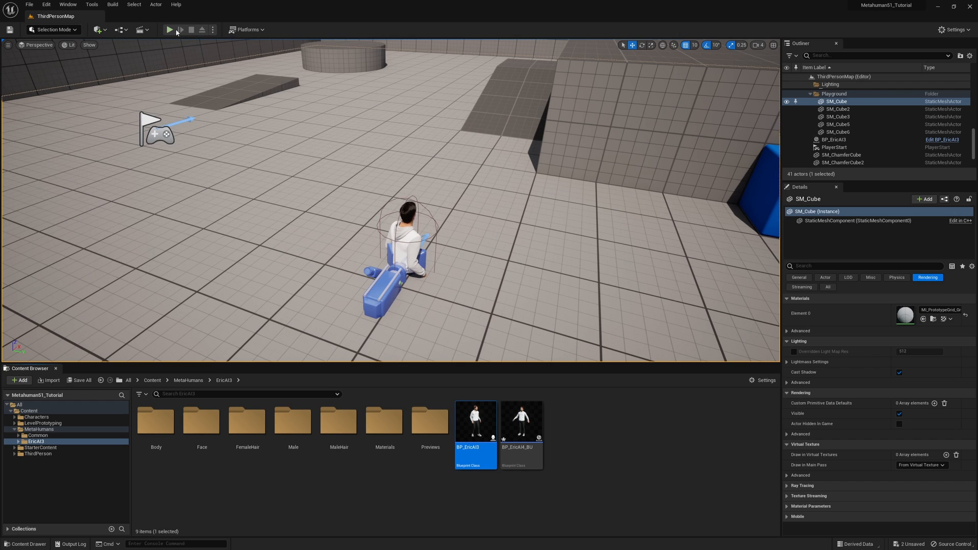
Play ThirdPersonMap with EricAI3 as the player, then stop the session
left_click(169, 30)
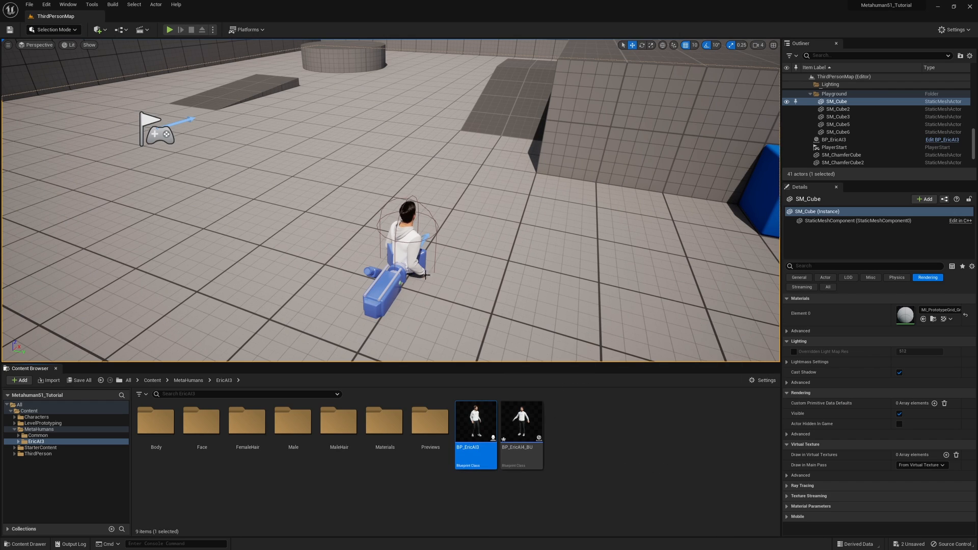
mouse_move(169, 29)
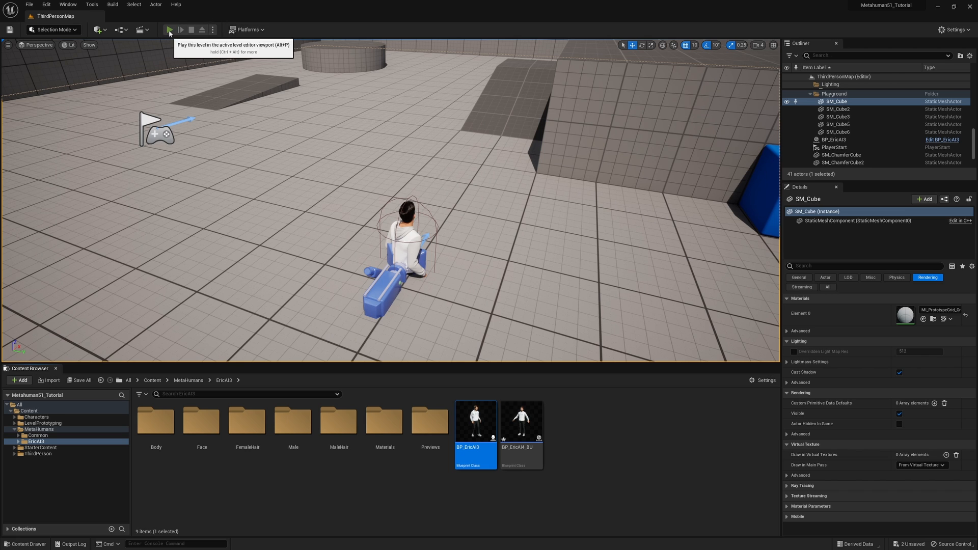
left_click(170, 29)
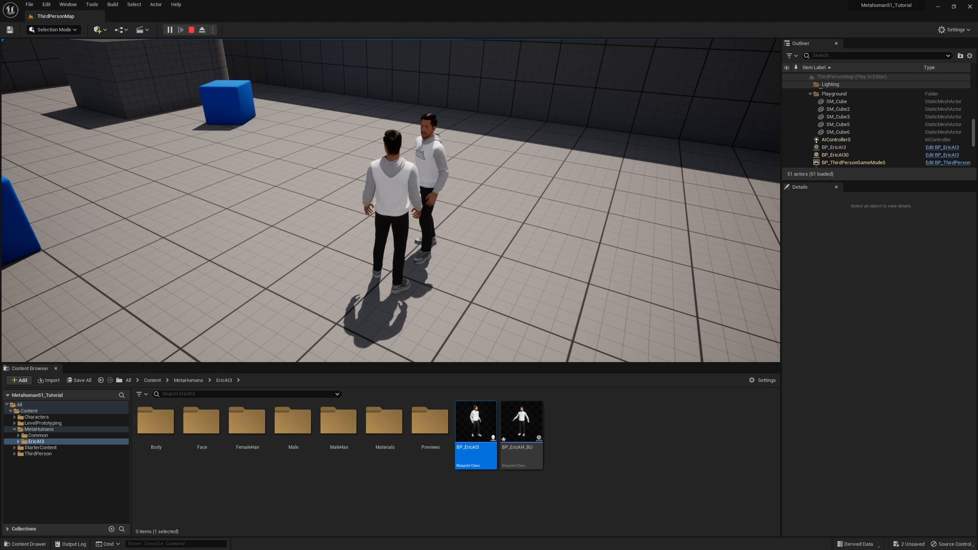
left_click(191, 29)
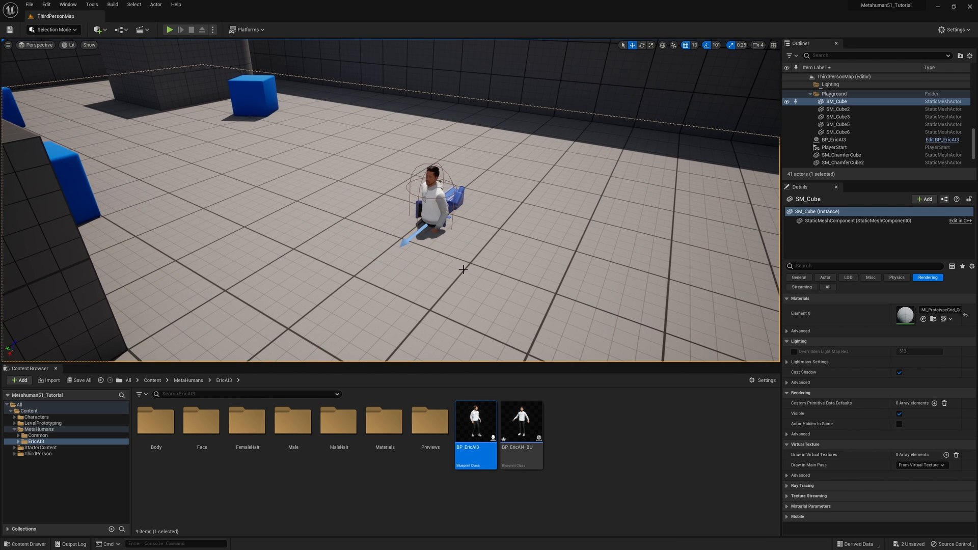
mouse_move(475, 421)
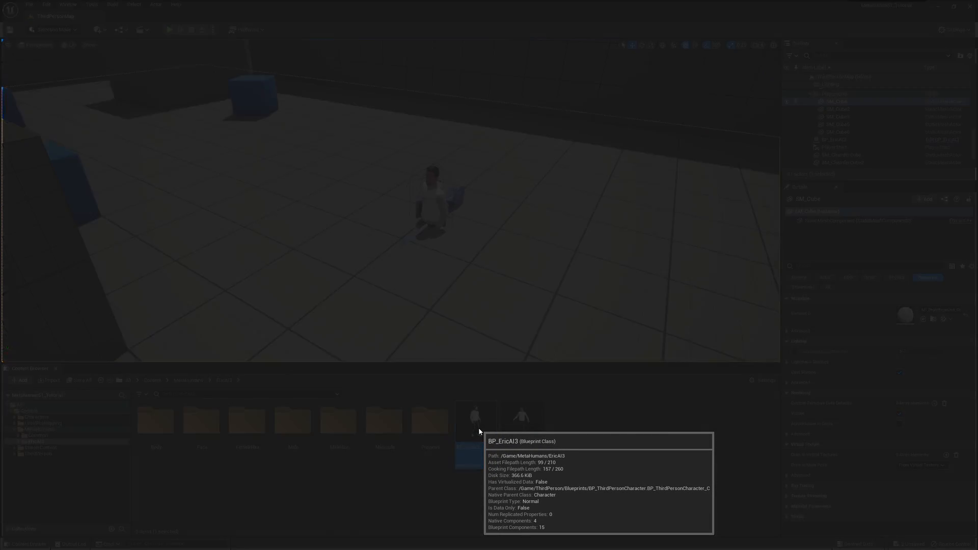
Open BP_EricAI3, select its Face component, and open the EricAI3_FaceMesh skeletal mesh
double_click(476, 417)
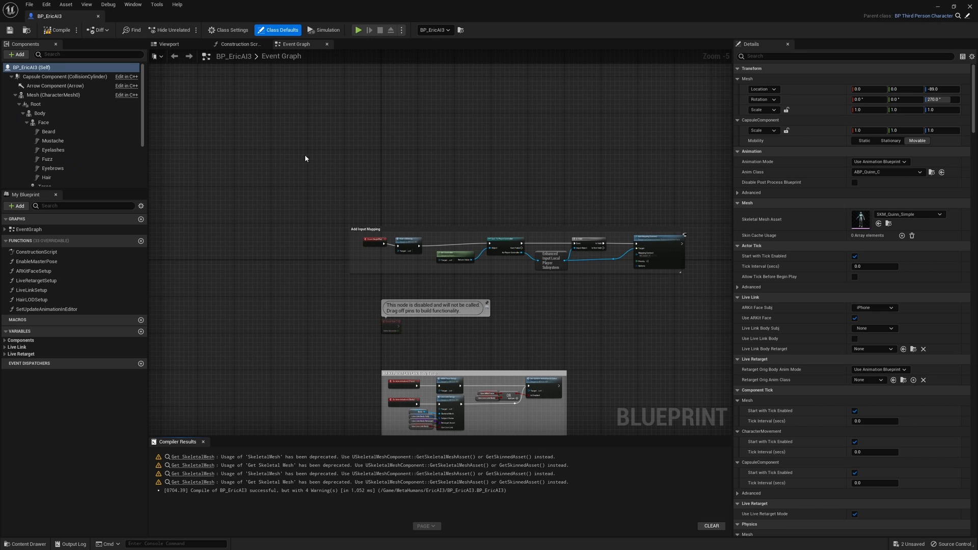
mouse_move(43, 122)
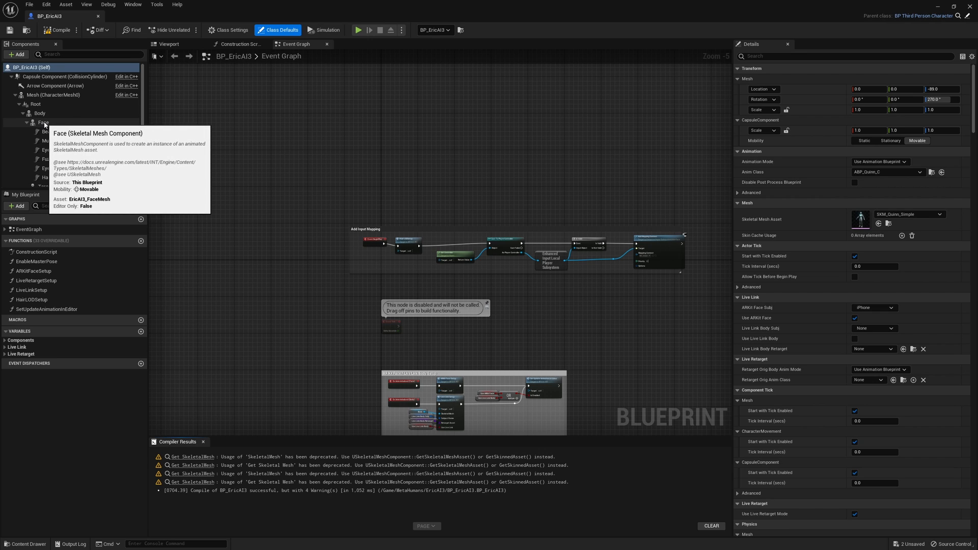
left_click(44, 122)
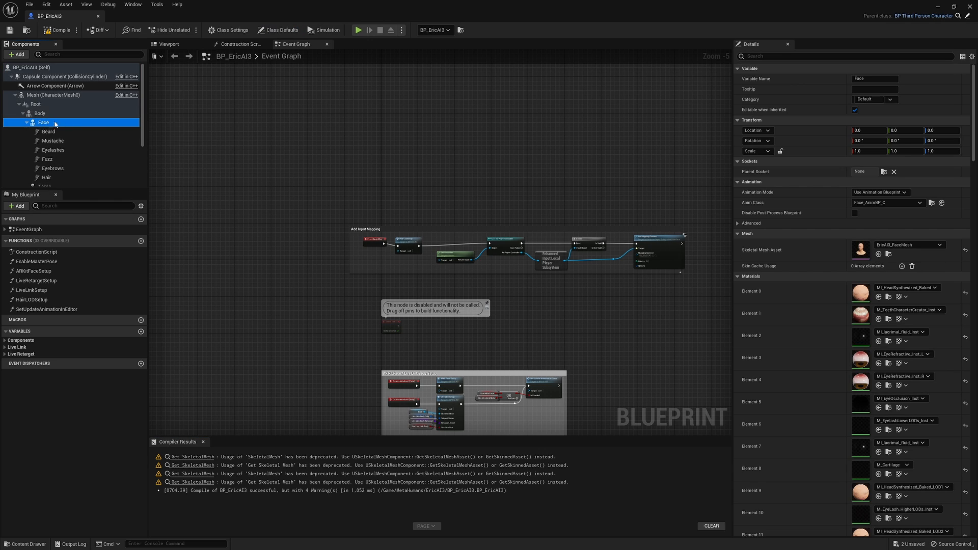
mouse_move(746, 250)
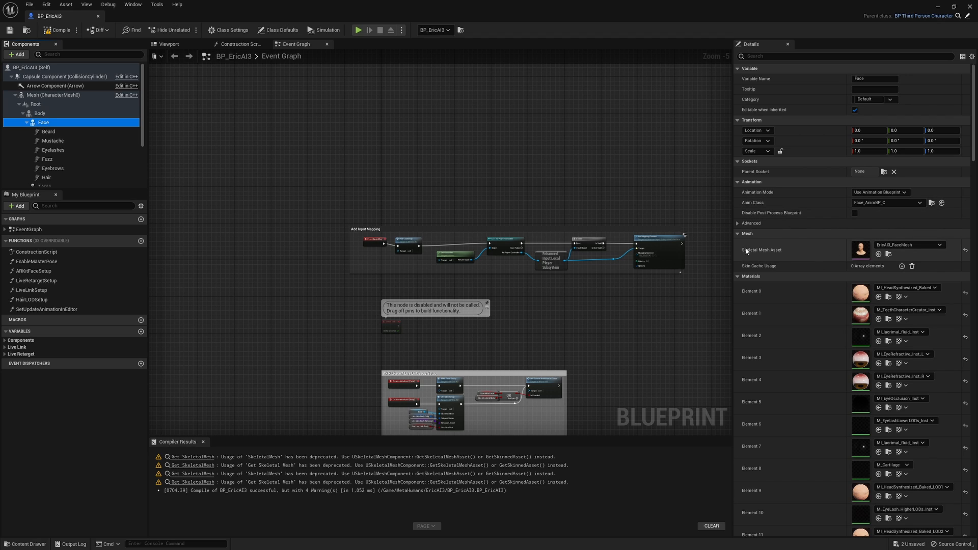
mouse_move(782, 256)
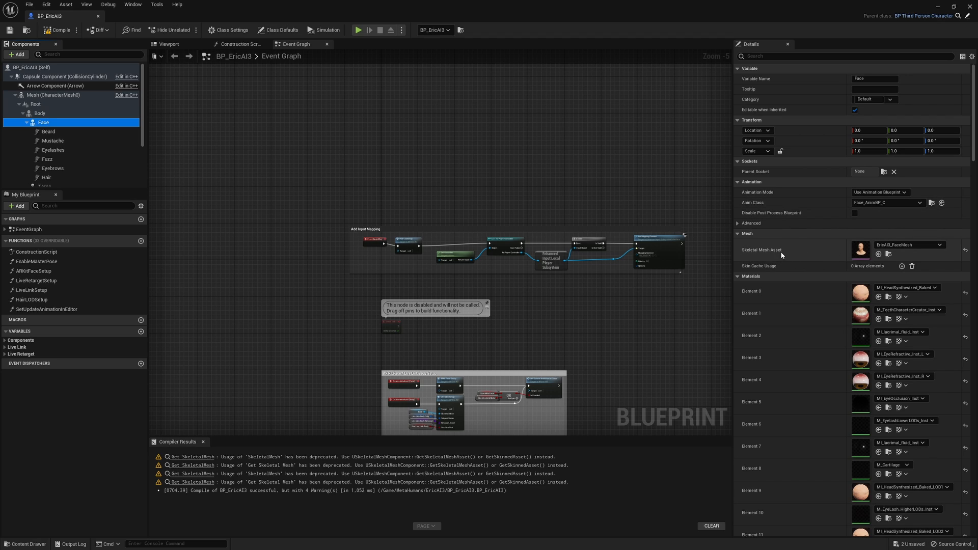
mouse_move(859, 250)
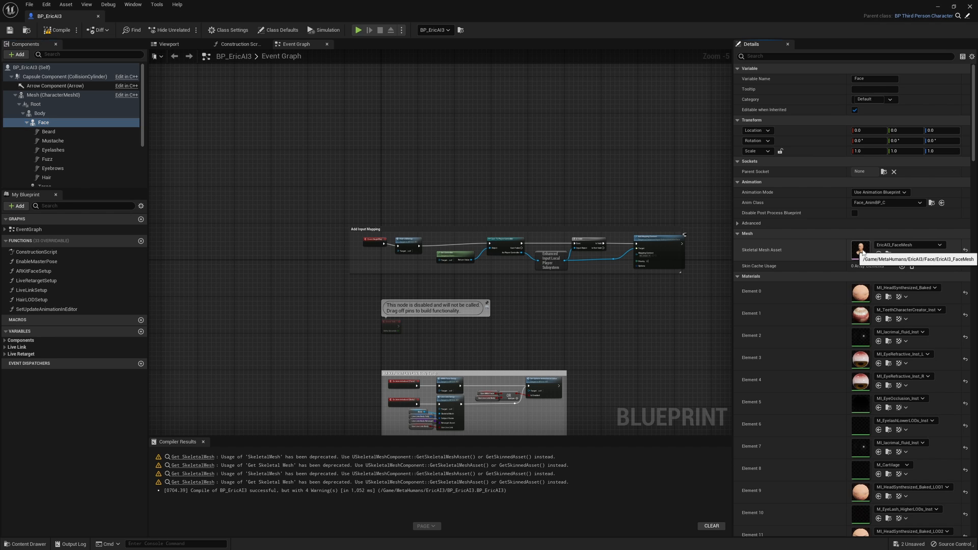
double_click(860, 248)
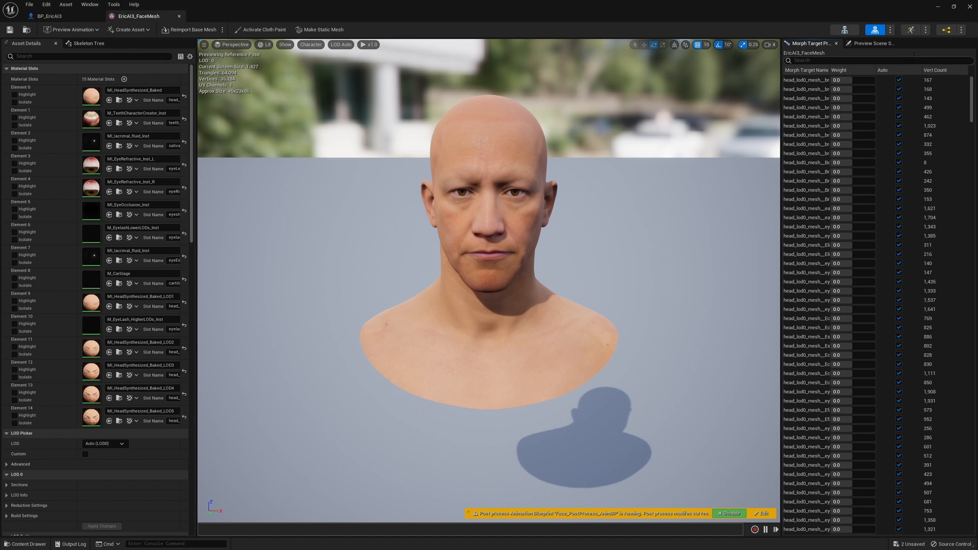
mouse_move(947, 30)
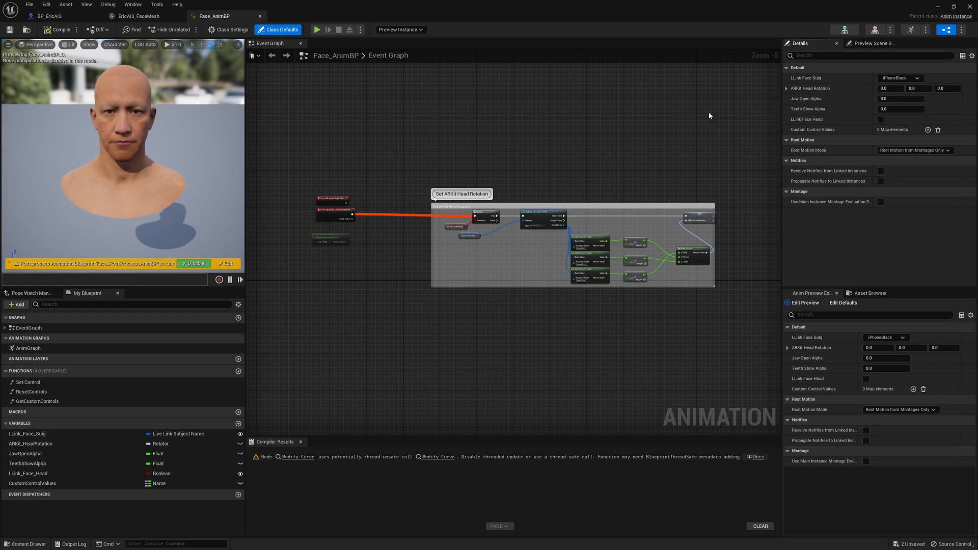
mouse_move(637, 121)
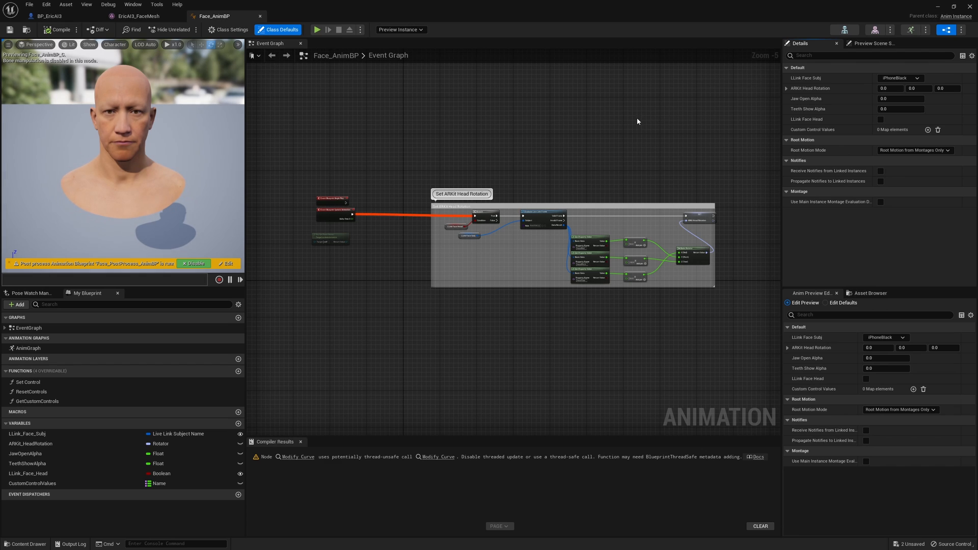
mouse_move(621, 143)
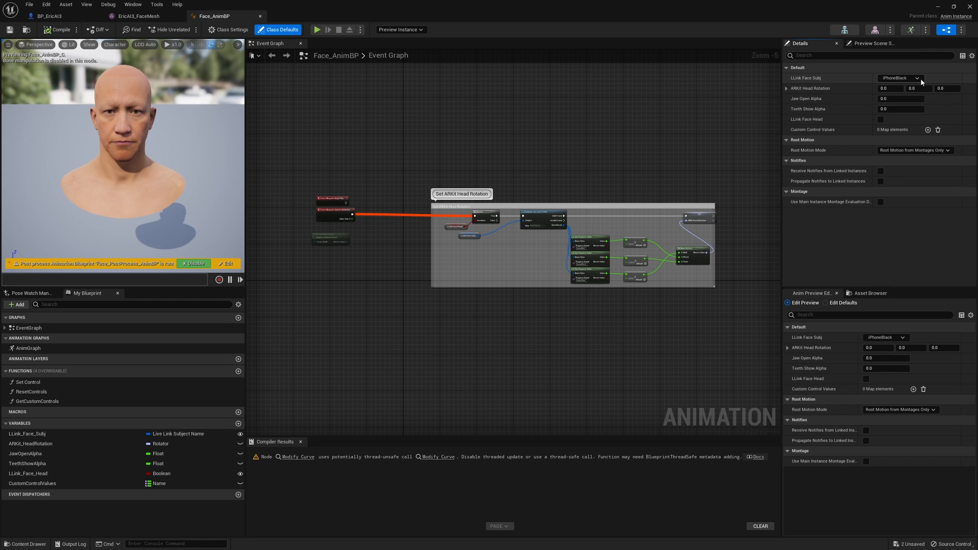
Set Face_AnimBP's LLink Face Subj to iPhone, enable LLink Face Head, and compile
left_click(915, 77)
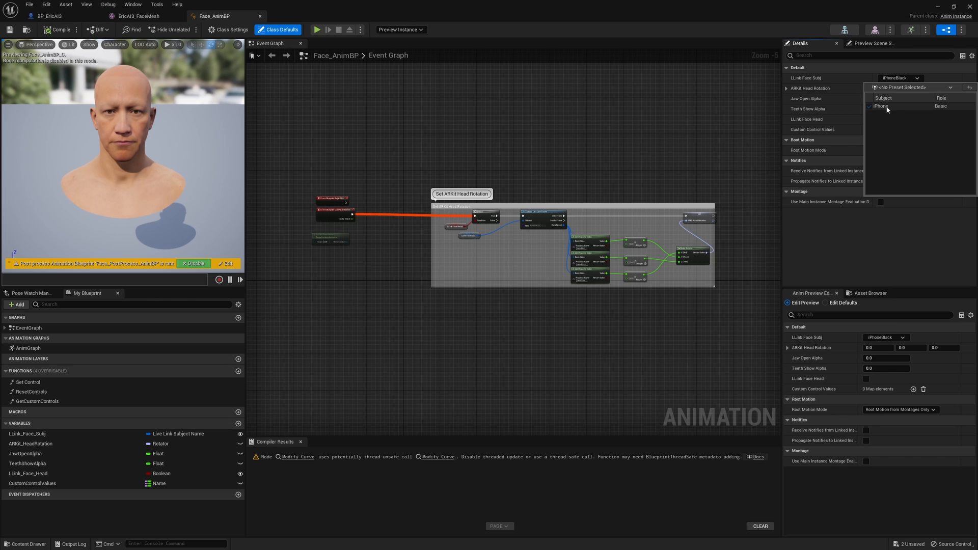
left_click(880, 106)
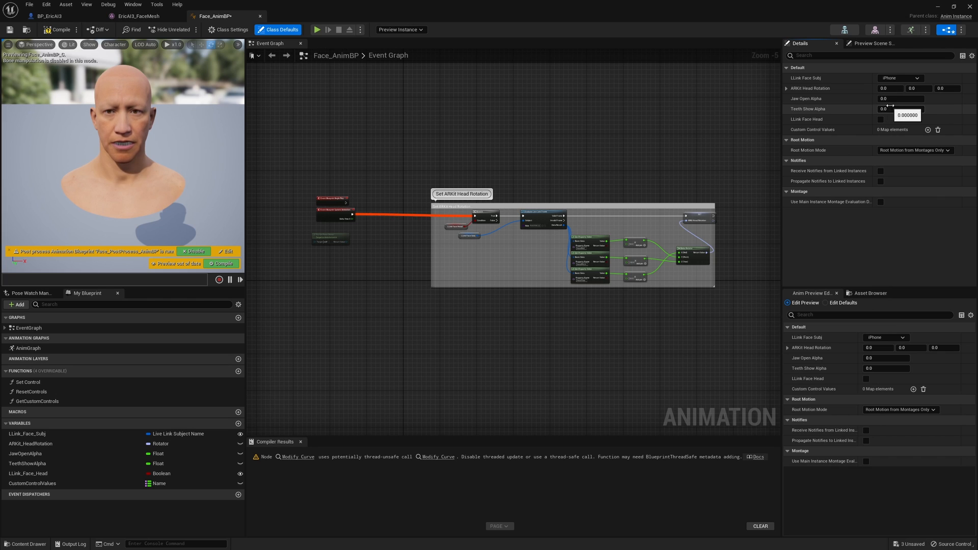
left_click(899, 77)
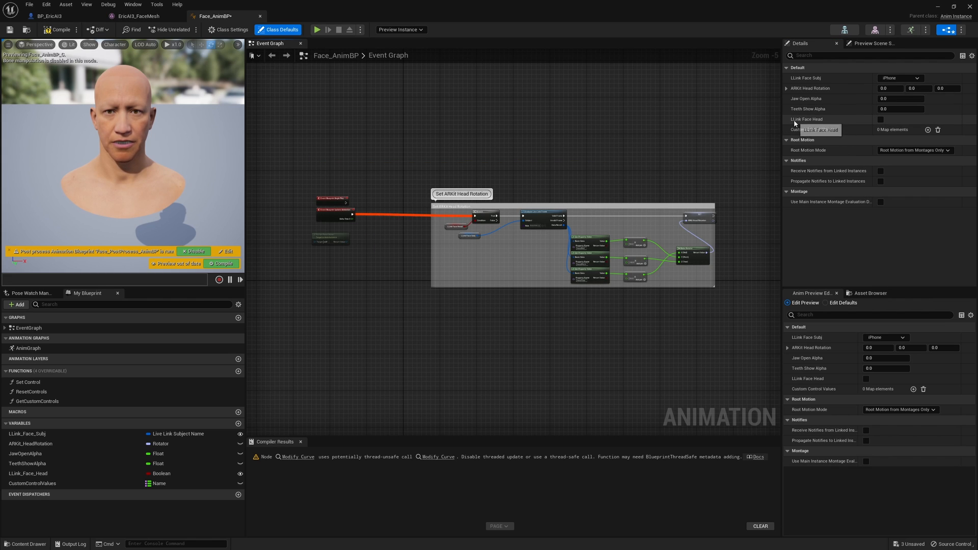
mouse_move(823, 123)
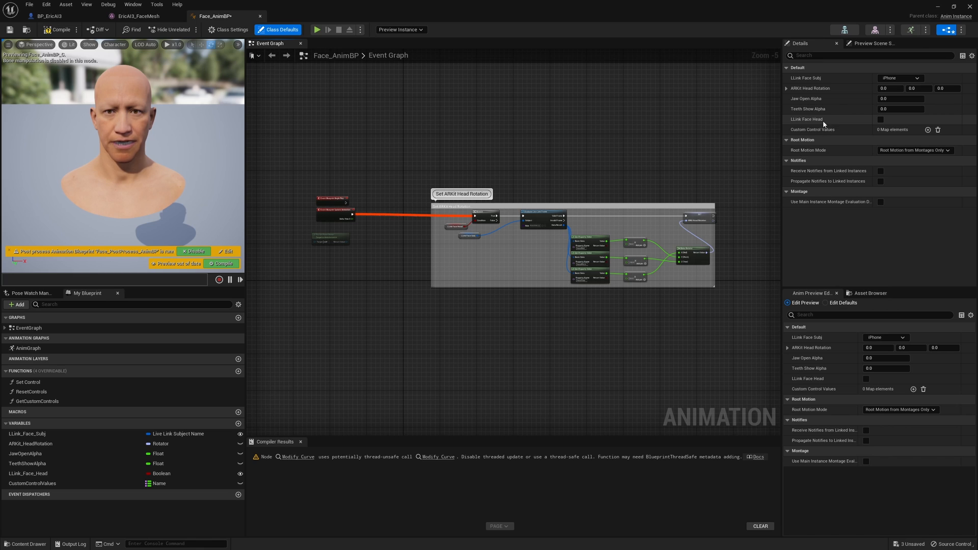
left_click(880, 119)
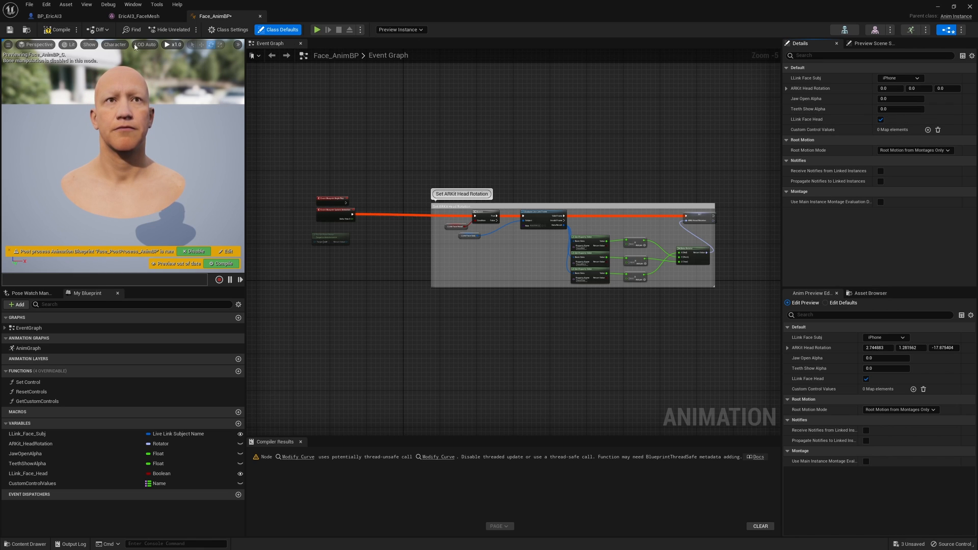
left_click(60, 30)
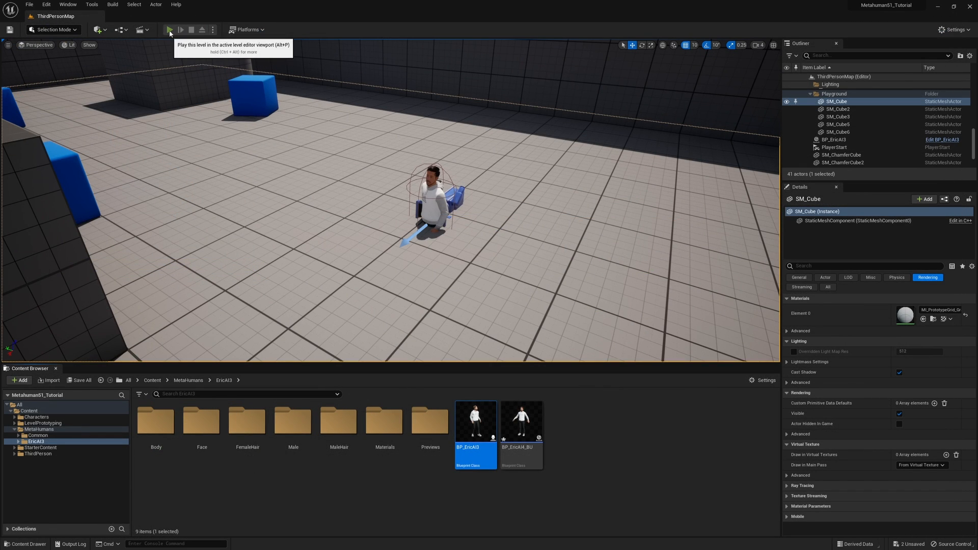
Start a Play session of ThirdPersonMap with EricAI3 and run around
left_click(170, 30)
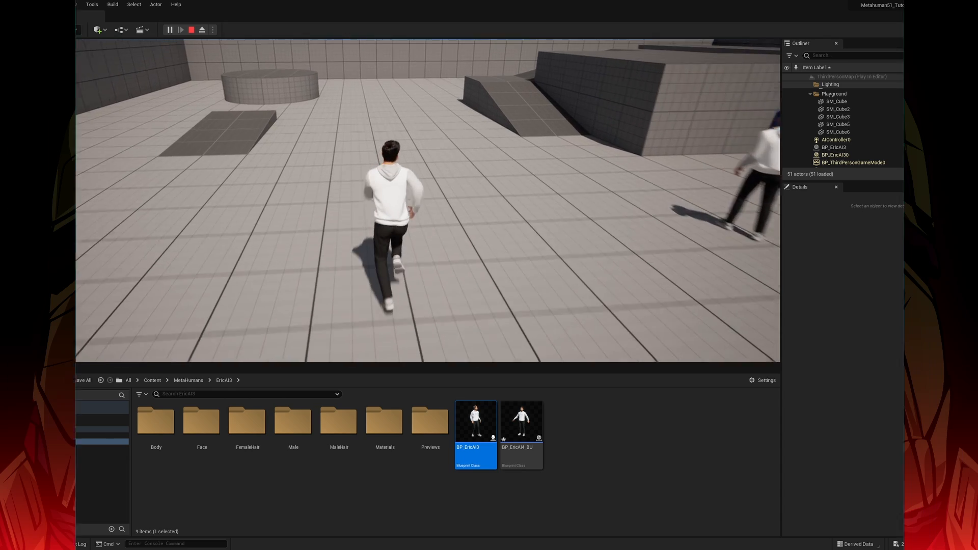
left_click(191, 30)
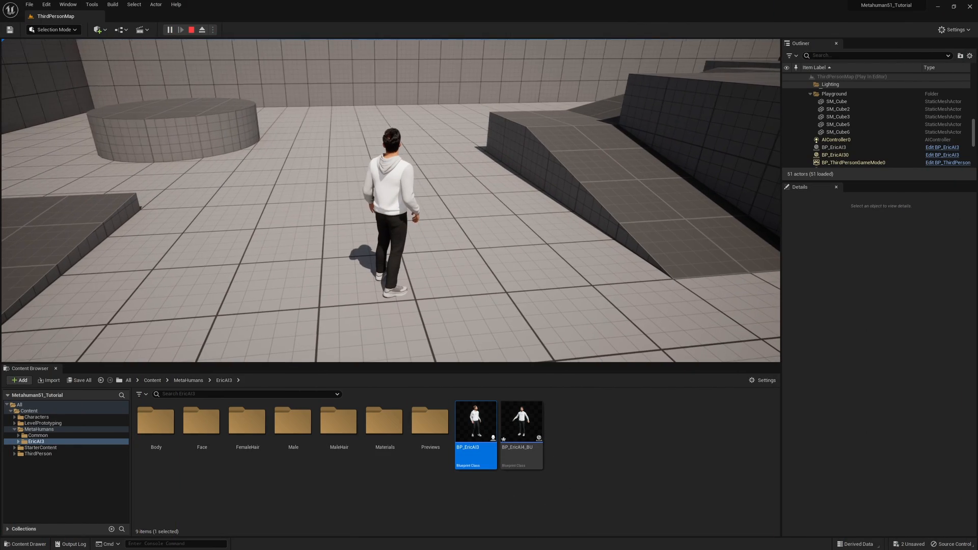